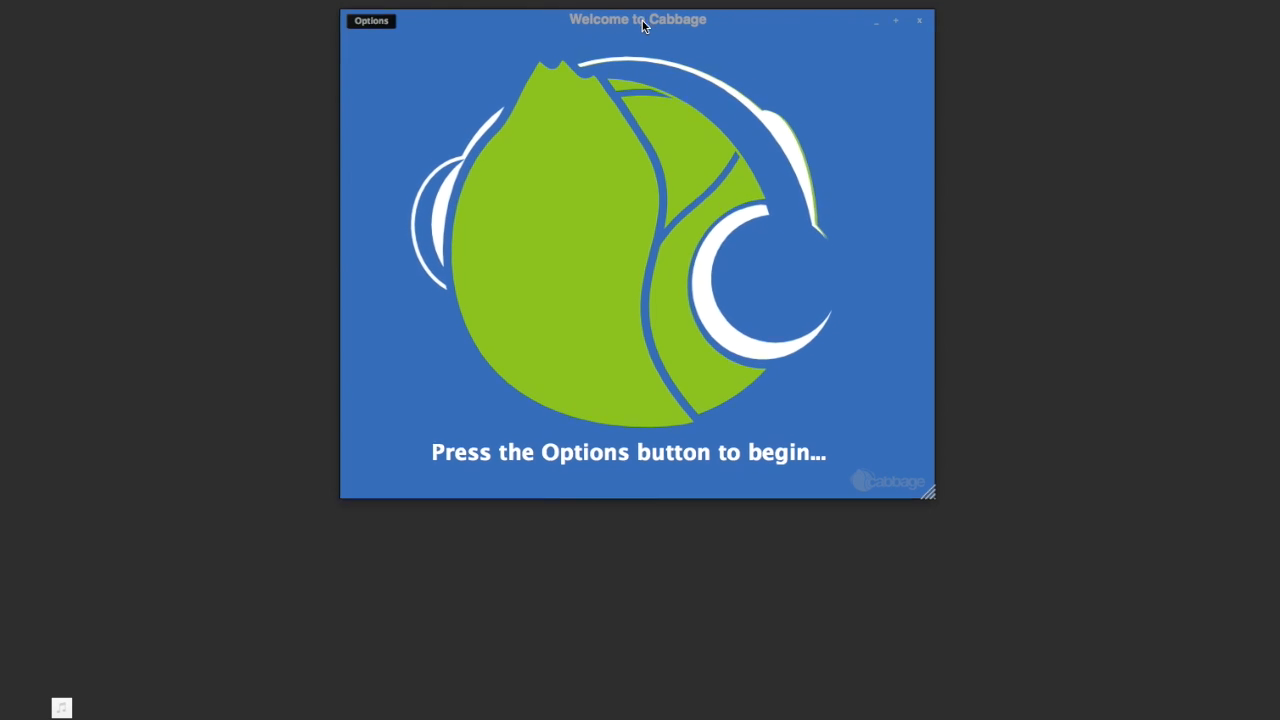
# Create a new Gain-knob effect from the template, saved over effect.csd on the Desktop.
pyautogui.click(370, 20)
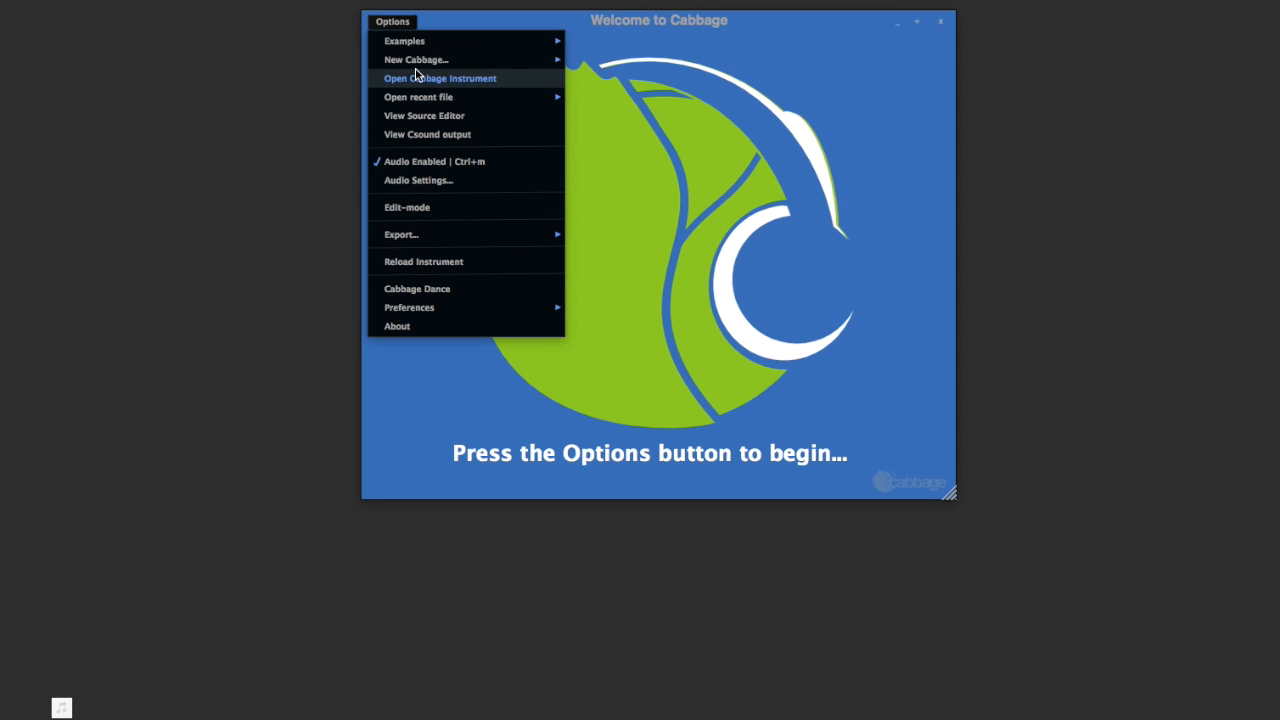
pyautogui.moveTo(404, 41)
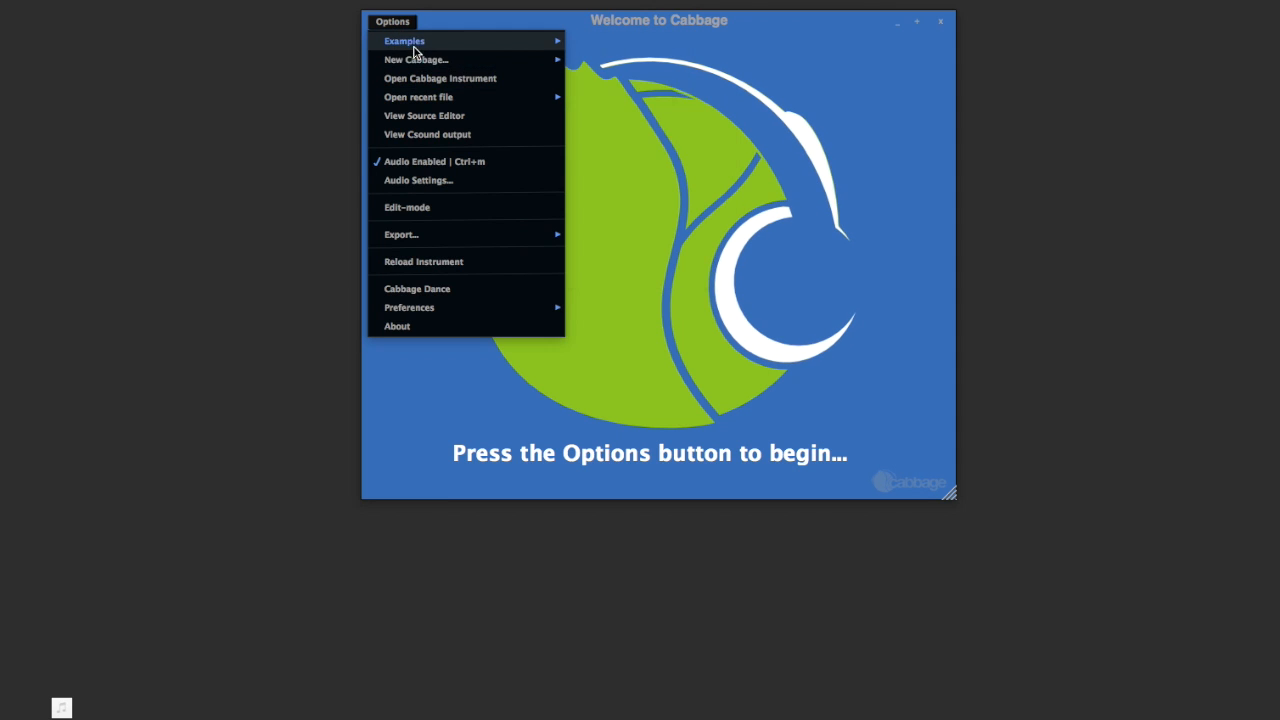
pyautogui.click(424, 115)
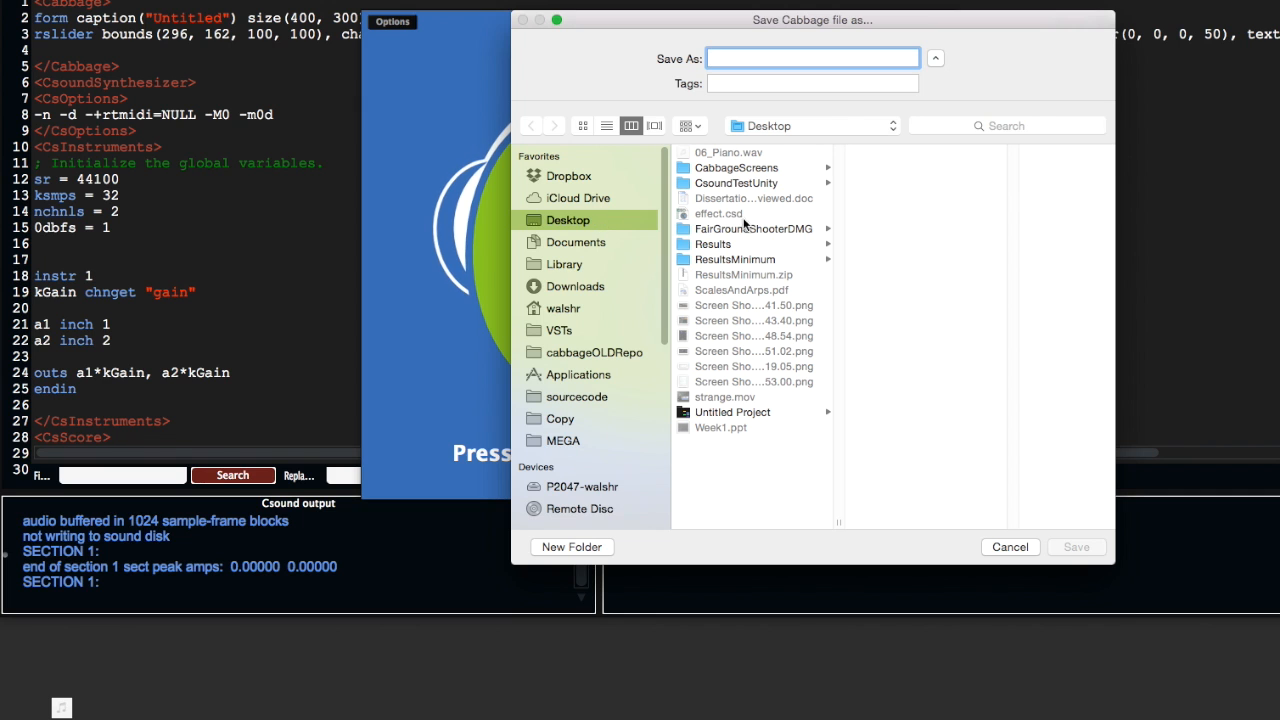
pyautogui.click(1076, 547)
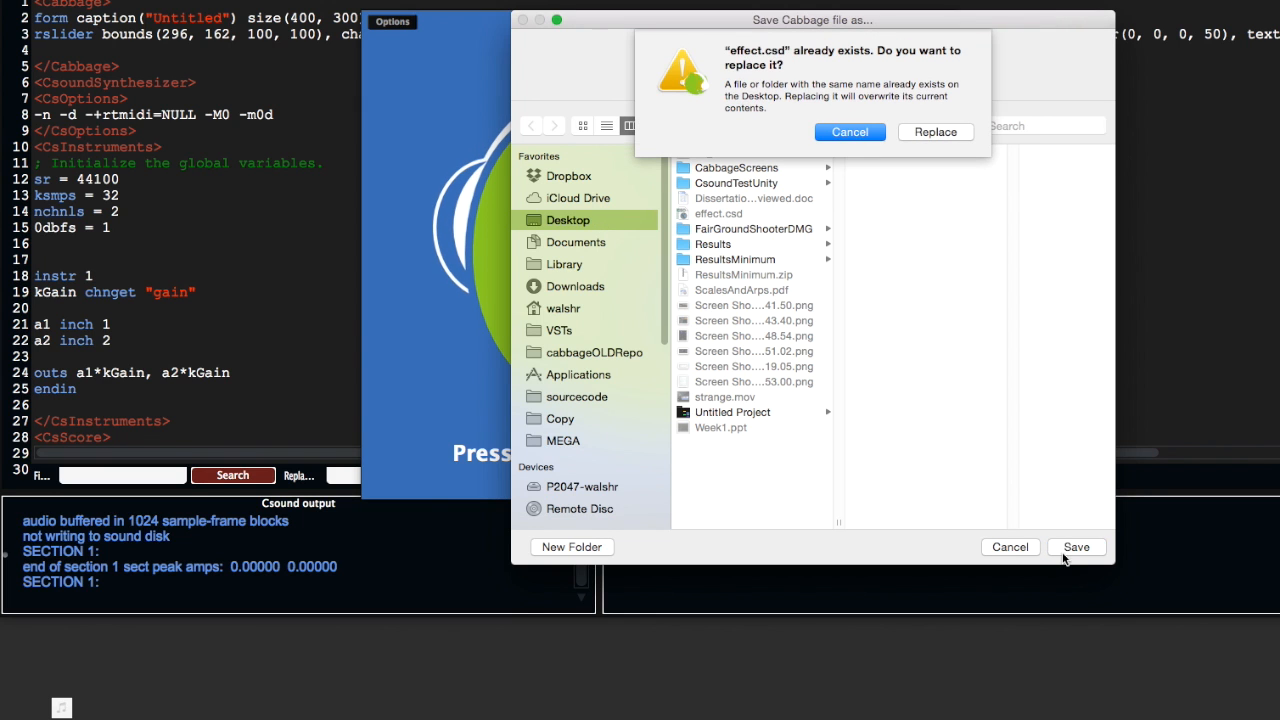
pyautogui.click(935, 131)
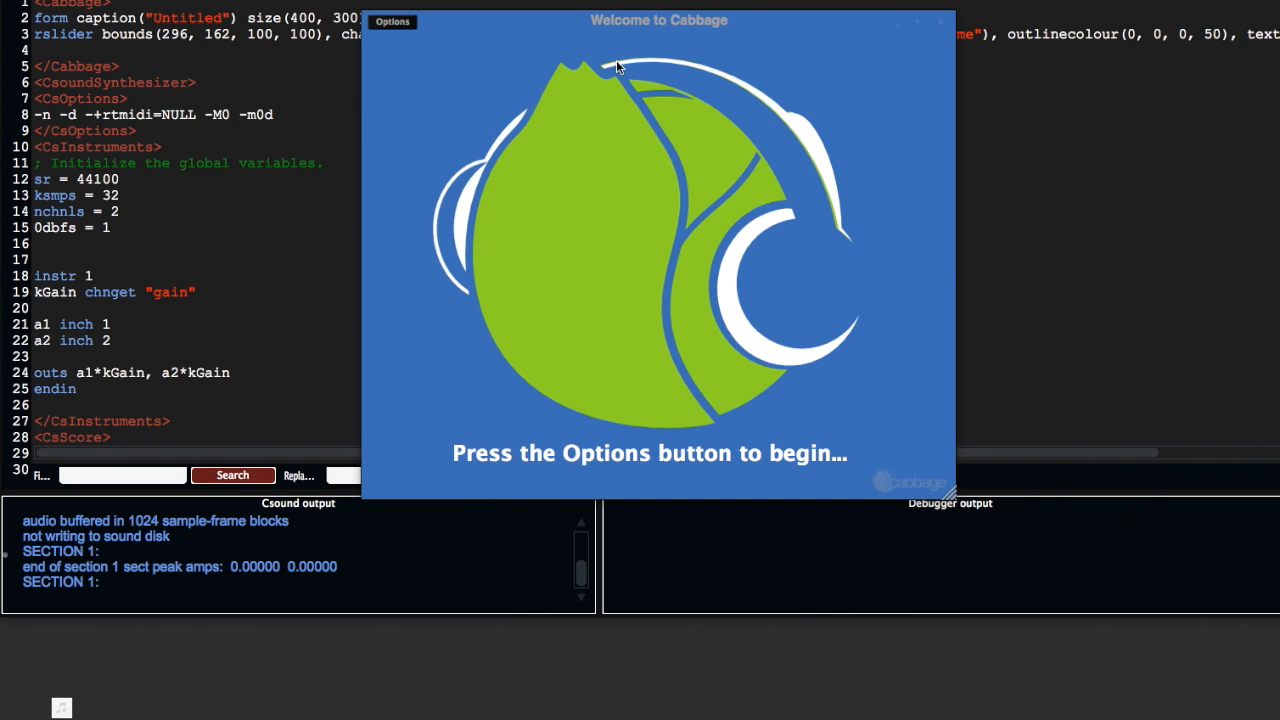
pyautogui.click(392, 21)
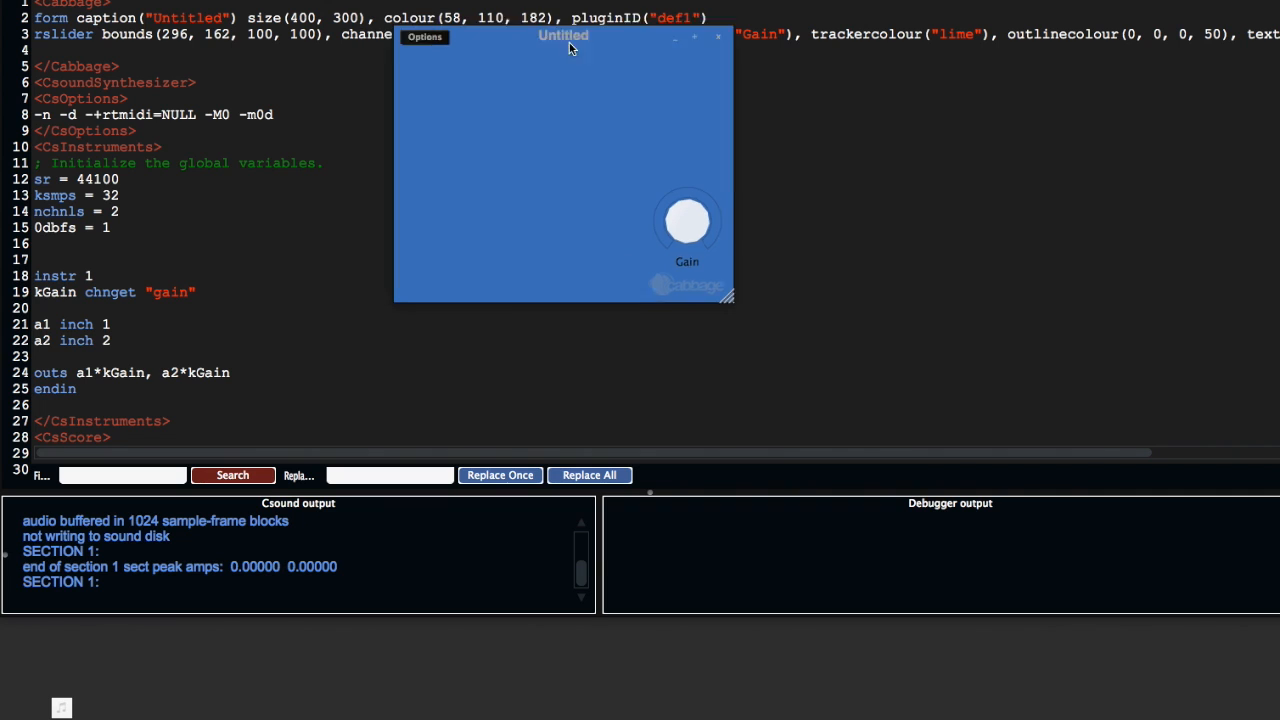
# Move the plugin window aside, lower Gain, and comment out both inch input lines.
pyautogui.moveTo(563, 35); pyautogui.dragTo(728, 63)
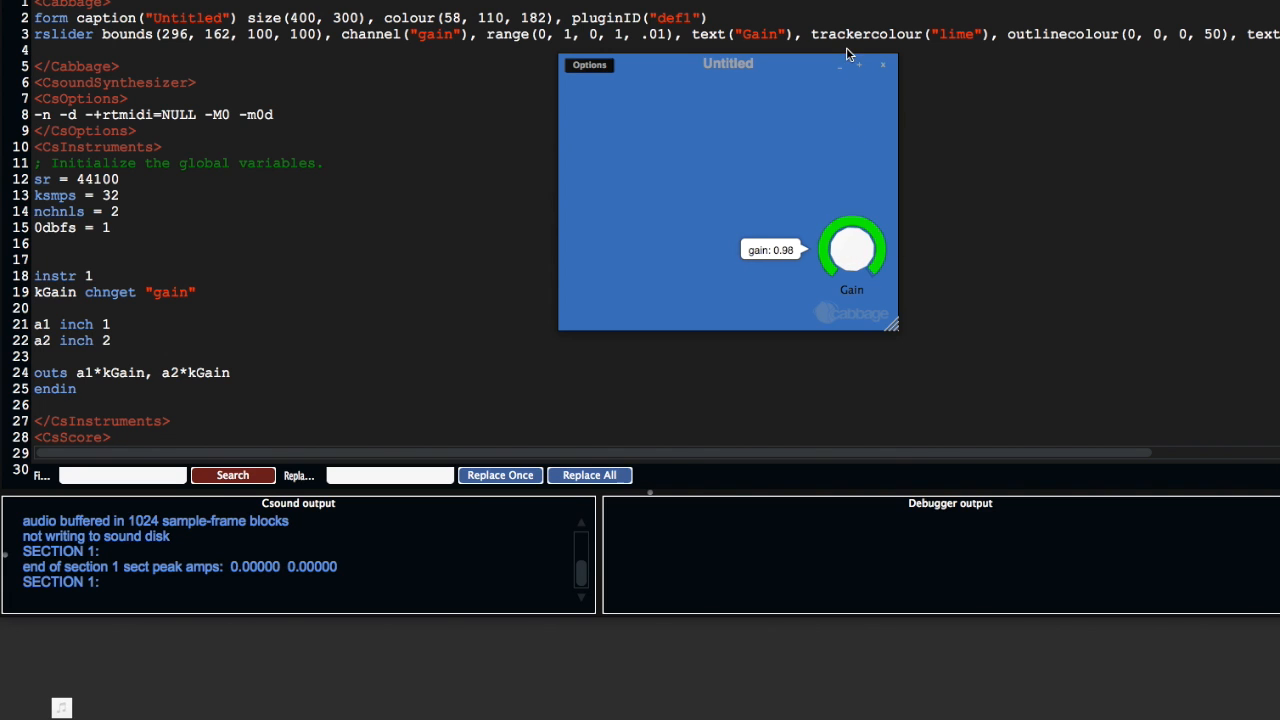
pyautogui.moveTo(852, 248); pyautogui.dragTo(852, 290)
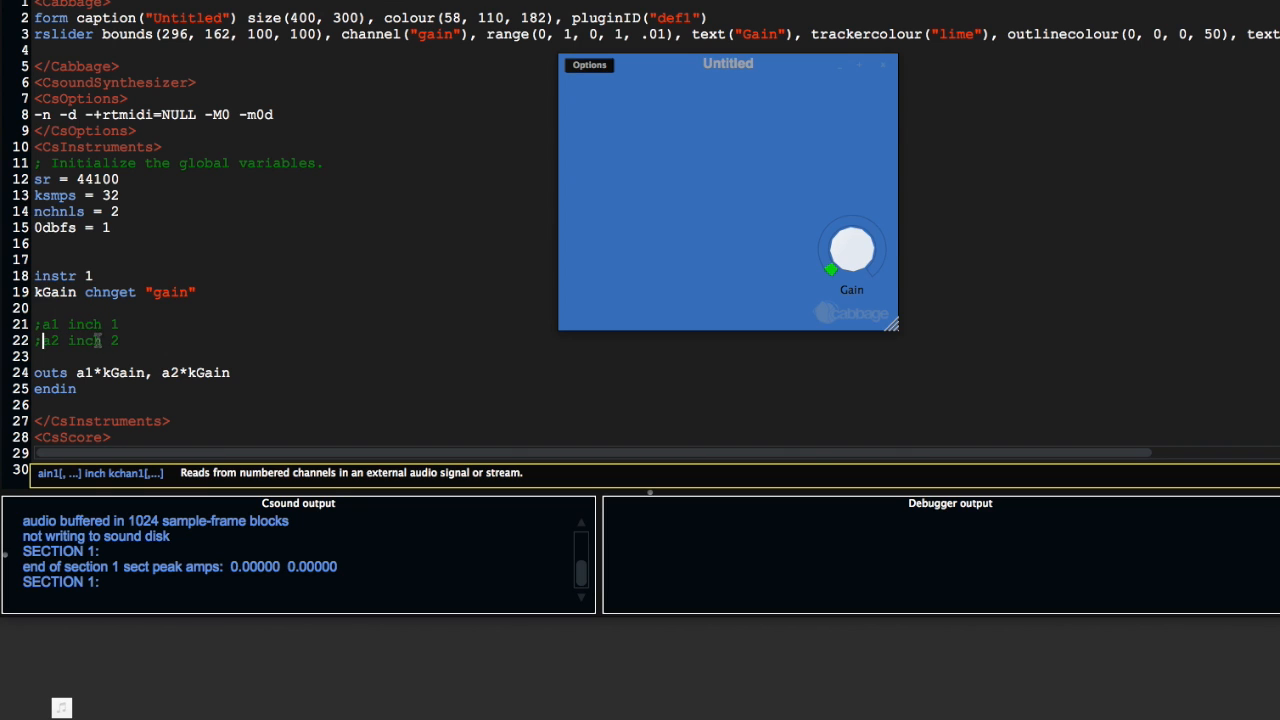
# Add the line a1, a2 diskin2 "06_Piano.wav", 1, 0, 1 below the input lines.
pyautogui.doubleClick(85, 324)
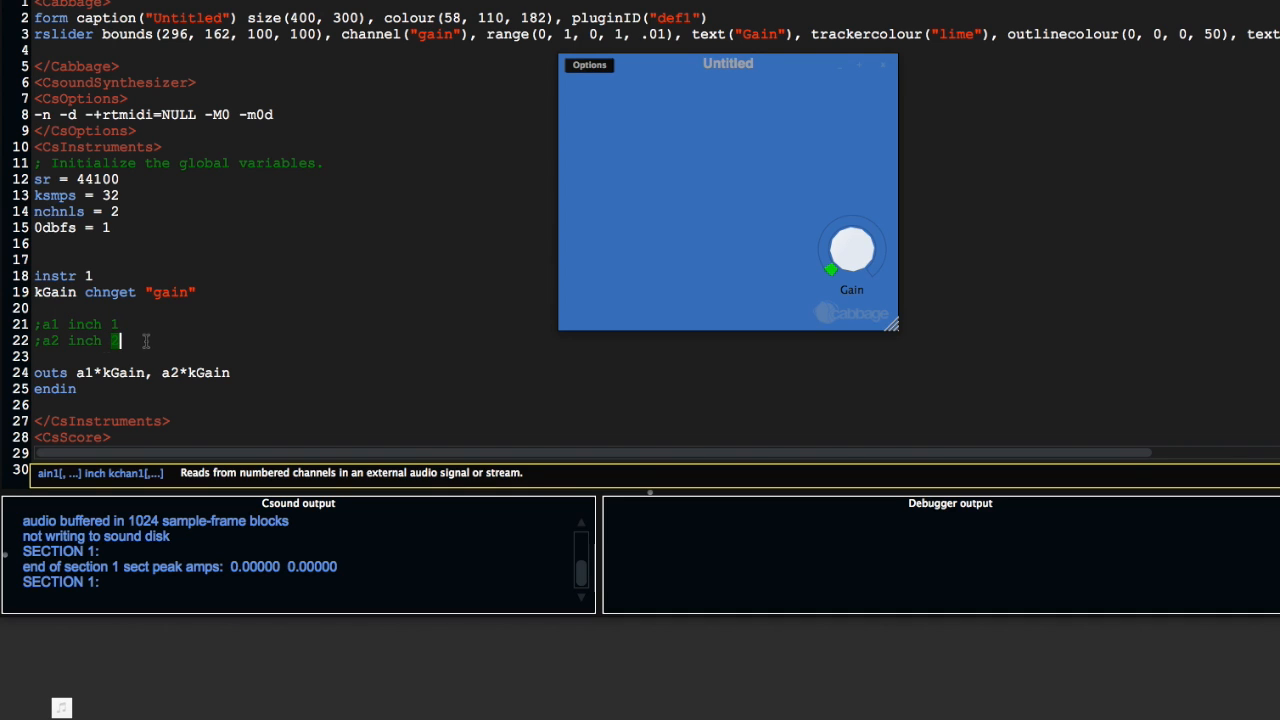
pyautogui.press('Return')
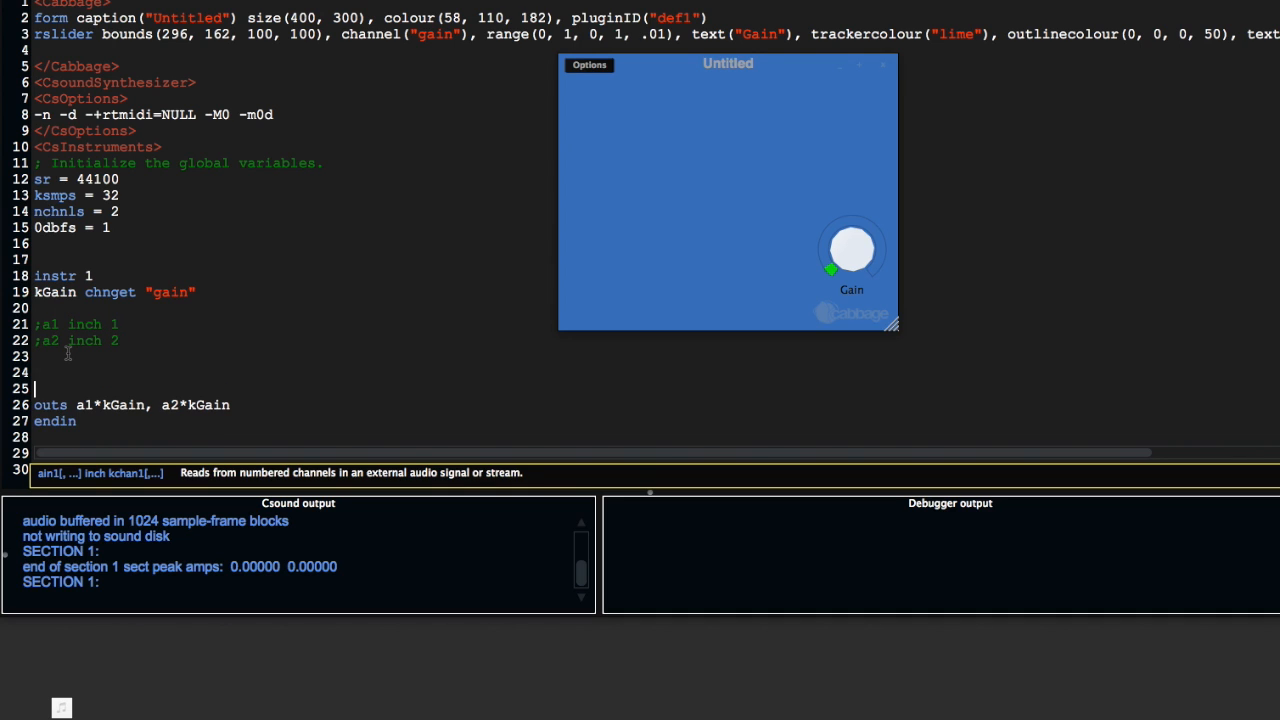
pyautogui.write('a1,')
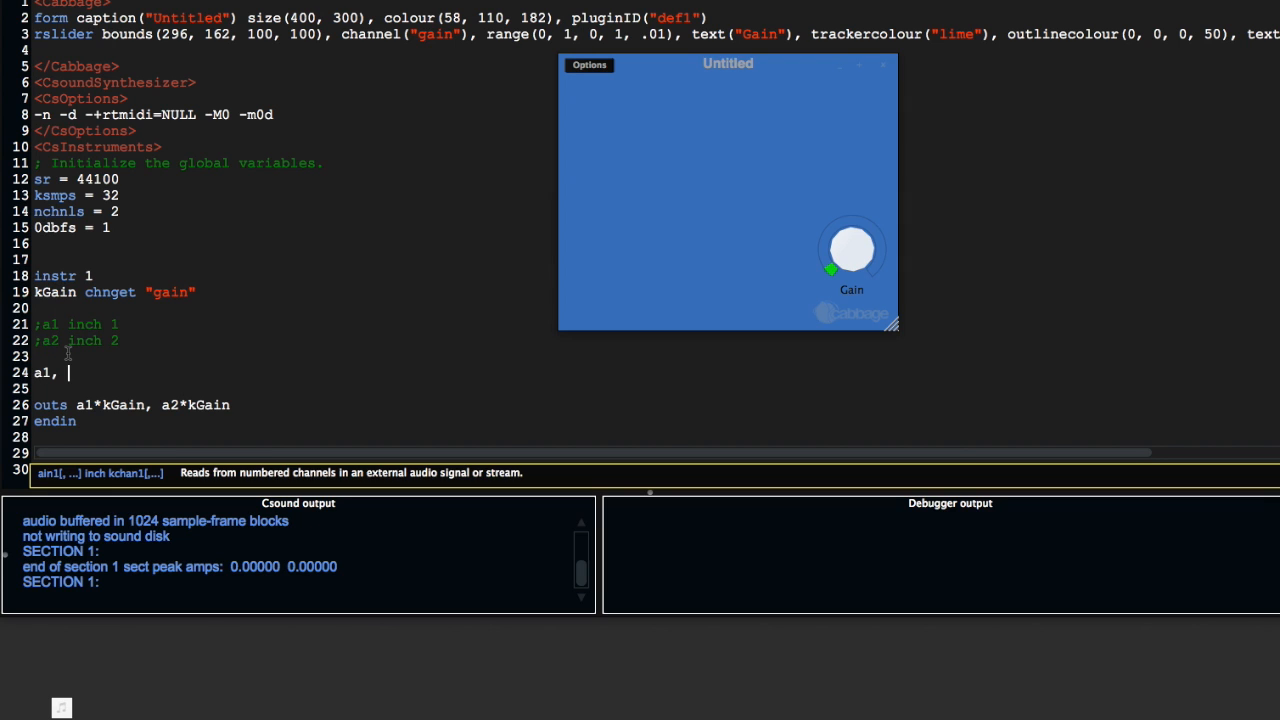
pyautogui.write('a2 diskin2 "')
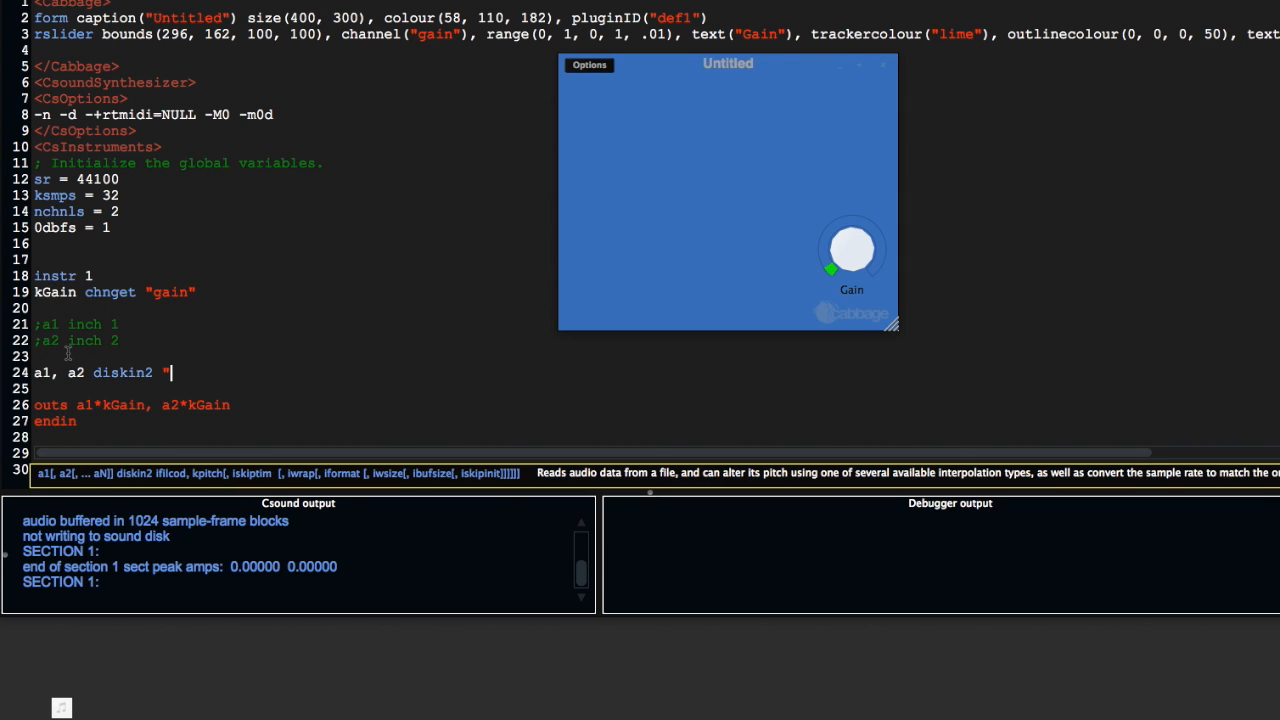
pyautogui.write('06_')
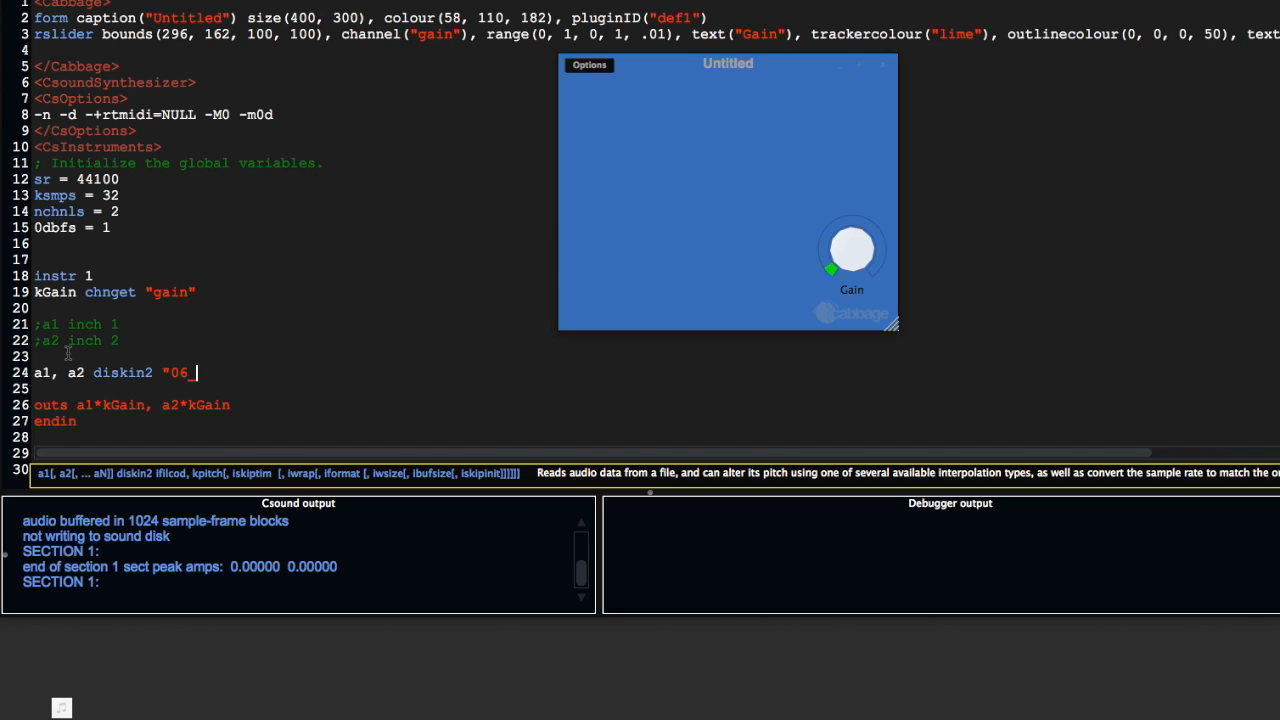
pyautogui.write('Piano.wav", 1, 0,')
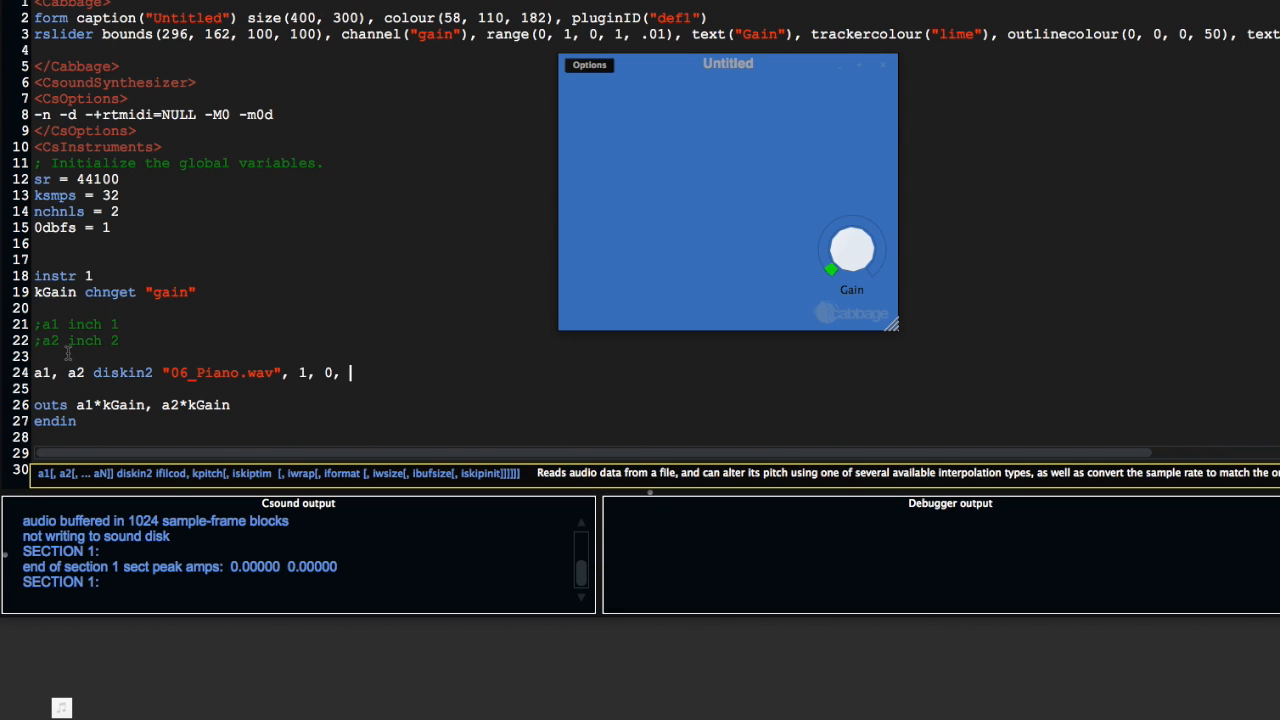
pyautogui.write('1')
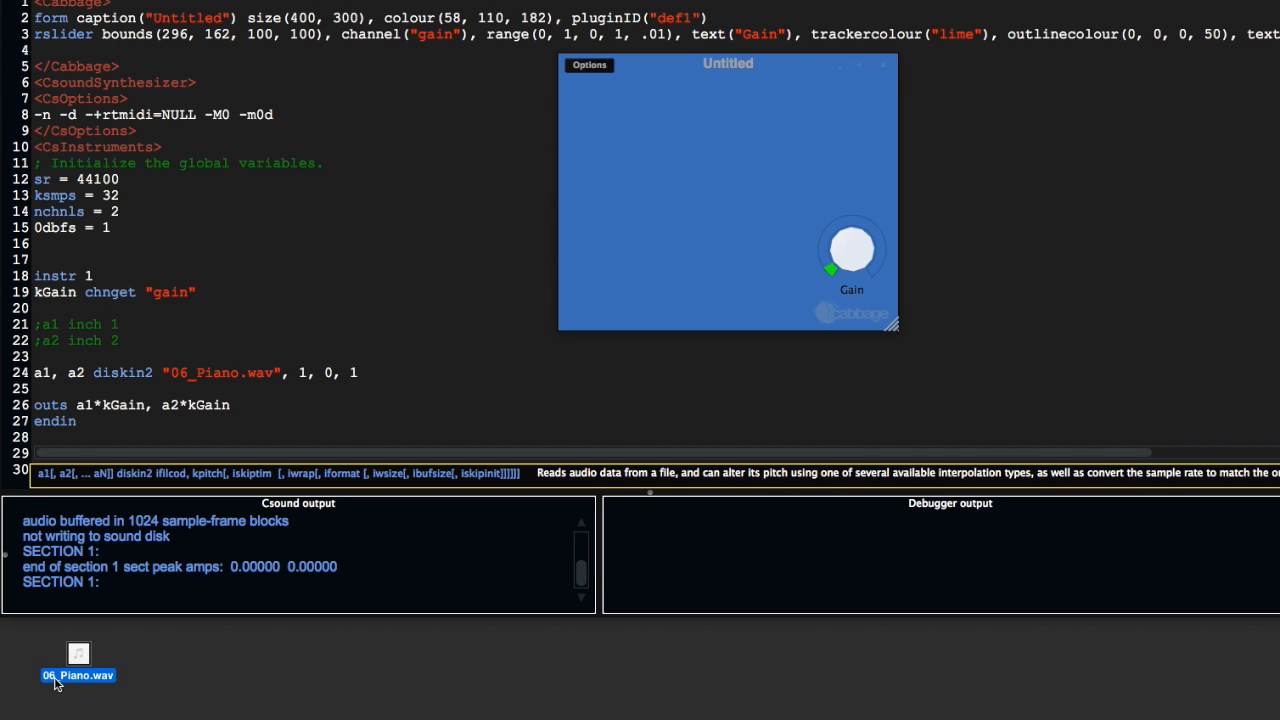
pyautogui.moveTo(205, 505)
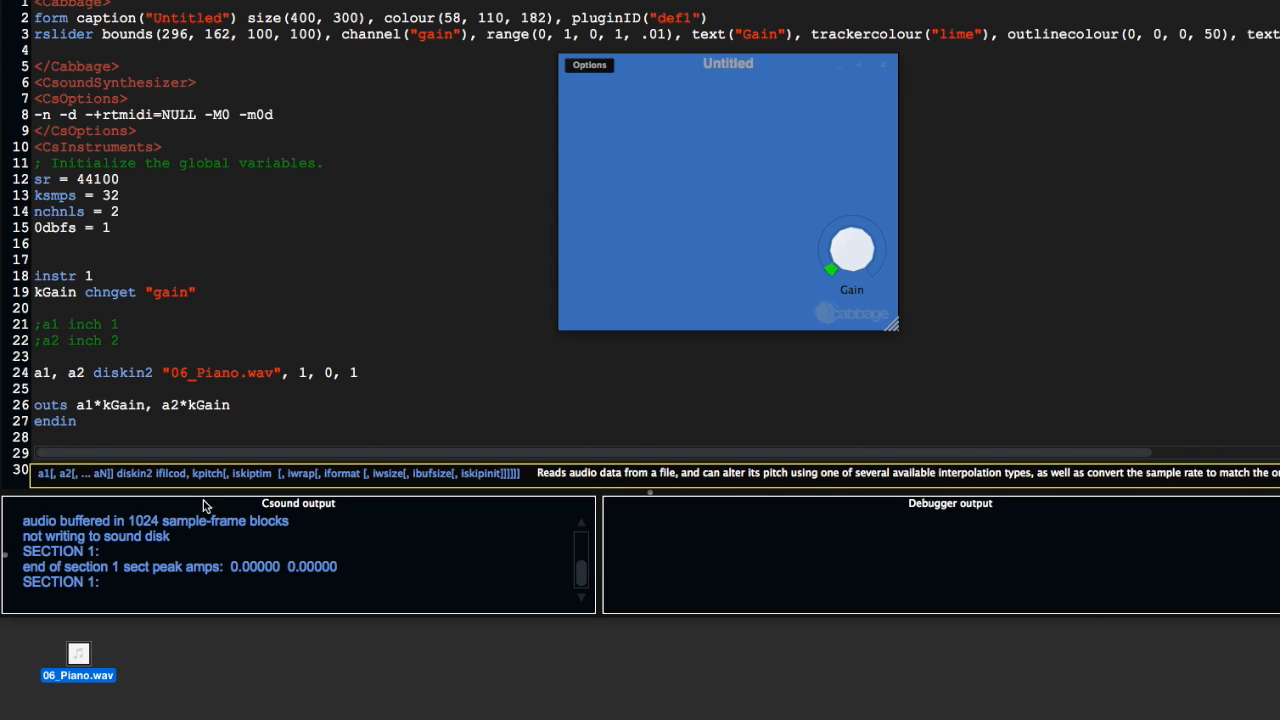
pyautogui.moveTo(368, 383)
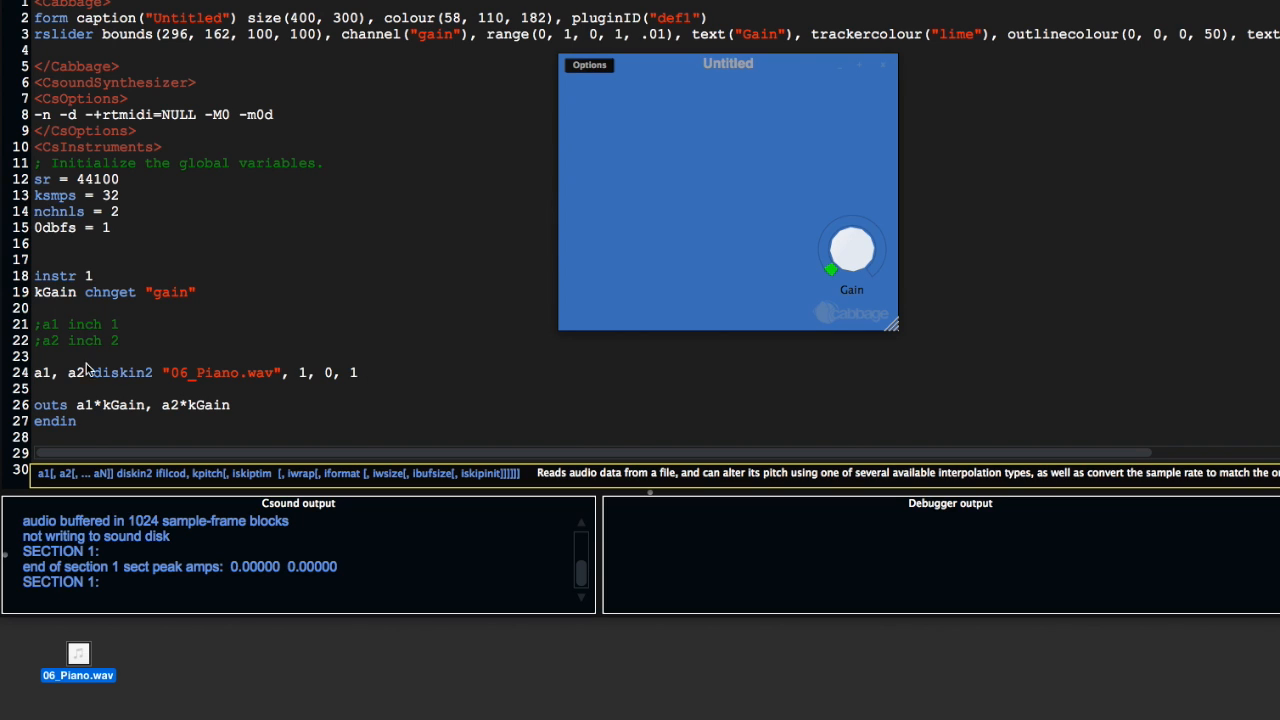
pyautogui.moveTo(88, 348)
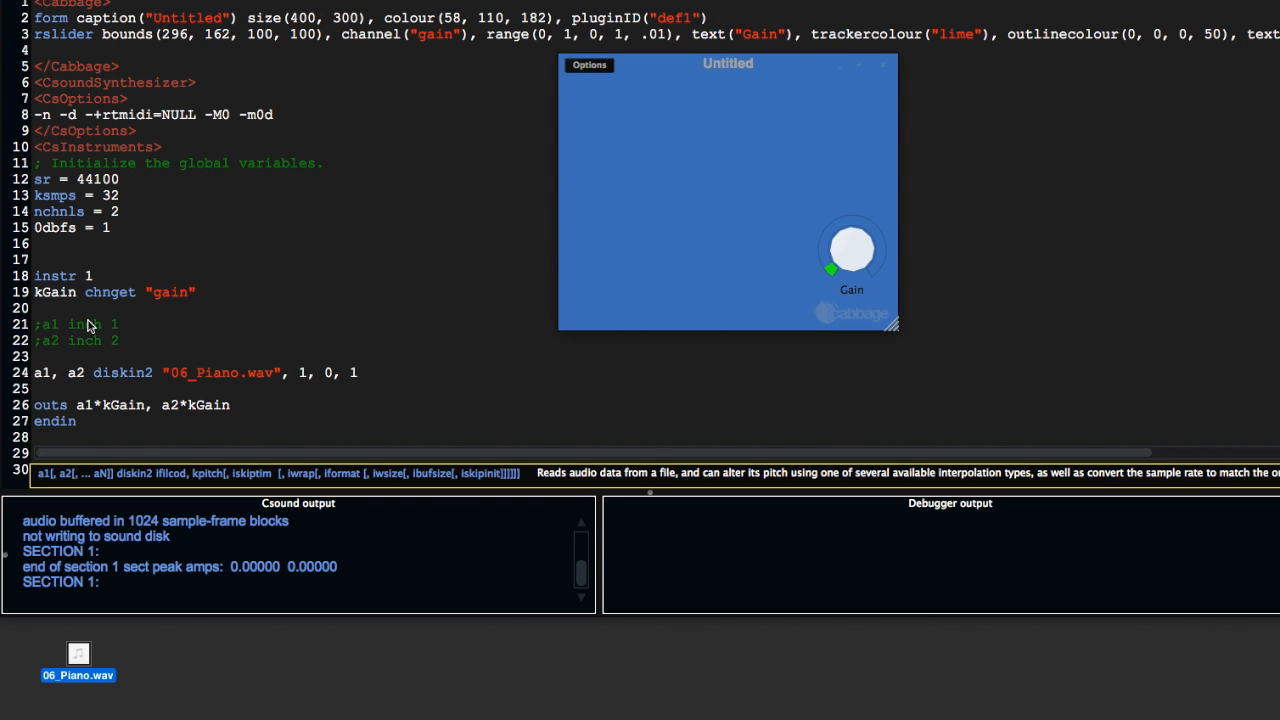
pyautogui.moveTo(175, 330)
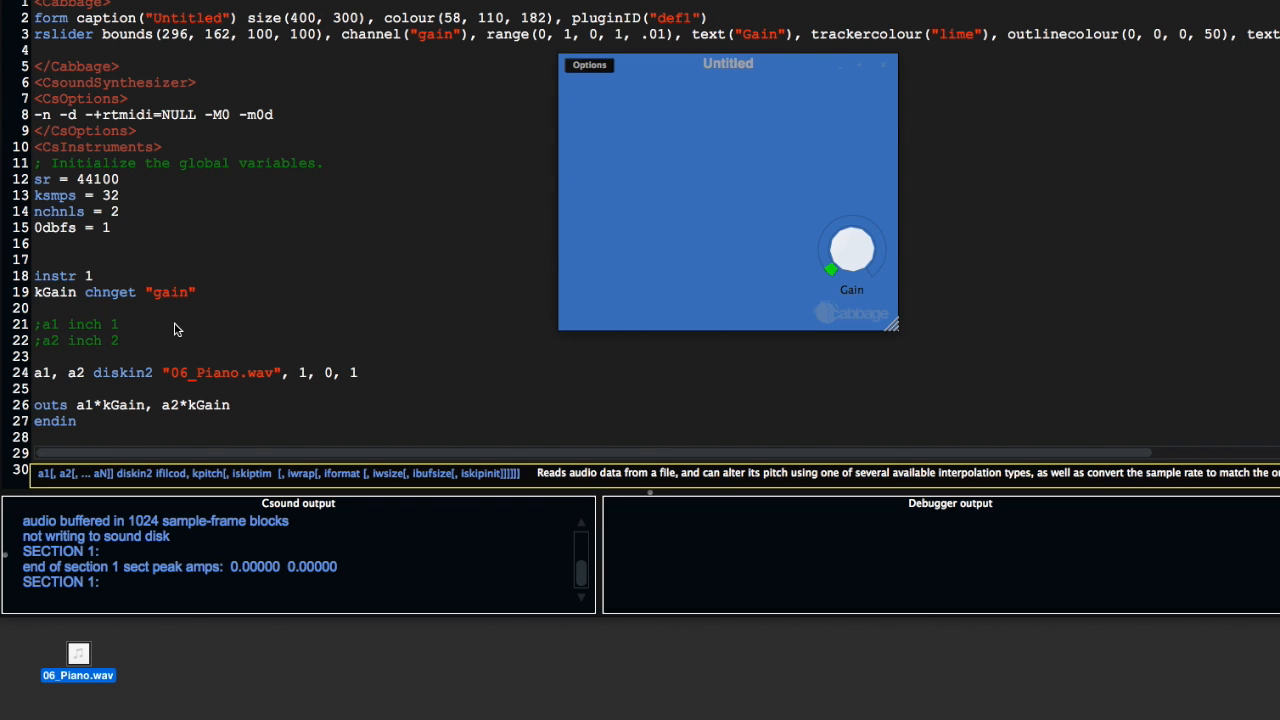
pyautogui.moveTo(167, 382)
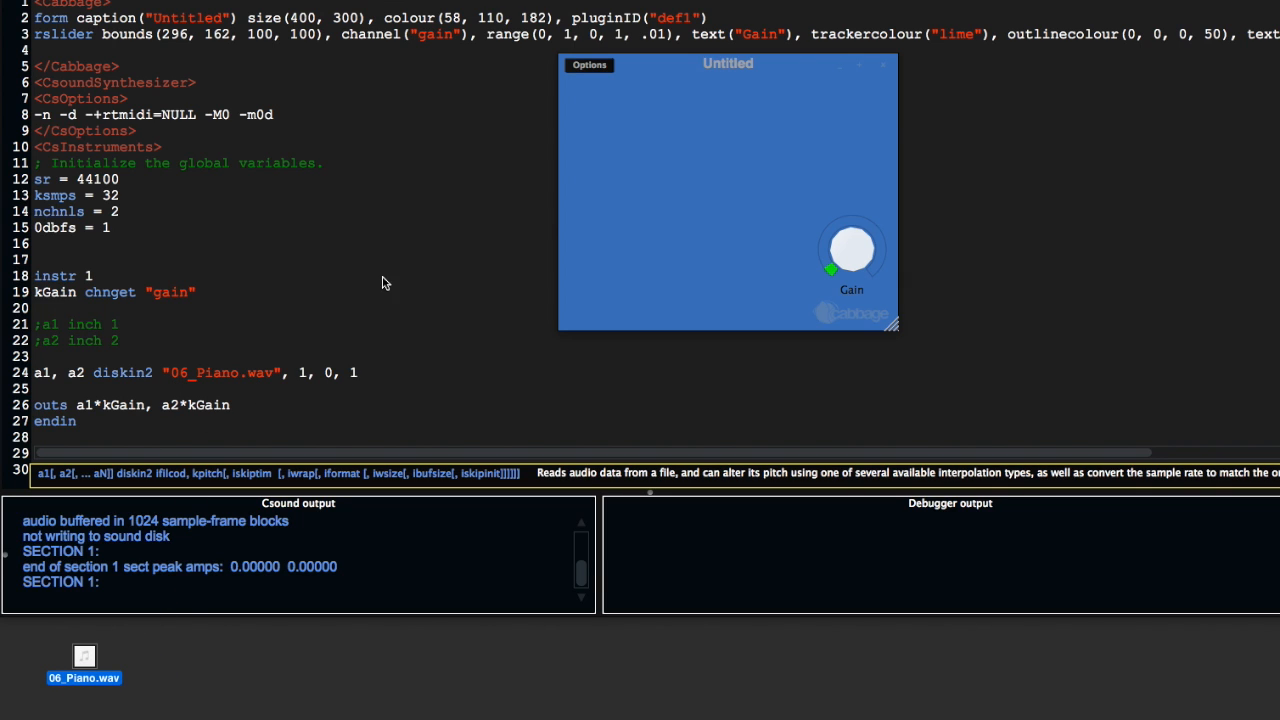
pyautogui.moveTo(257, 243)
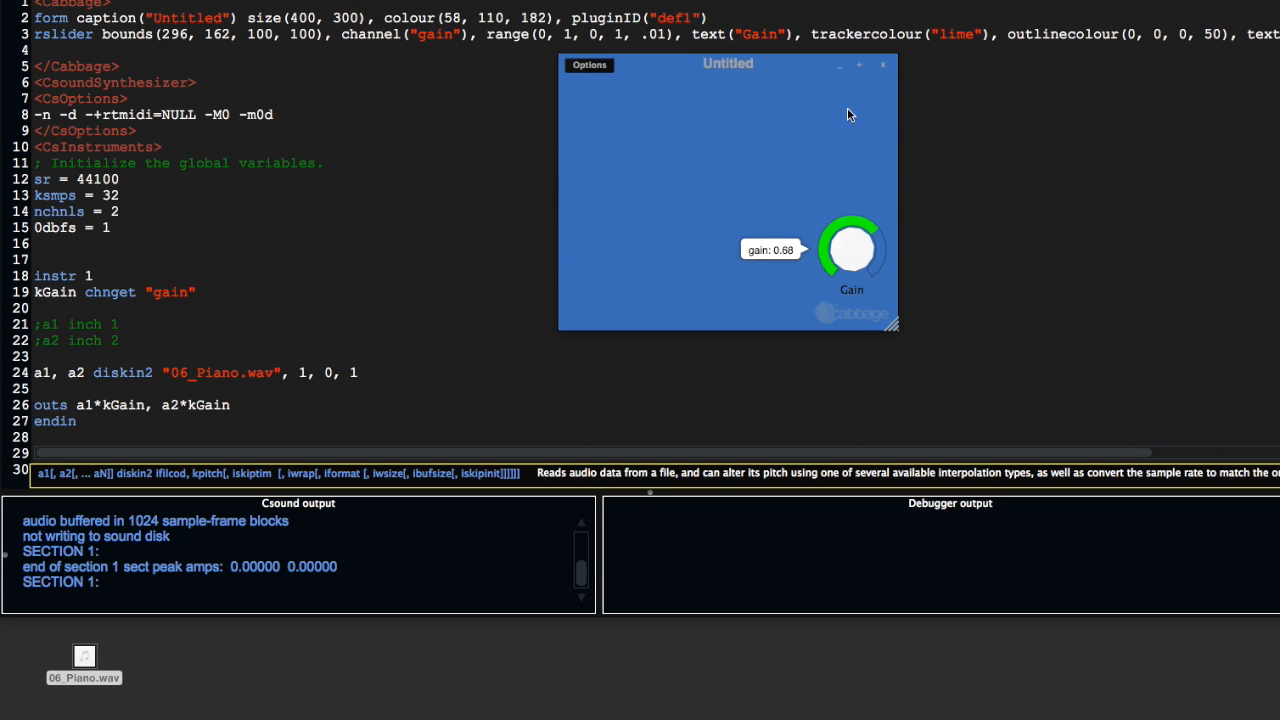
# Raise the Gain knob to full to hear the looping piano file.
pyautogui.moveTo(850, 260); pyautogui.dragTo(850, 230)
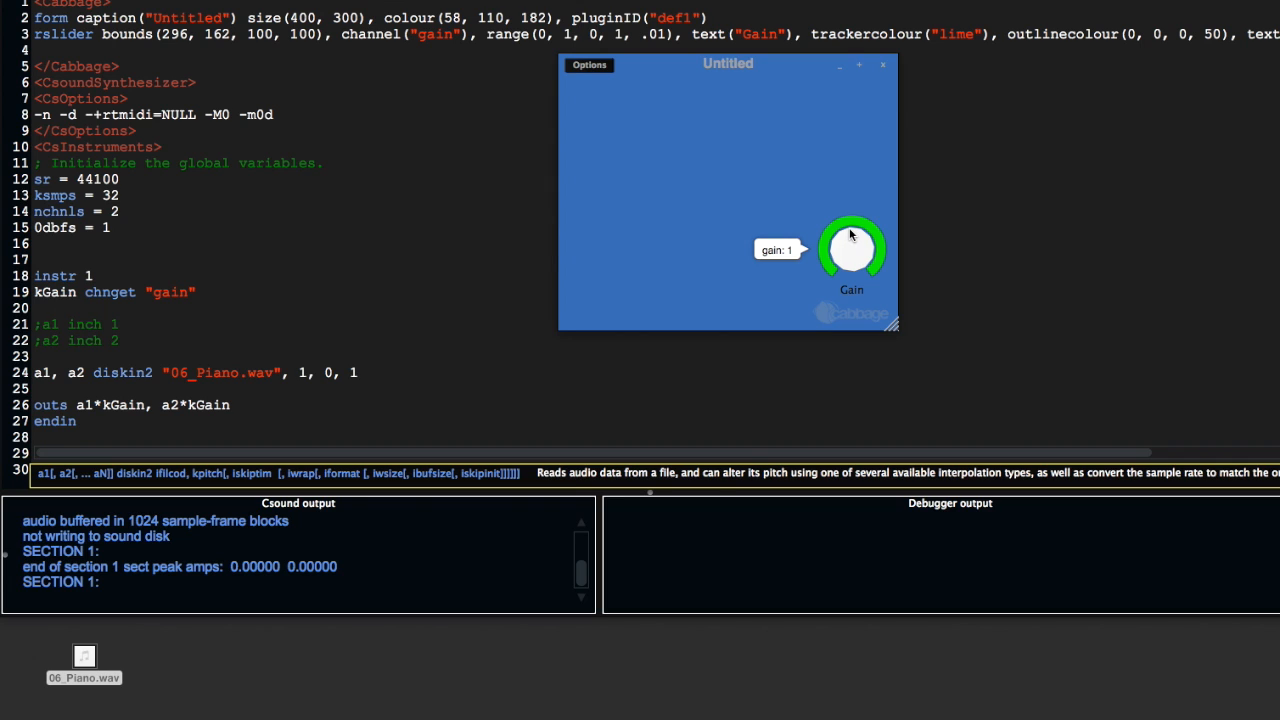
pyautogui.moveTo(851, 240)
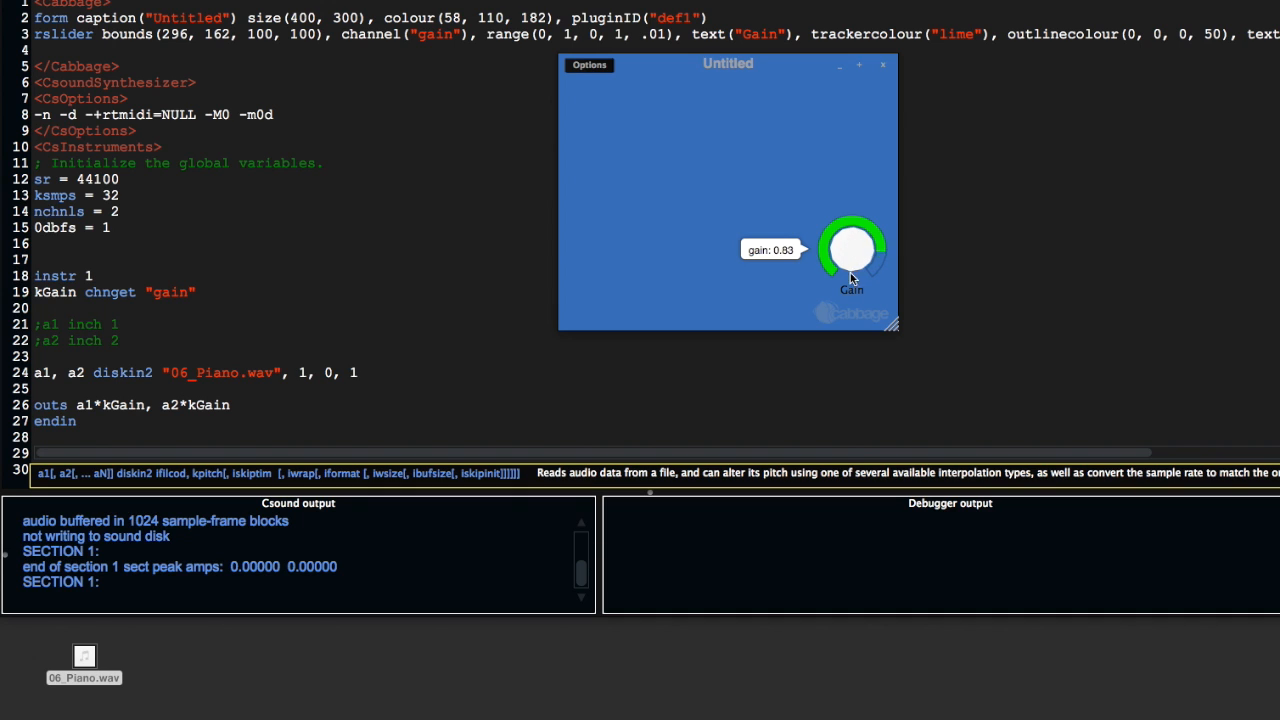
pyautogui.moveTo(617, 553)
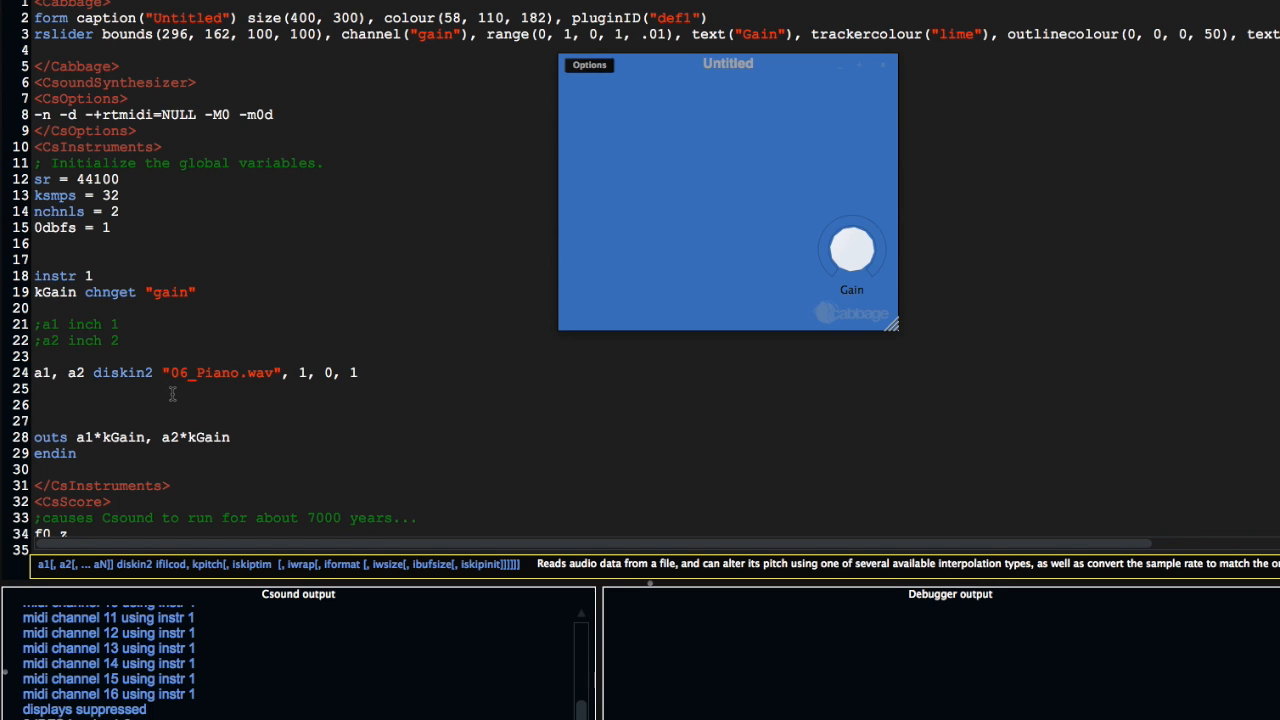
# Add an aLFO lfo 20, .1 line and begin an aDelay vdelay line.
pyautogui.click(35, 405)
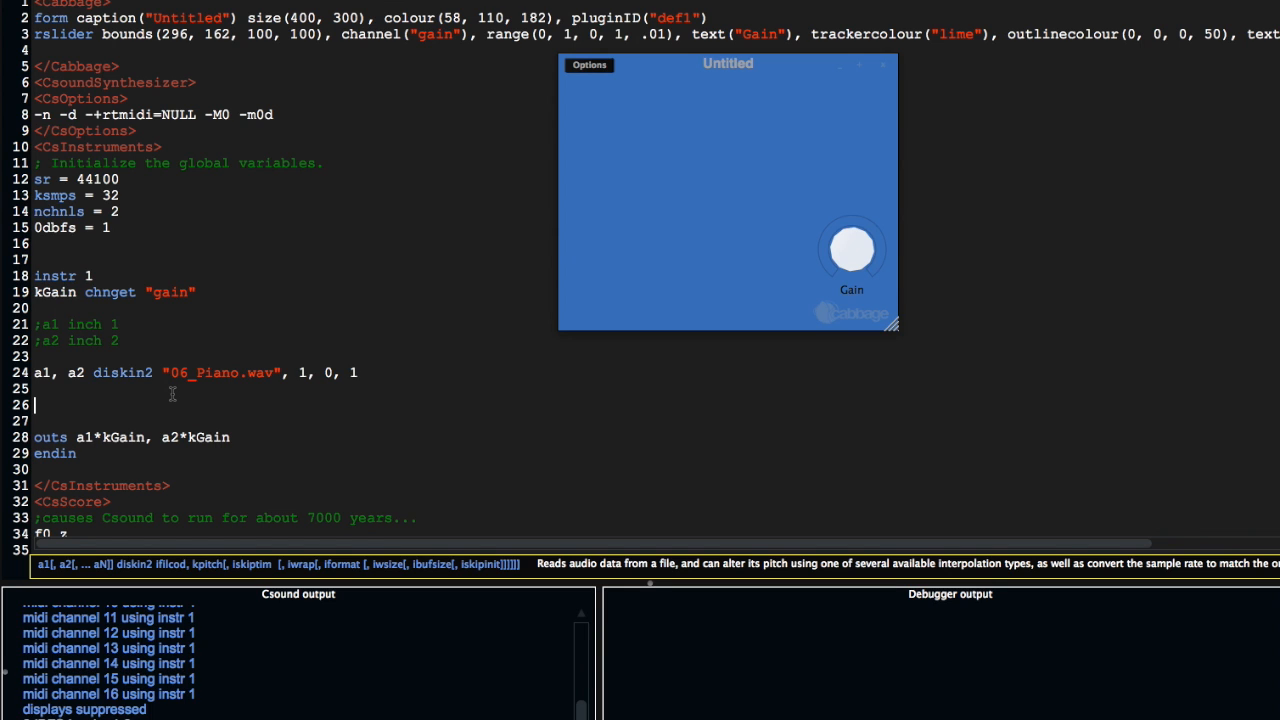
pyautogui.write('aLFO')
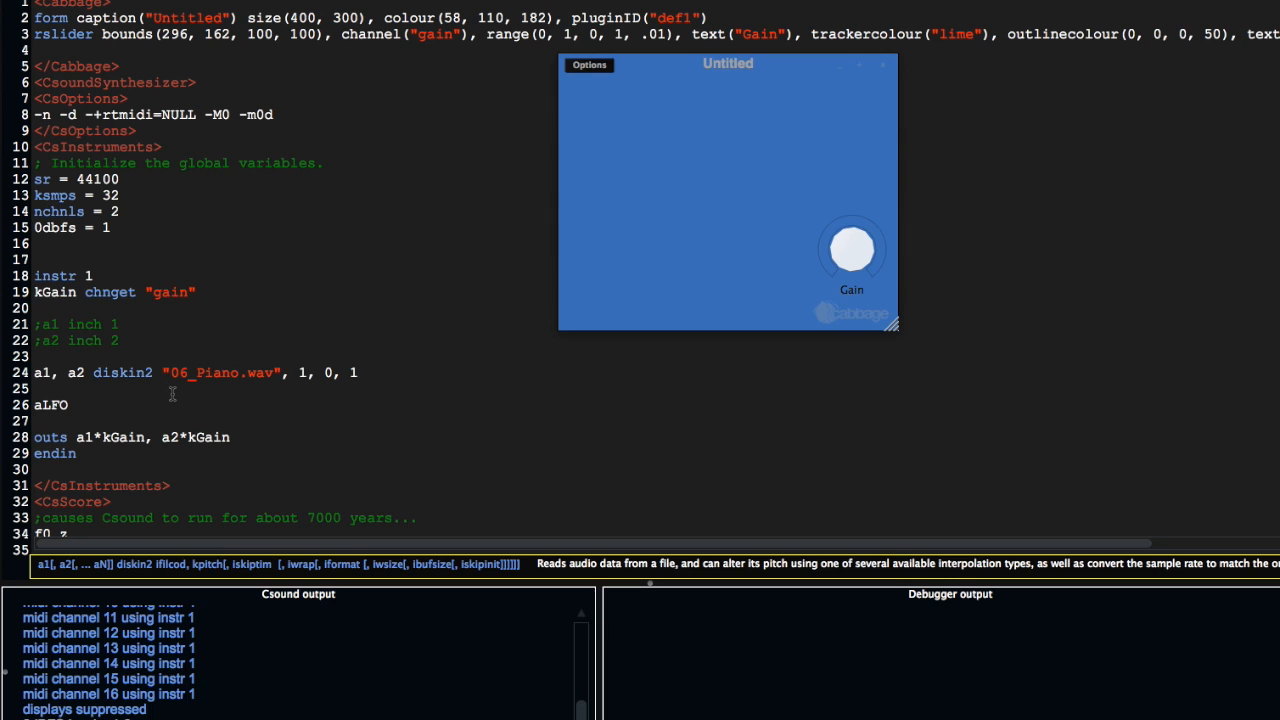
pyautogui.write('lfo 20,')
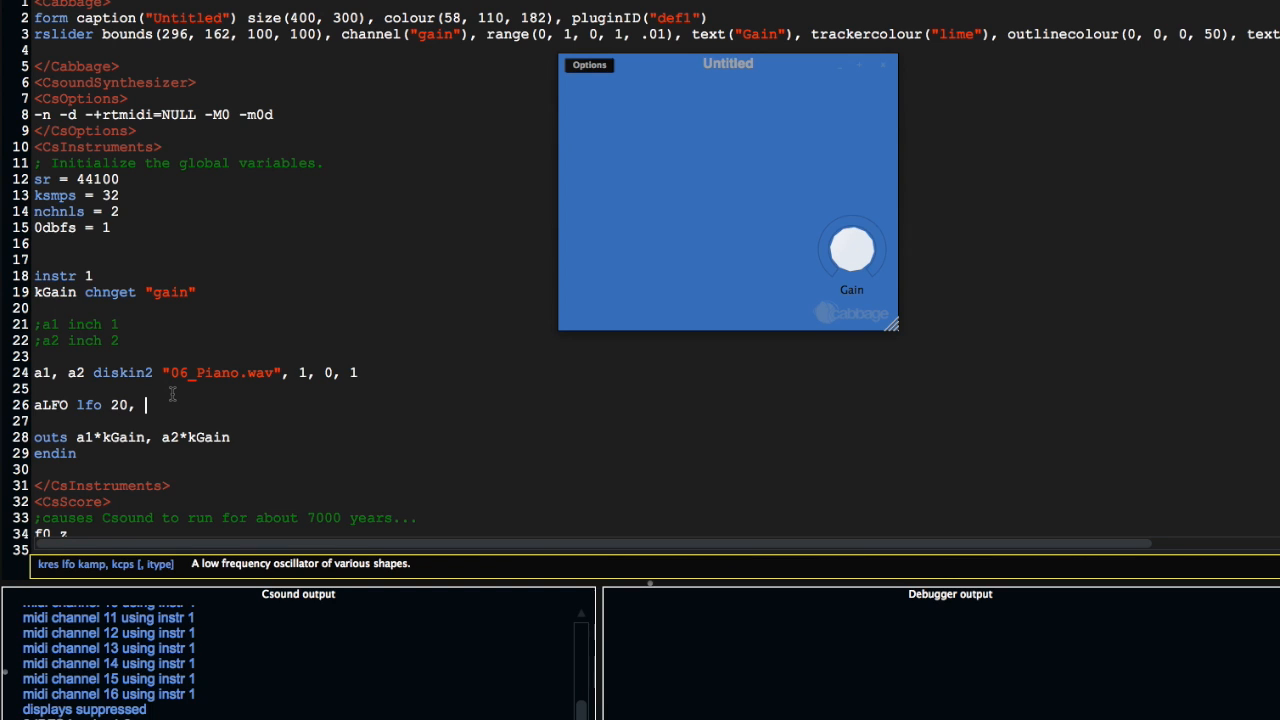
pyautogui.write('.1')
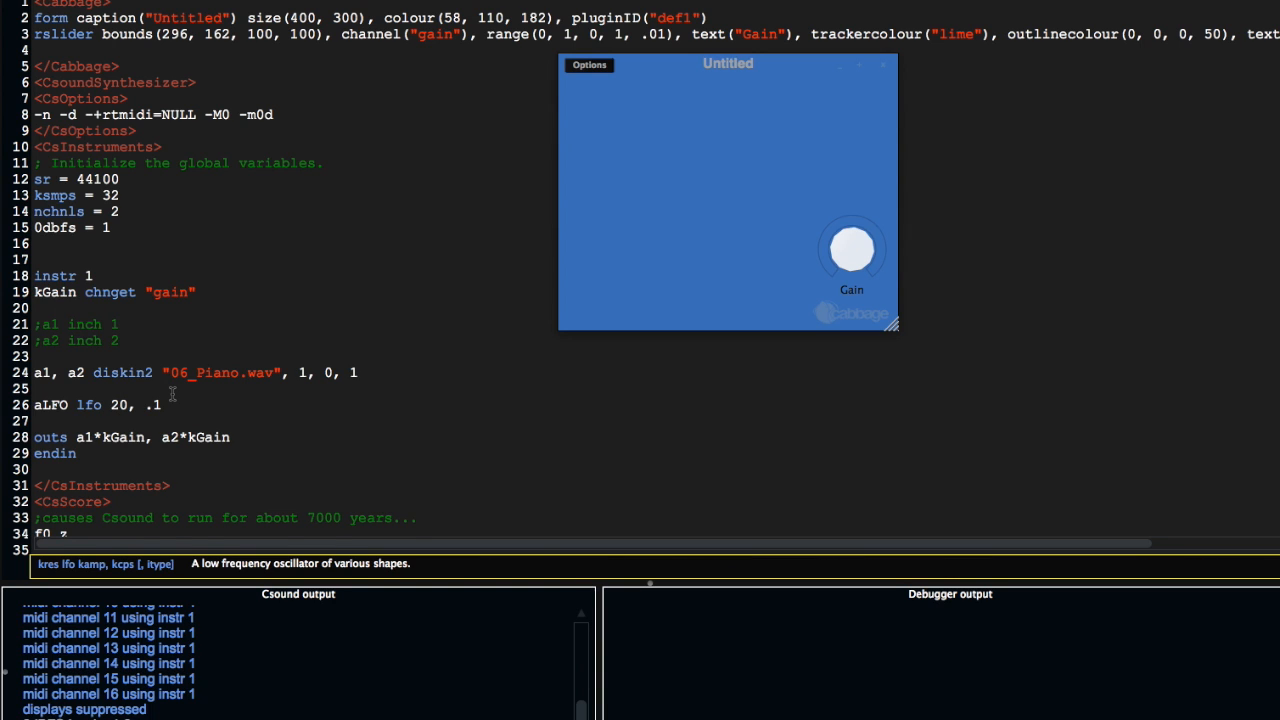
pyautogui.write('aDelay')
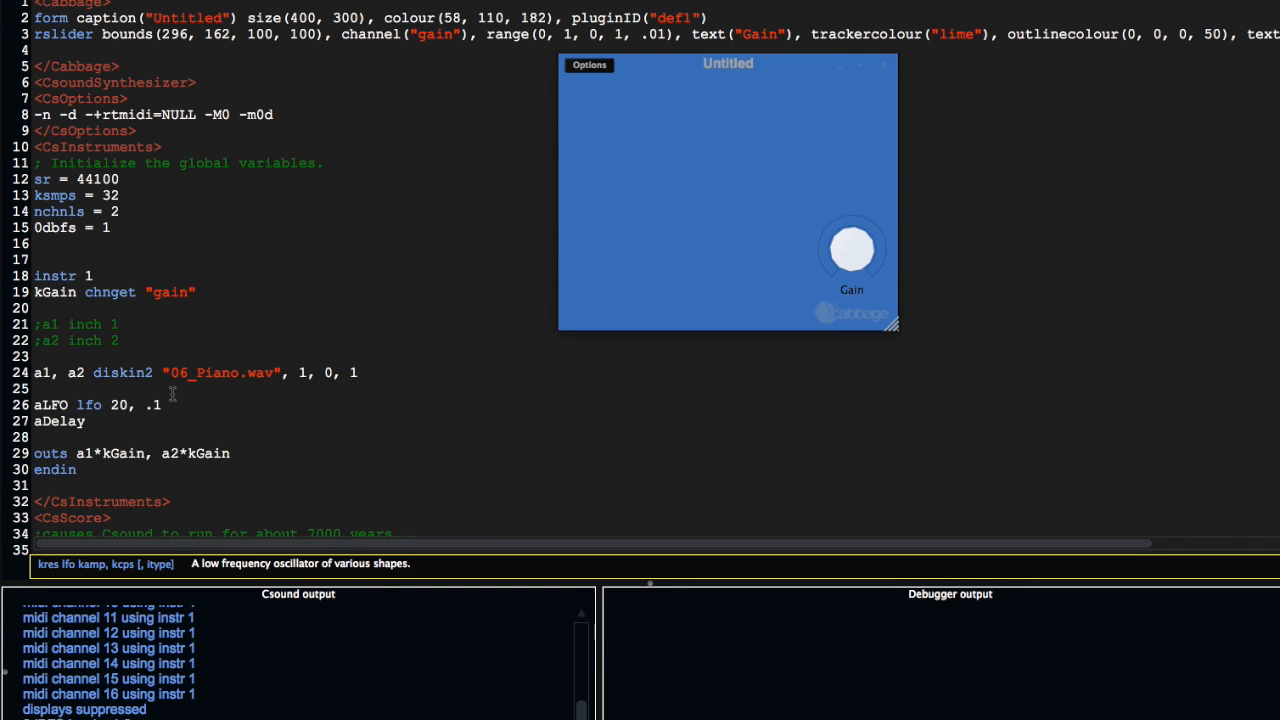
pyautogui.write('vdea')
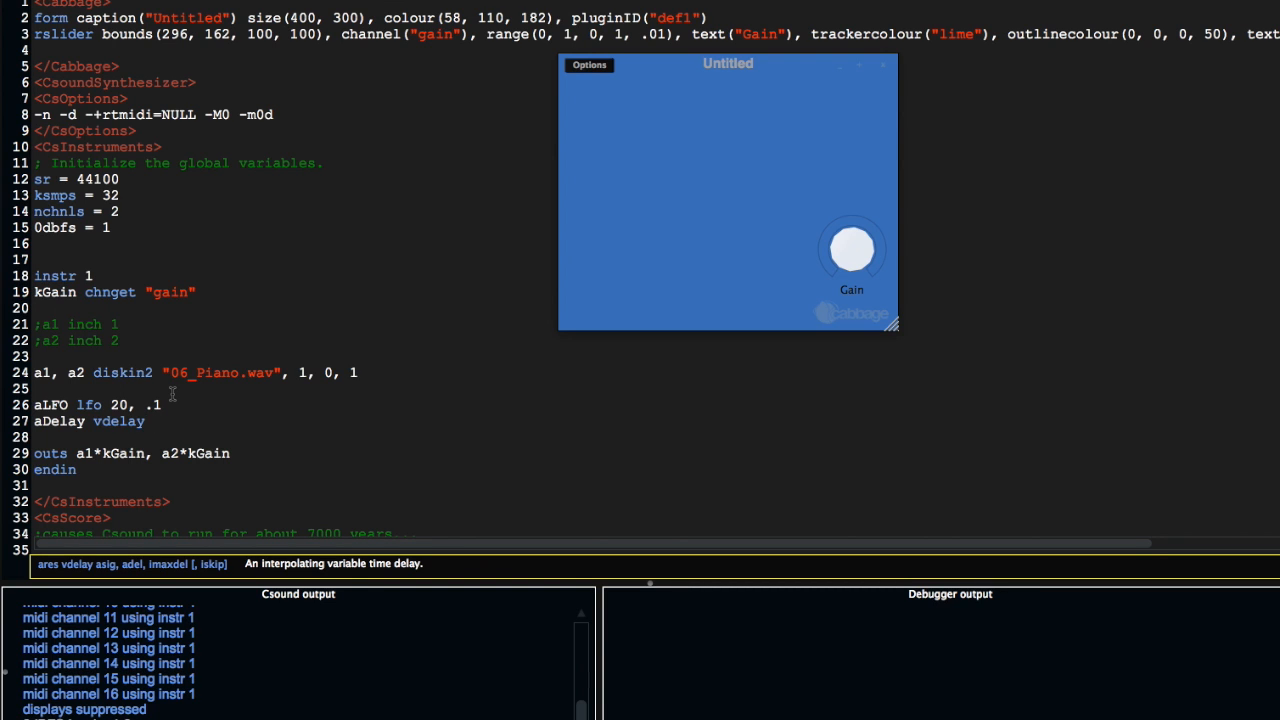
# Give vdelay the arguments (a1+a2)/2, aLFO.
pyautogui.click(153, 421)
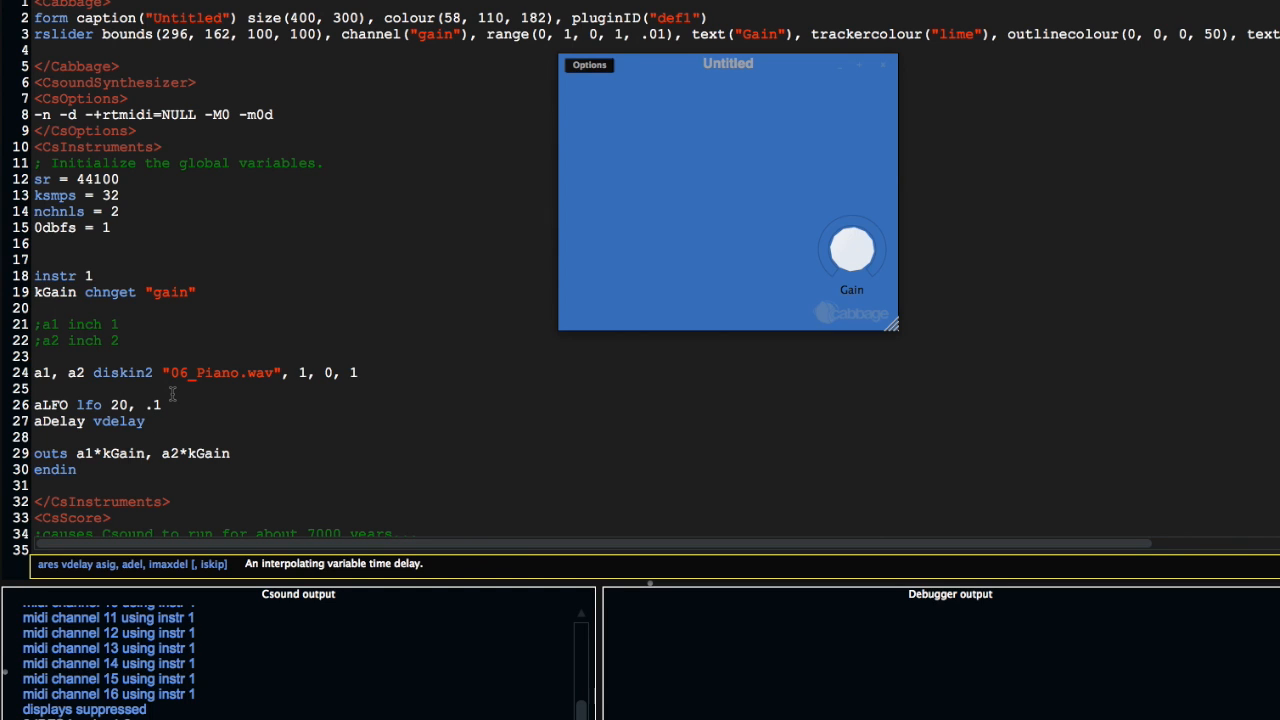
pyautogui.write('a1+a2)')
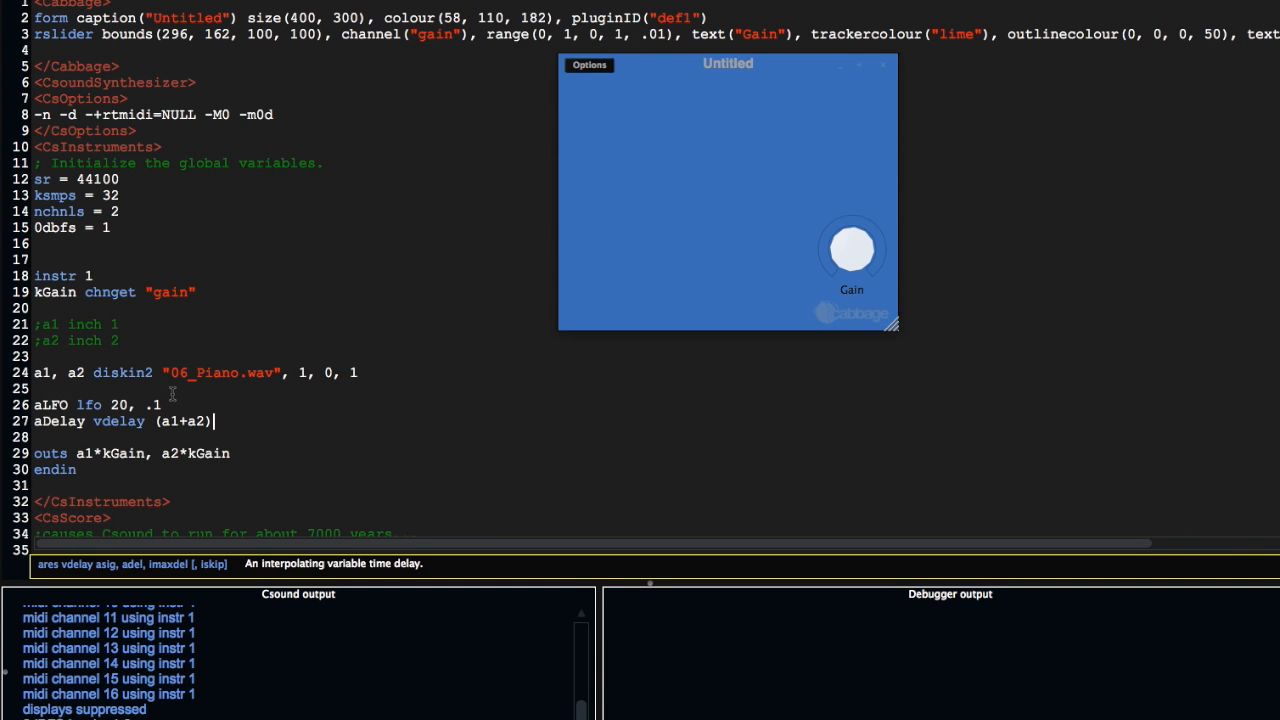
pyautogui.write('/2')
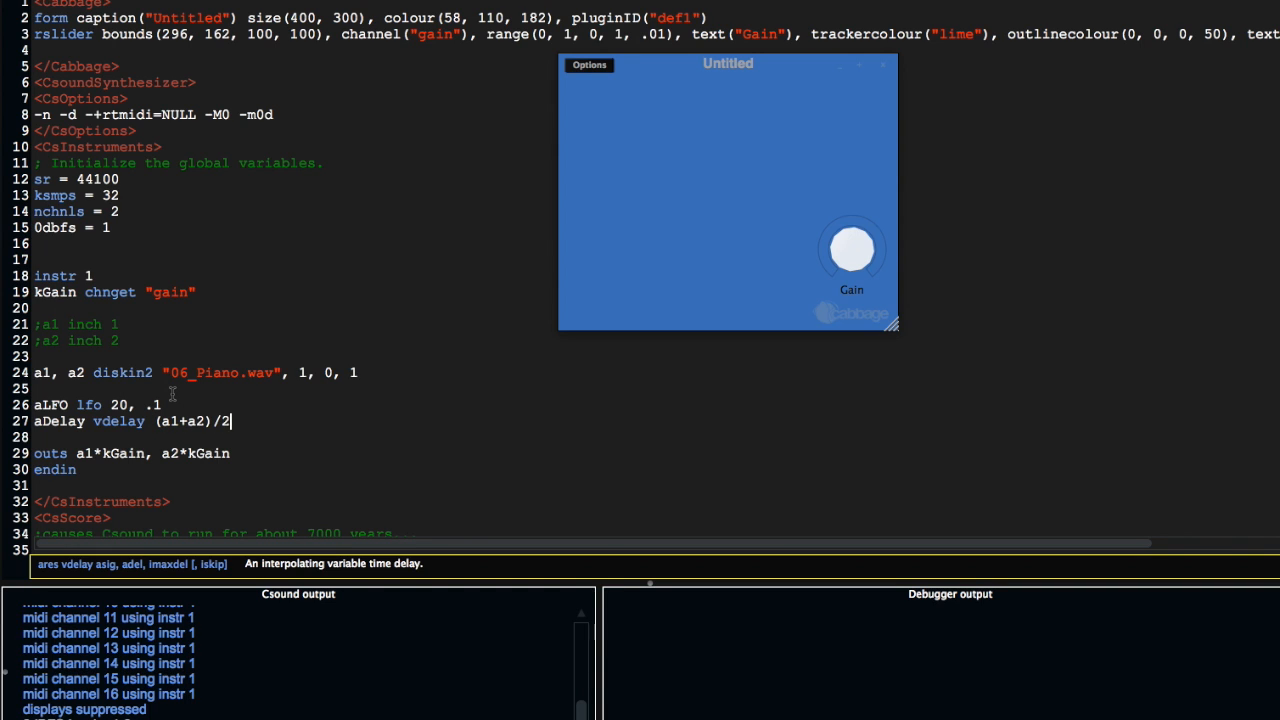
pyautogui.write(',')
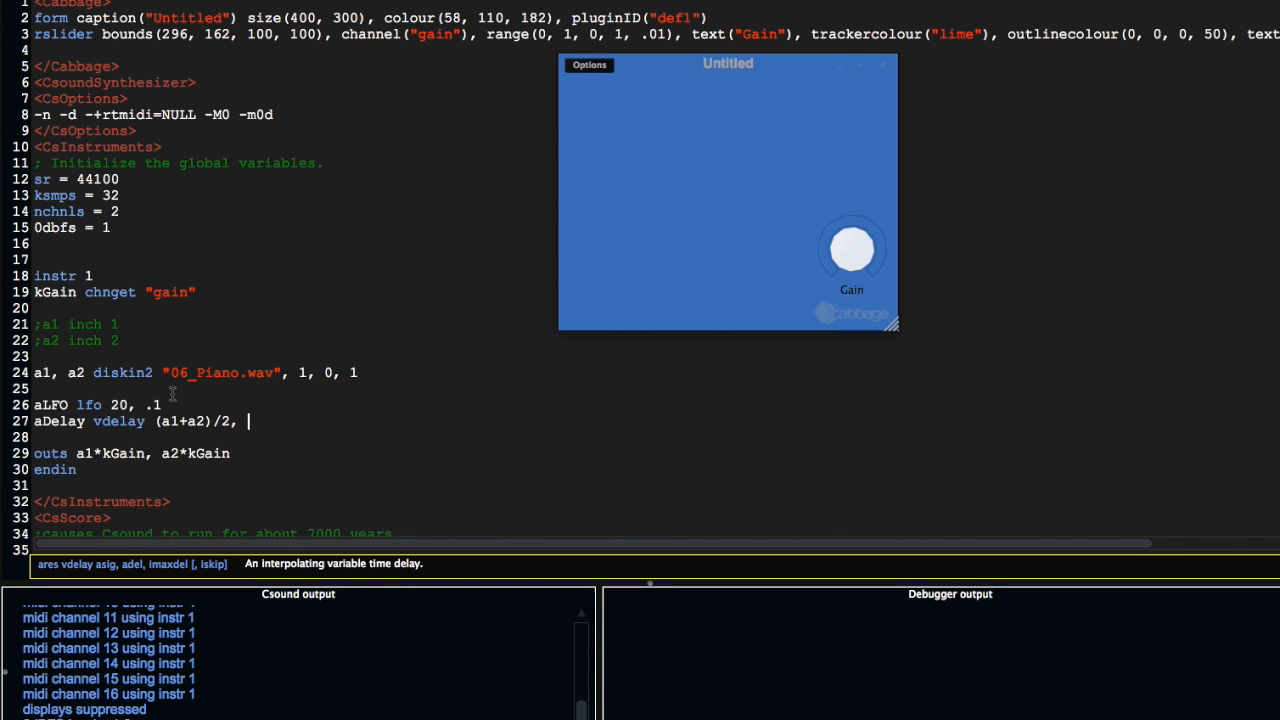
pyautogui.write('aLFO')
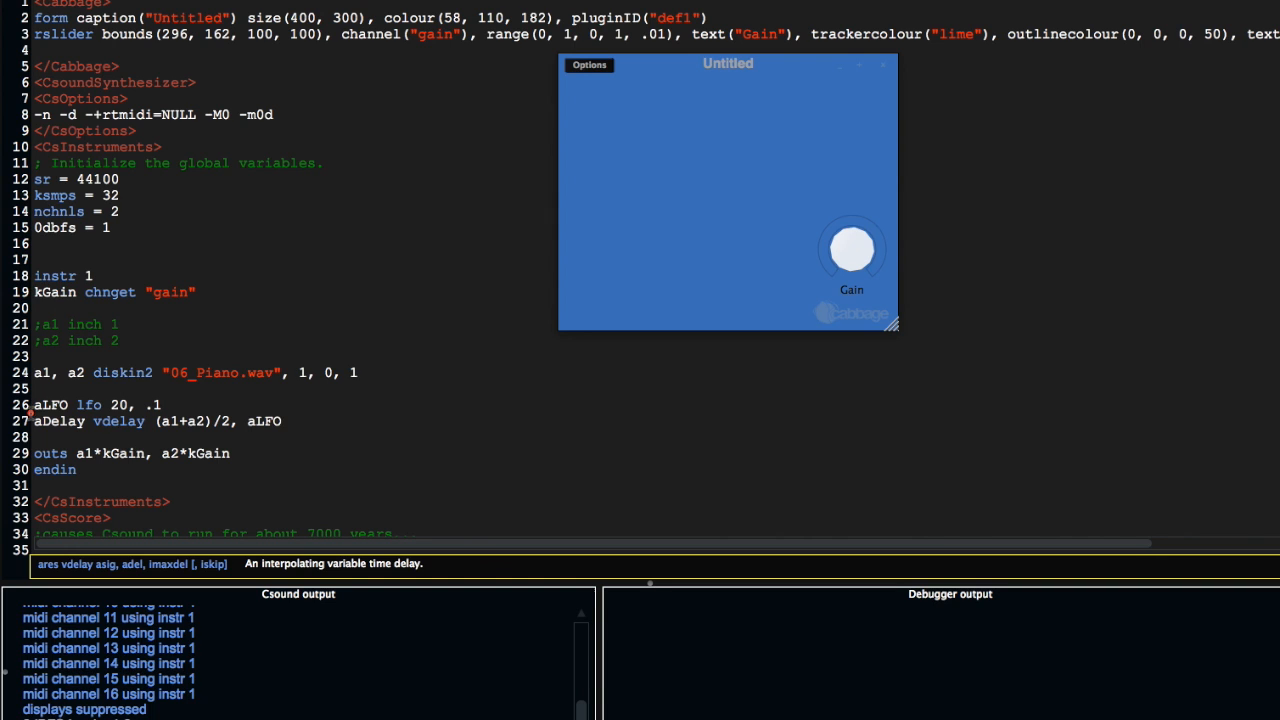
# Select aLFO in the vdelay line and append a plus sign after it.
pyautogui.doubleClick(59, 421)
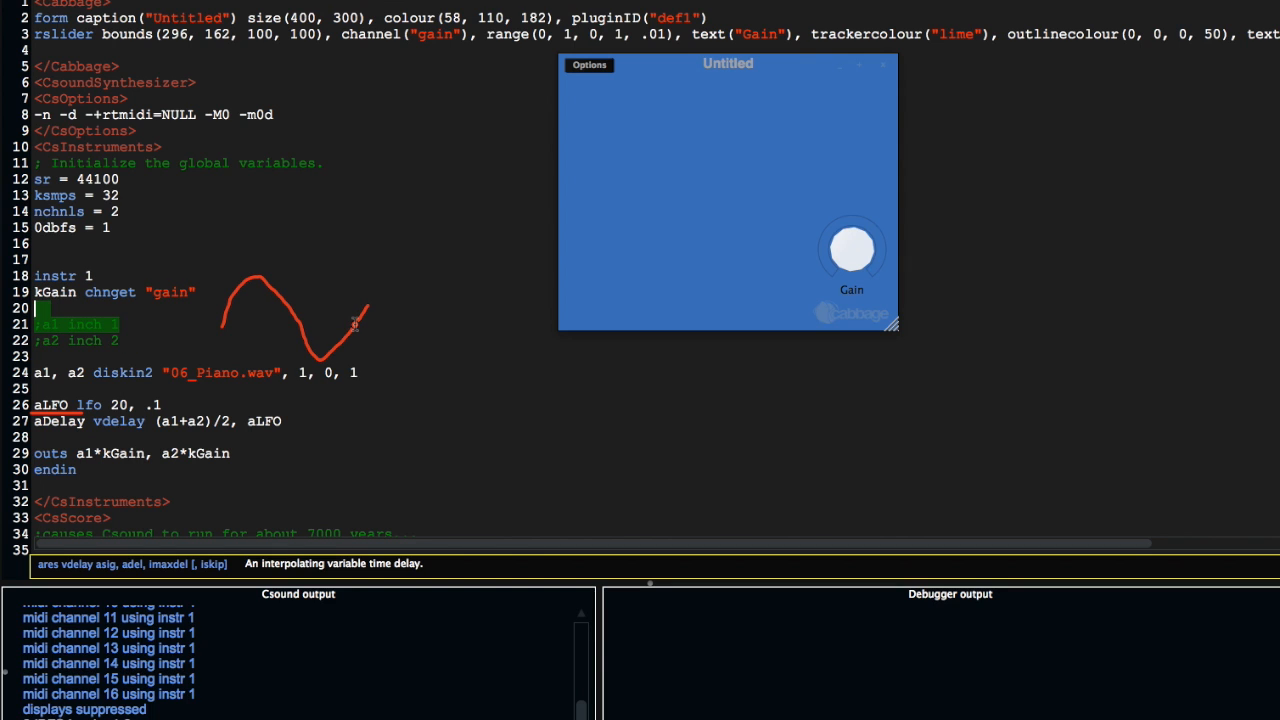
pyautogui.moveTo(245, 310)
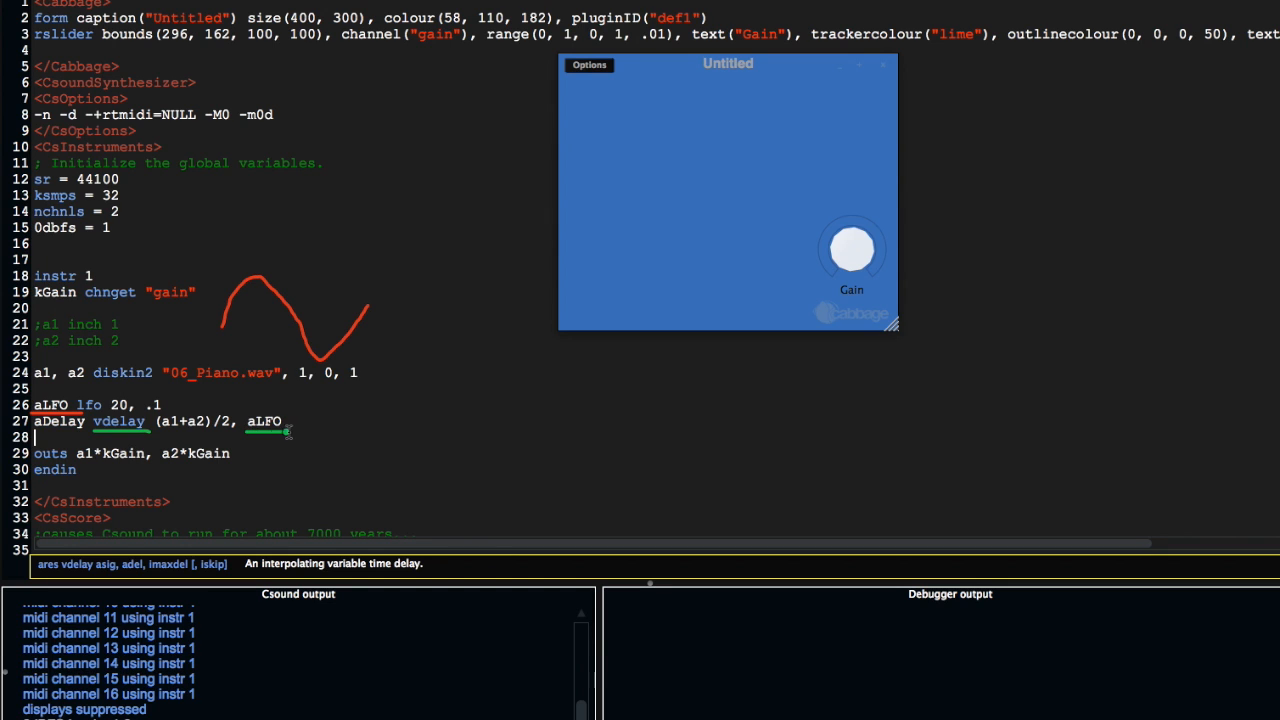
pyautogui.doubleClick(265, 421)
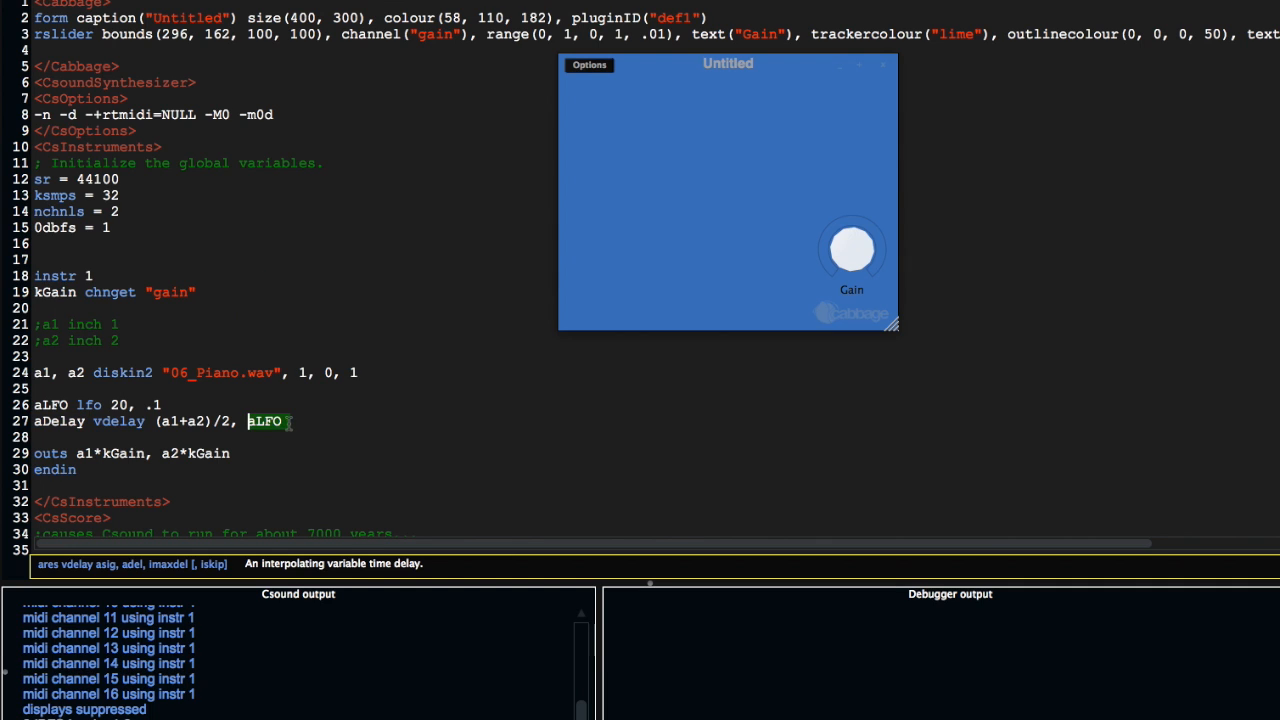
pyautogui.write('+')
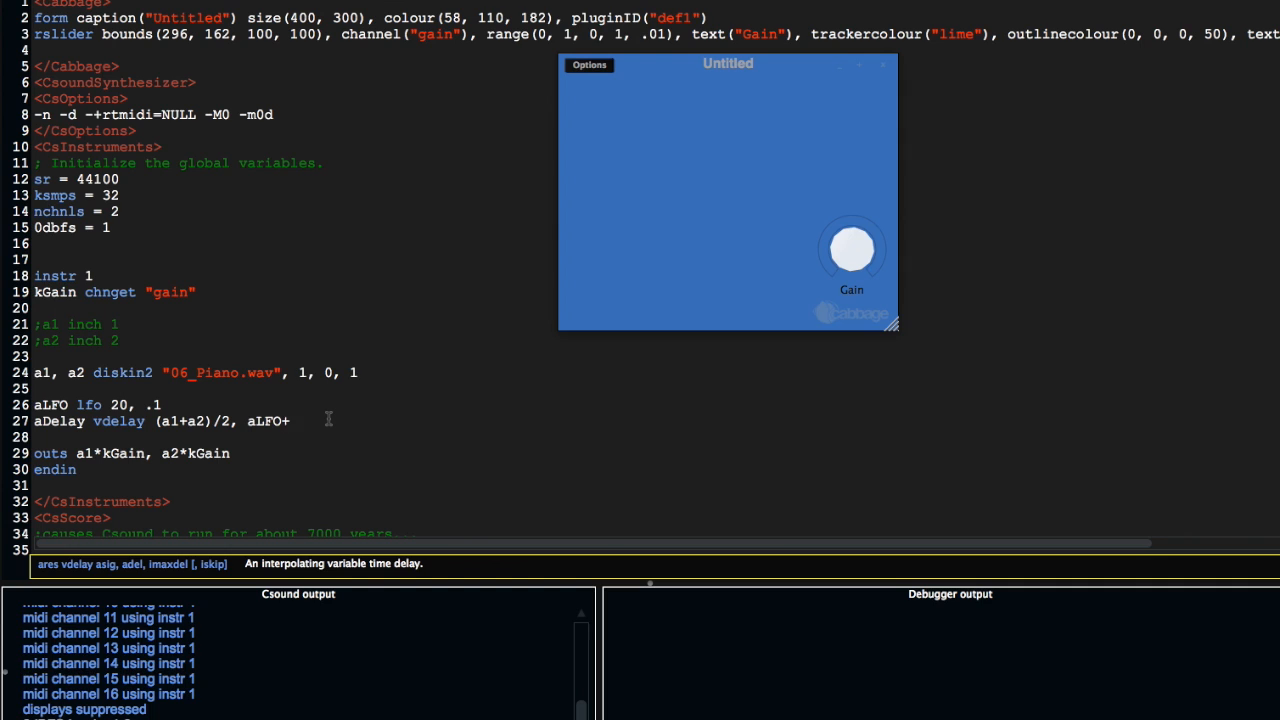
pyautogui.moveTo(104, 406)
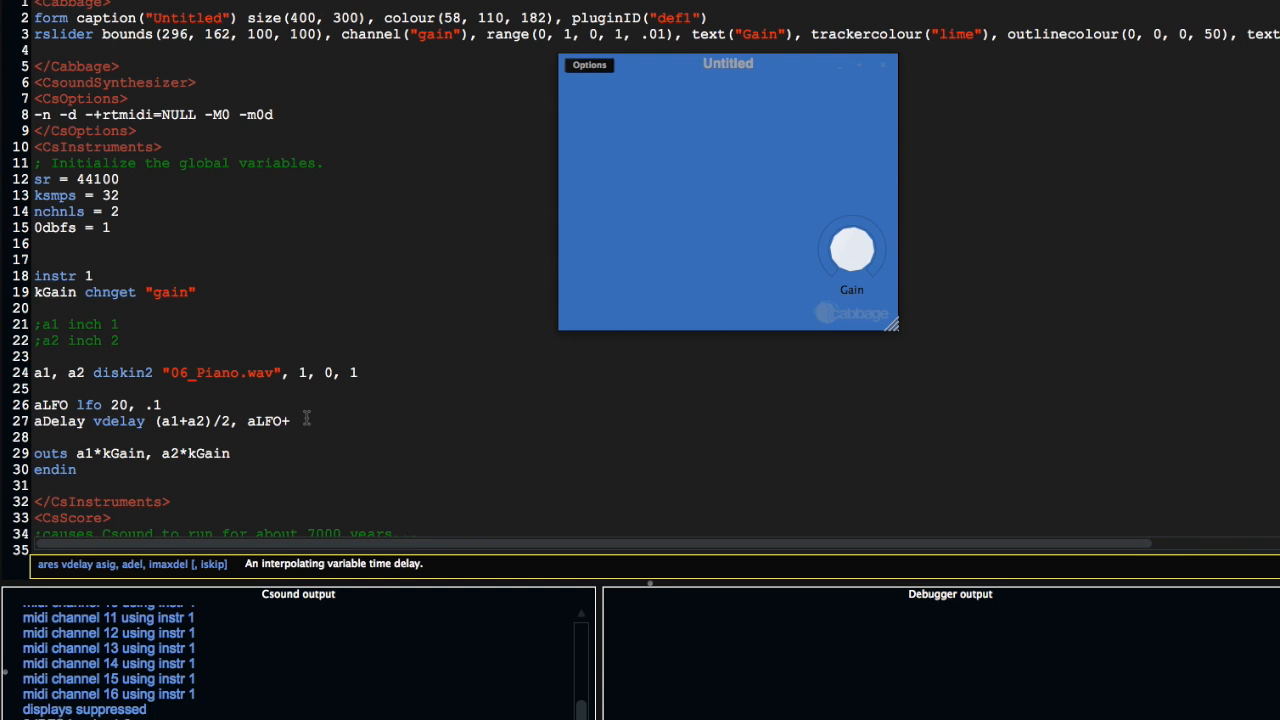
# Complete the vdelay arguments as aLFO+40, 1000.
pyautogui.write('40')
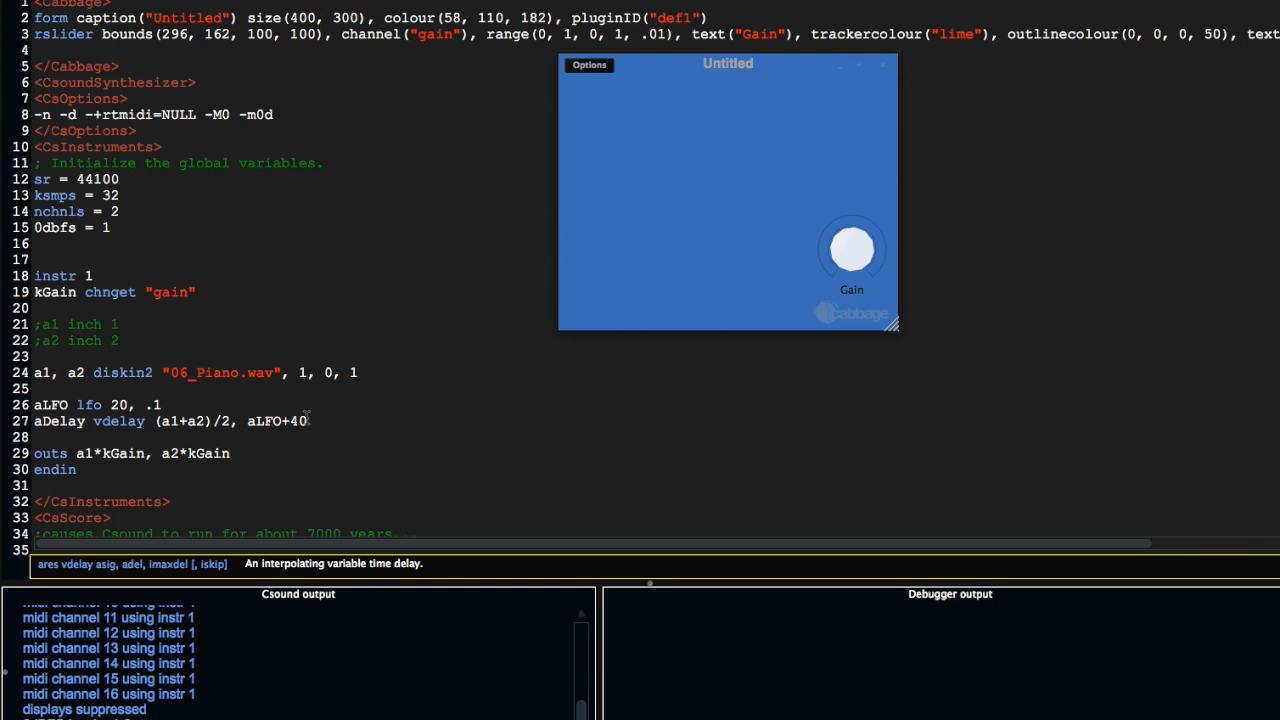
pyautogui.moveTo(300, 420)
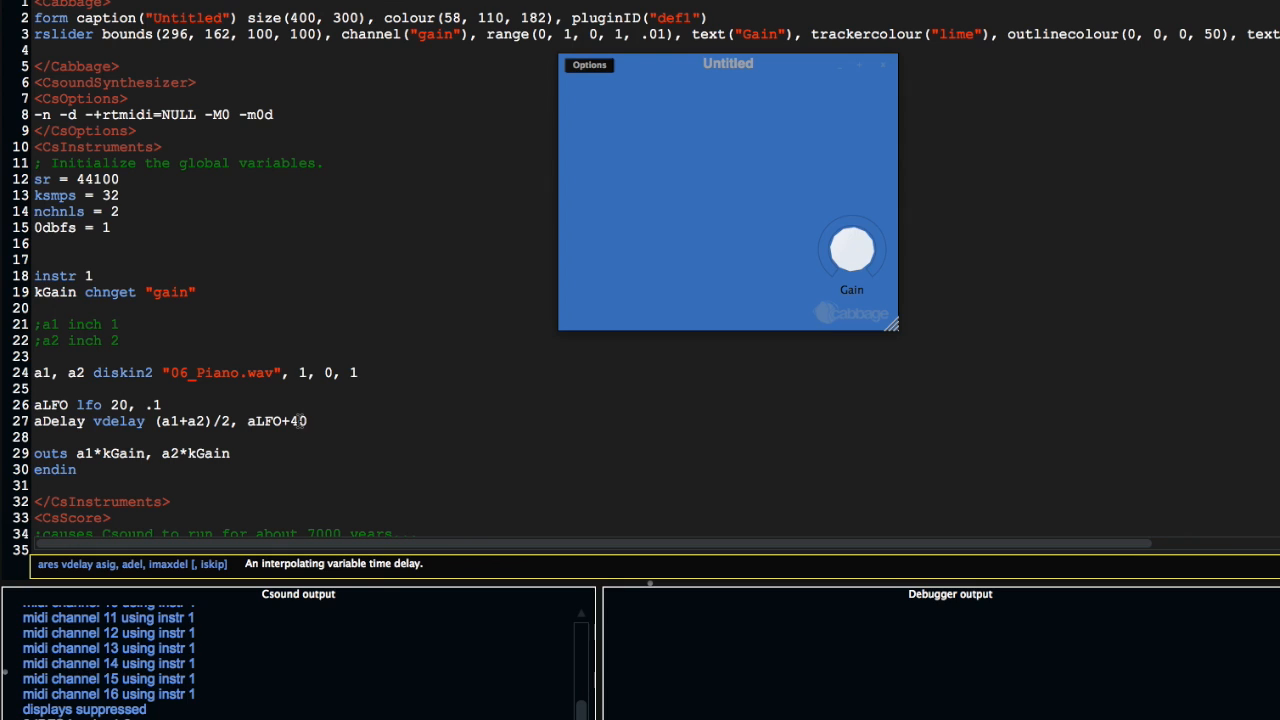
pyautogui.write(',')
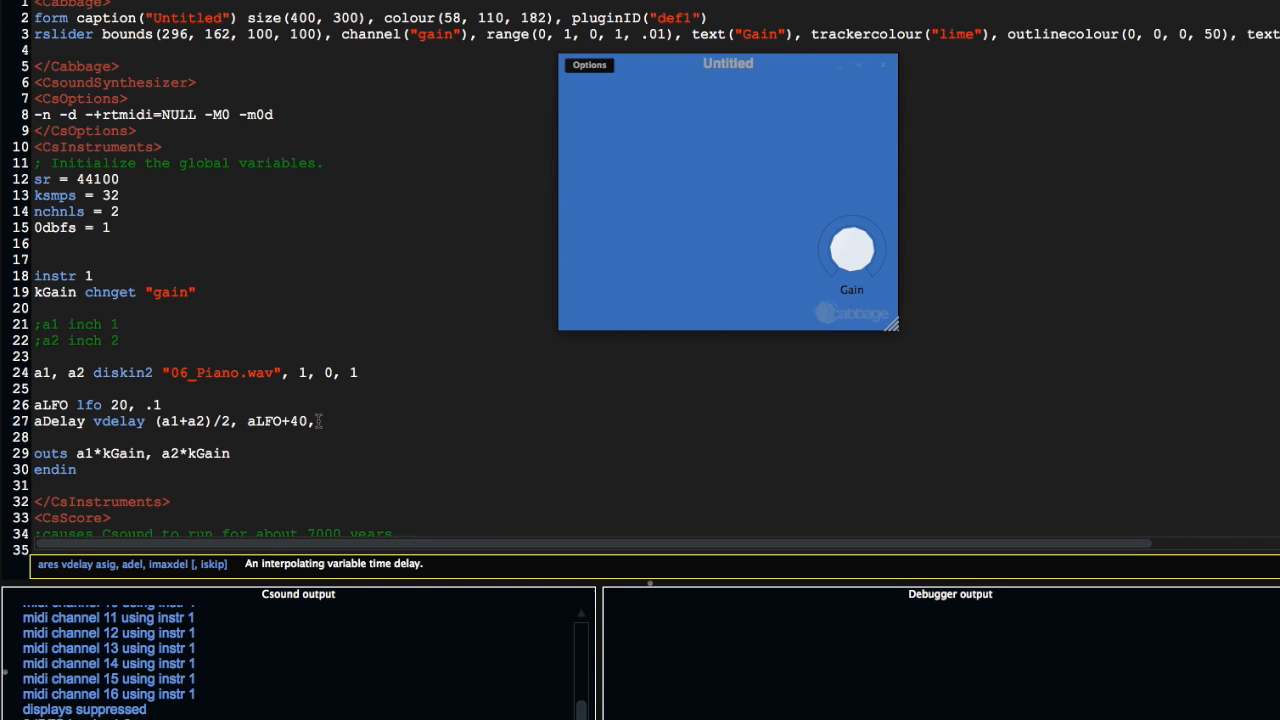
pyautogui.write('1000')
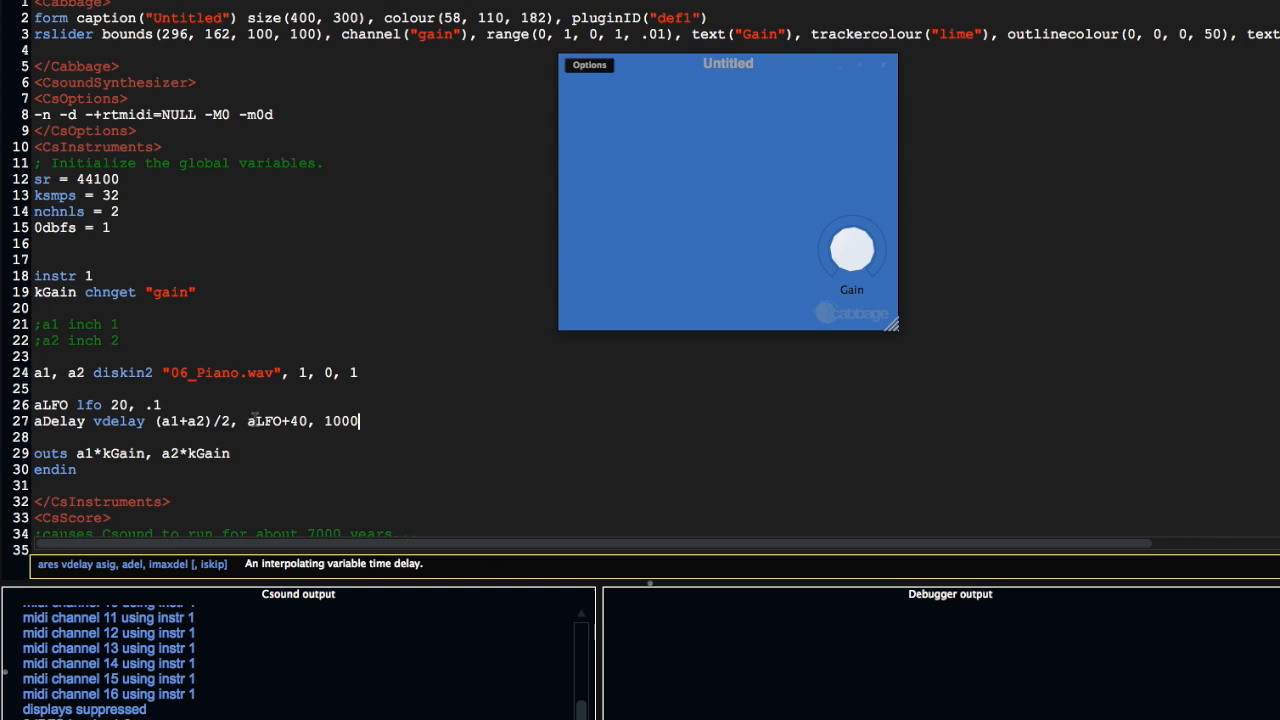
pyautogui.doubleClick(280, 421)
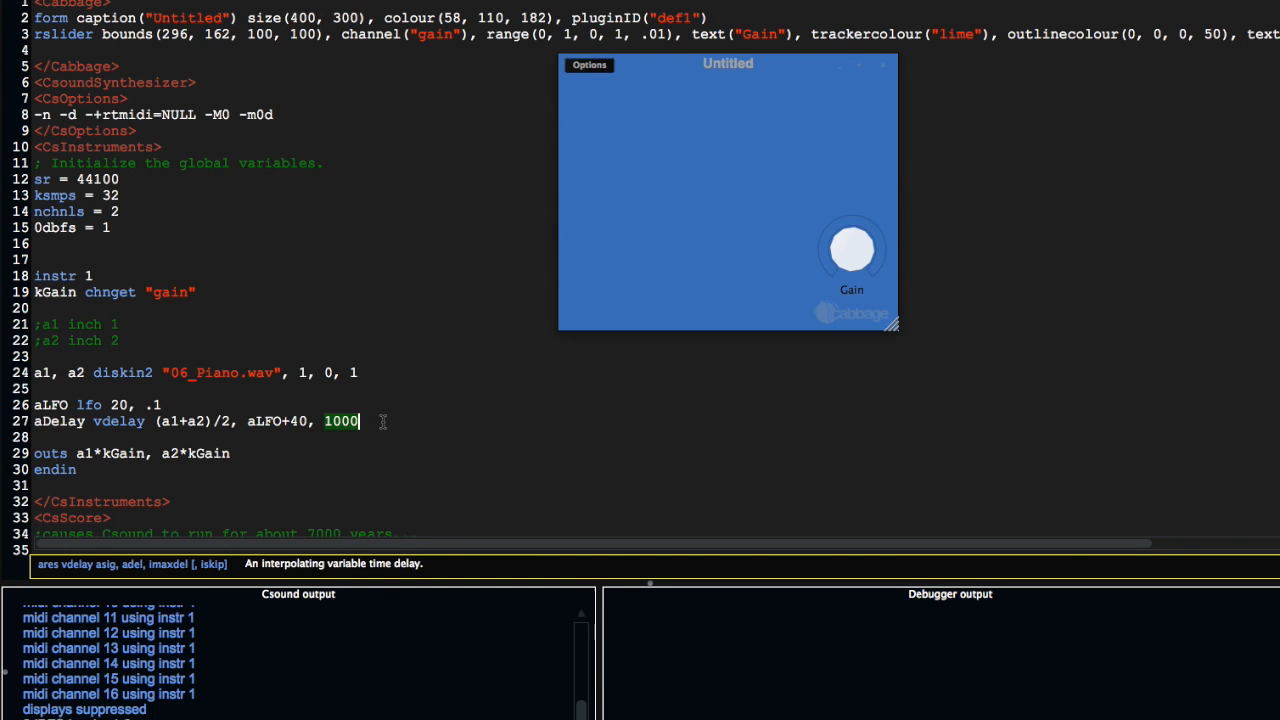
pyautogui.click(340, 421)
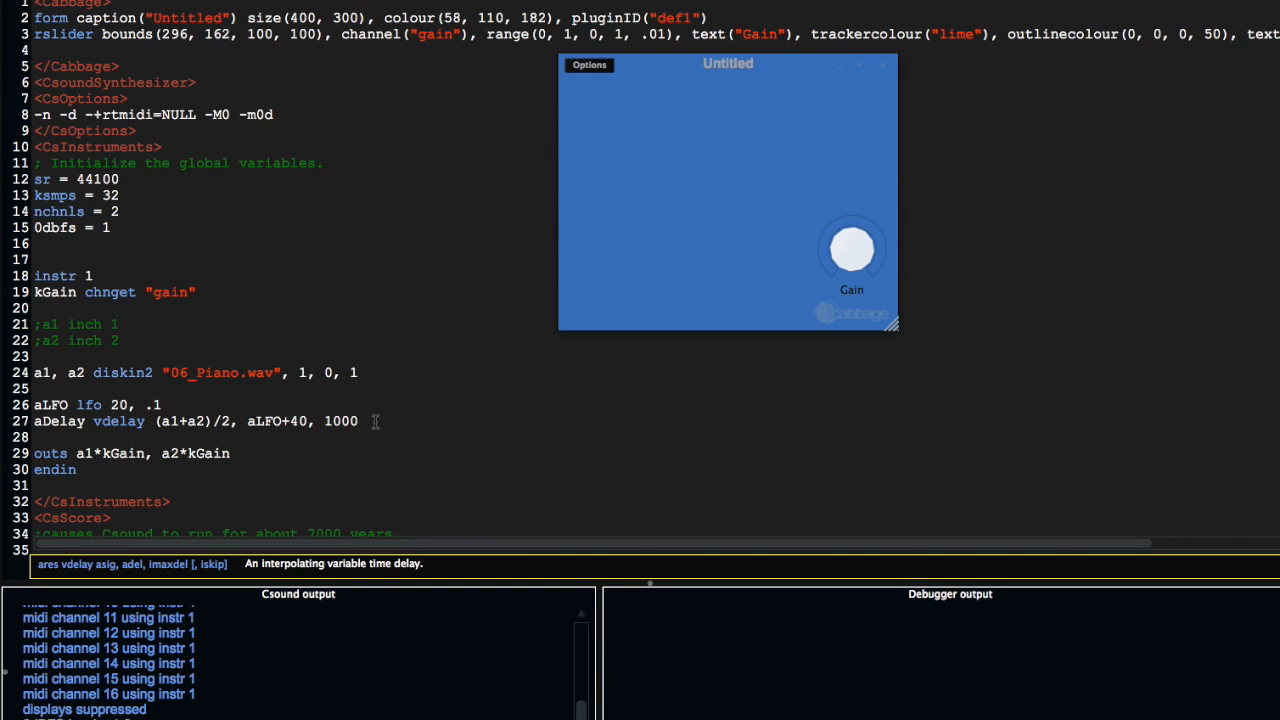
pyautogui.doubleClick(278, 421)
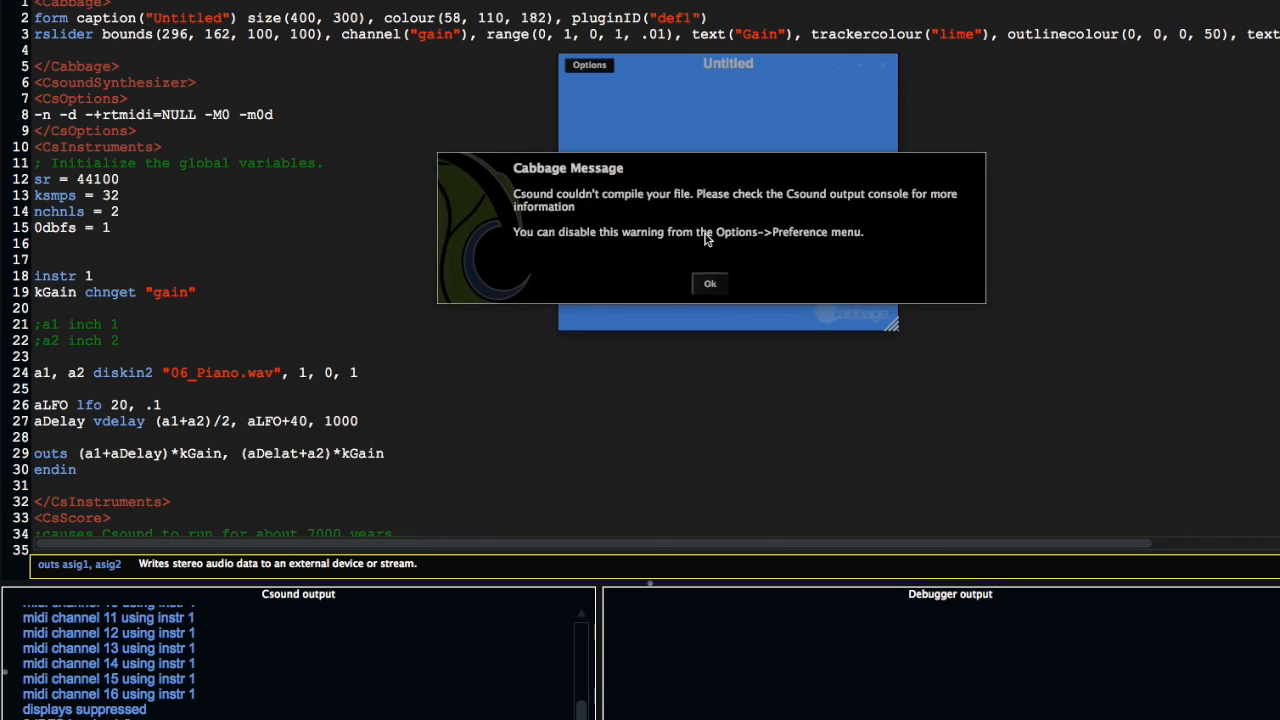
# Dismiss the compile error and correct aDelat to aDelay in the outs line.
pyautogui.click(710, 283)
pyautogui.write('y')
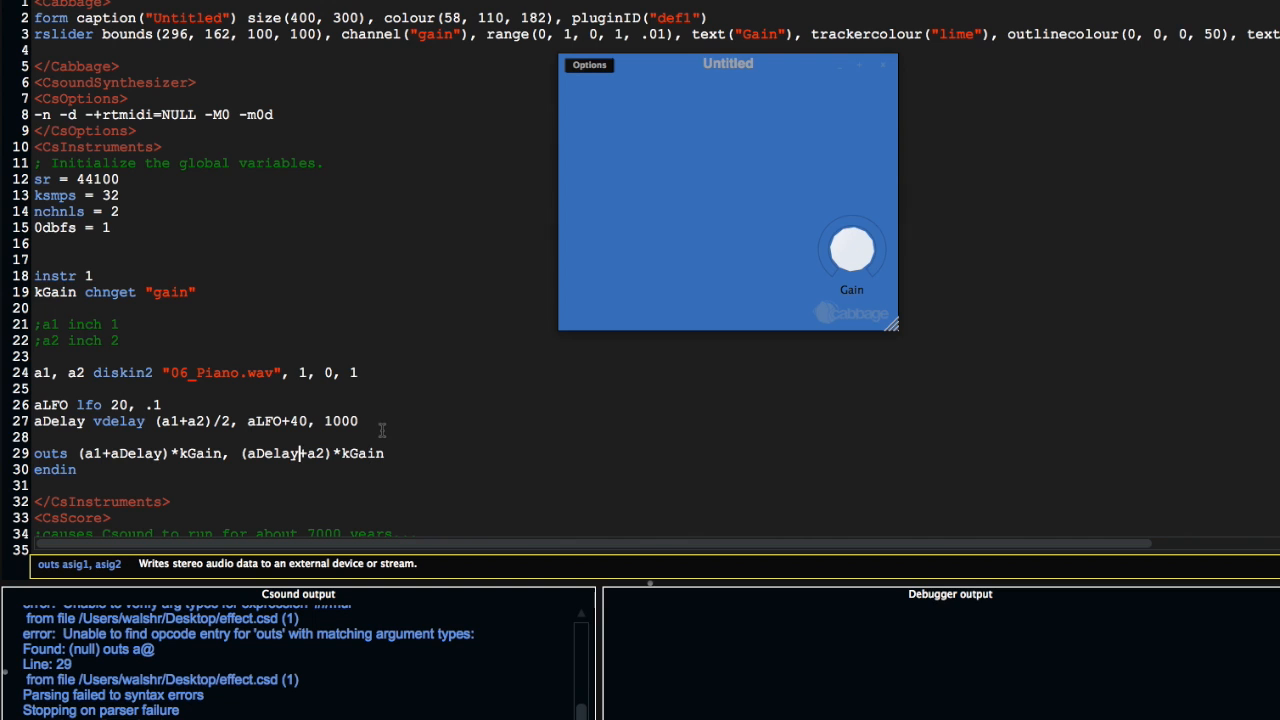
pyautogui.click(35, 437)
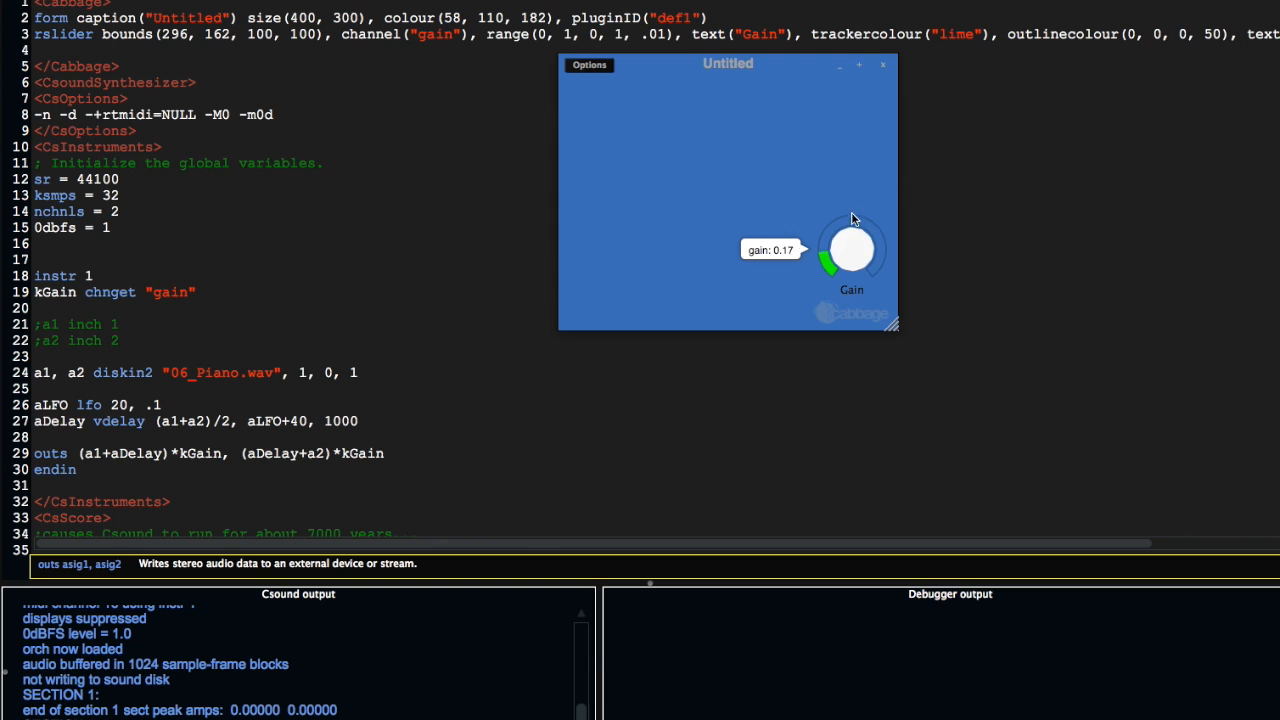
# Turn Gain up to maximum and move the plugin preview window lower.
pyautogui.moveTo(851, 248); pyautogui.dragTo(851, 220)
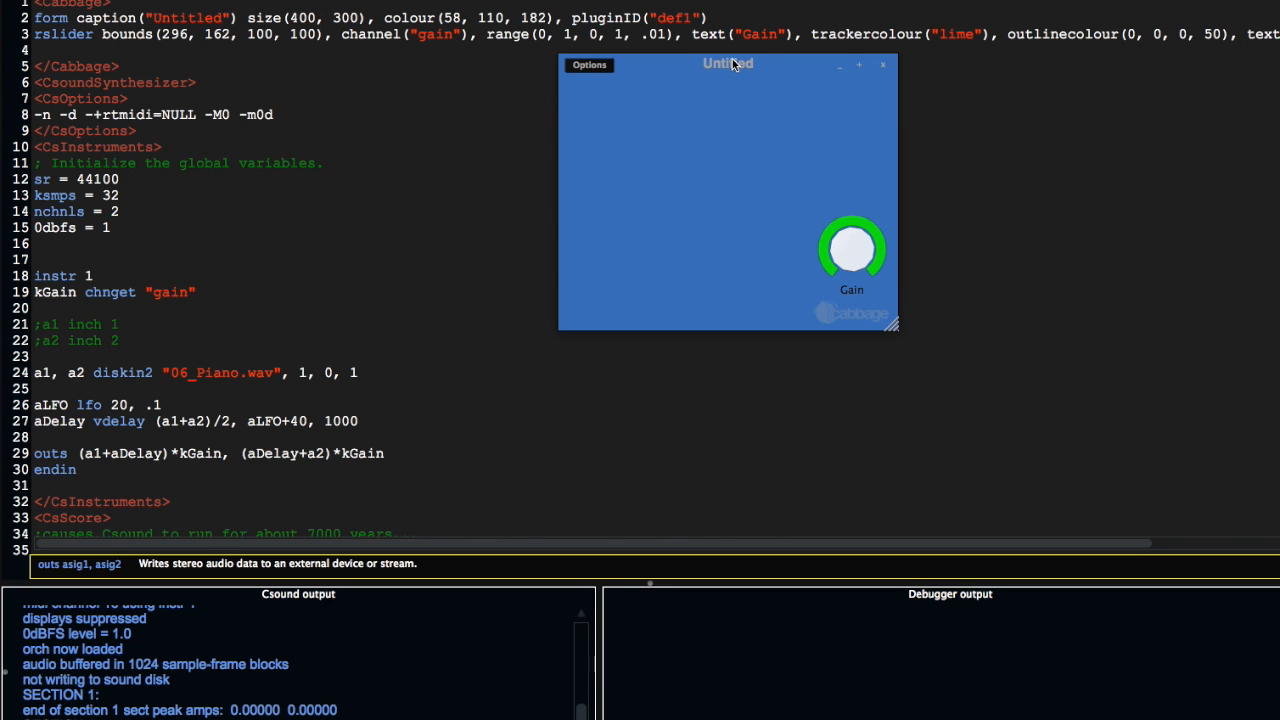
pyautogui.moveTo(230, 418)
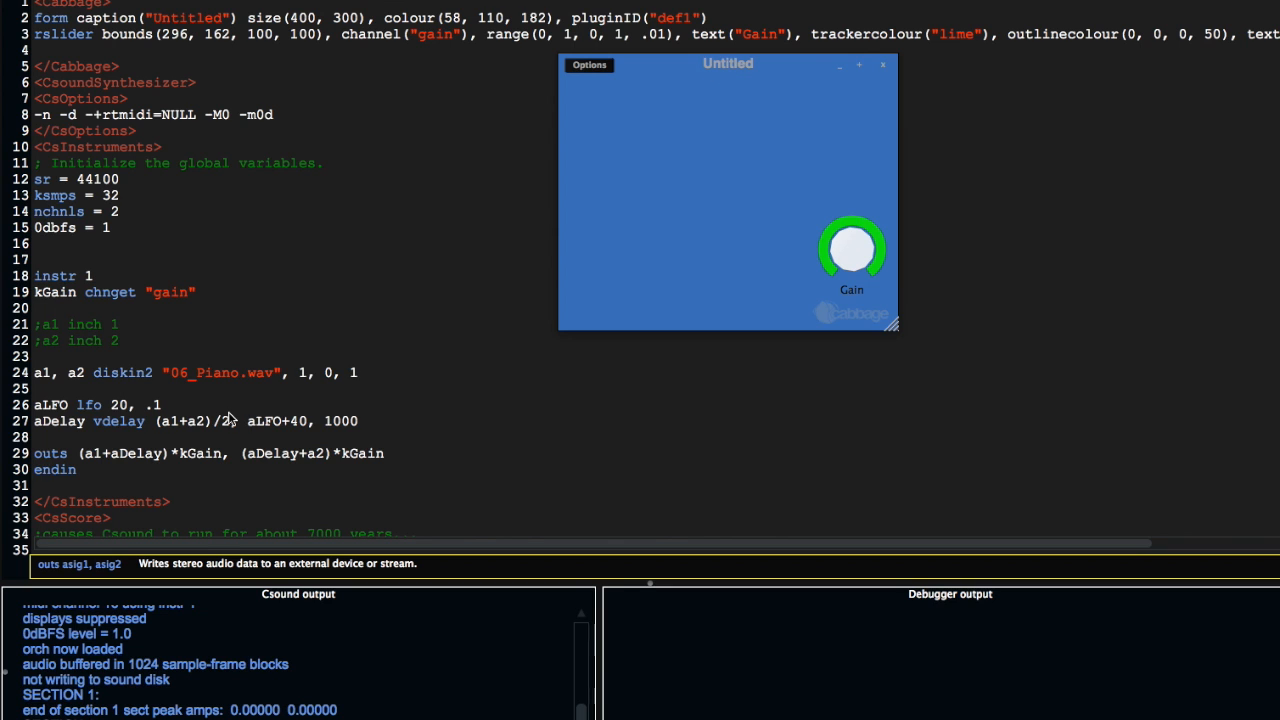
pyautogui.moveTo(728, 64); pyautogui.dragTo(682, 165)
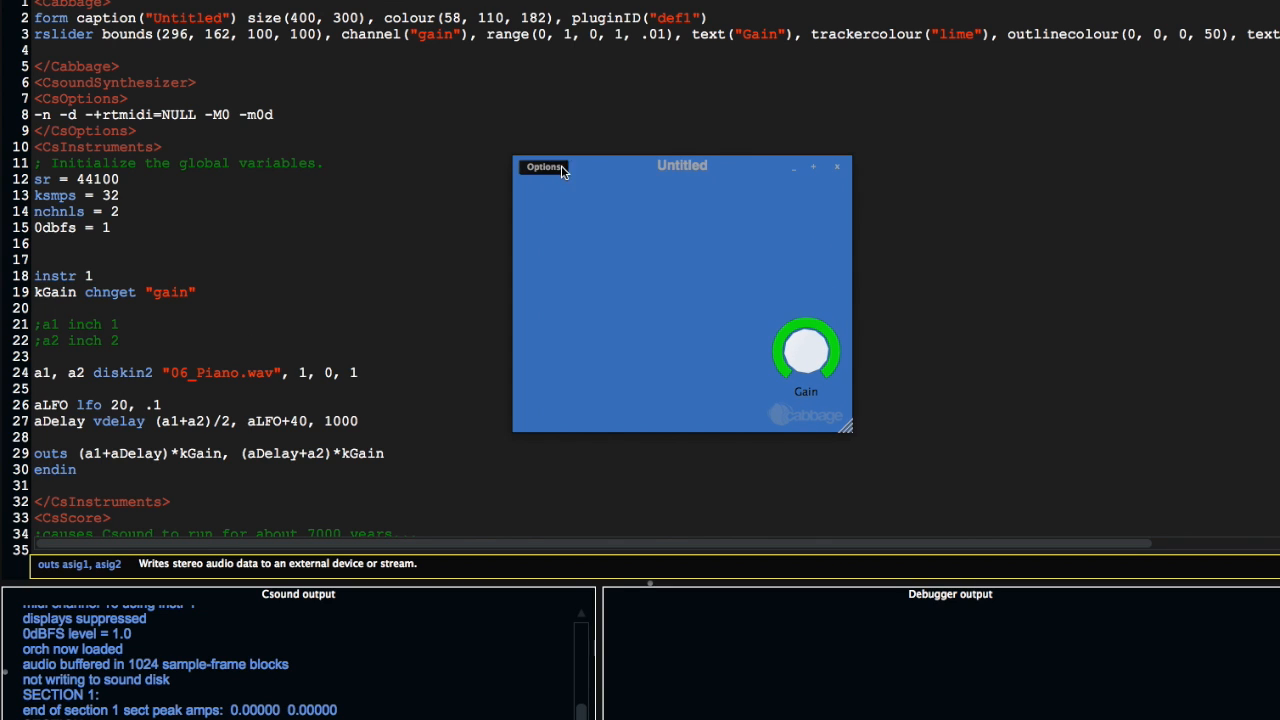
pyautogui.moveTo(806, 330); pyautogui.dragTo(806, 370)
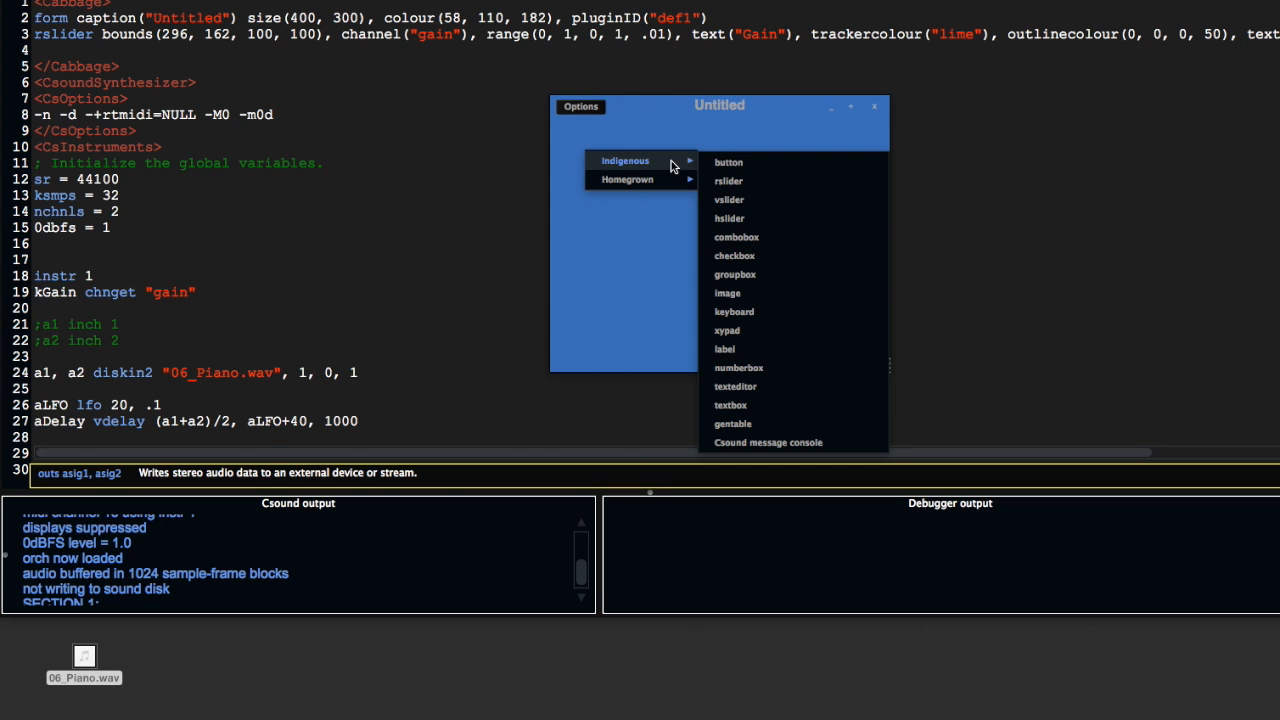
# Add an rslider at the panel's top-left with channel depth and range 0–100.
pyautogui.click(729, 181)
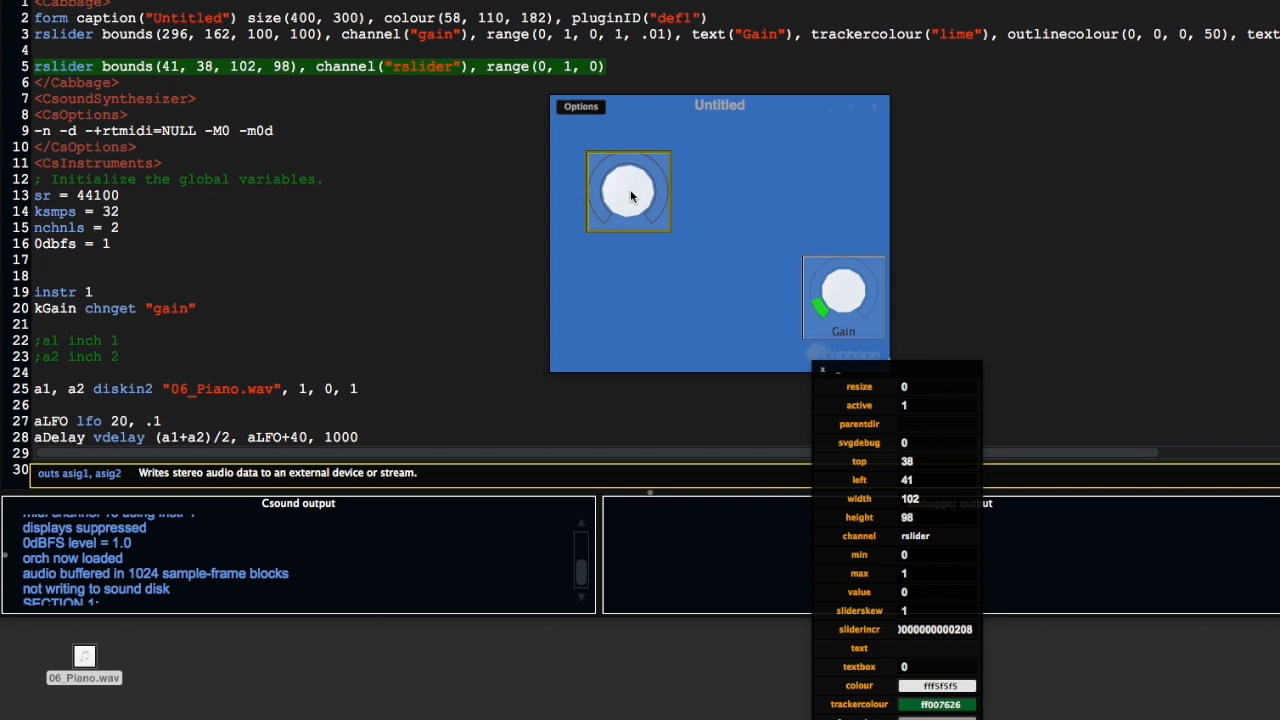
pyautogui.moveTo(628, 192); pyautogui.dragTo(607, 166)
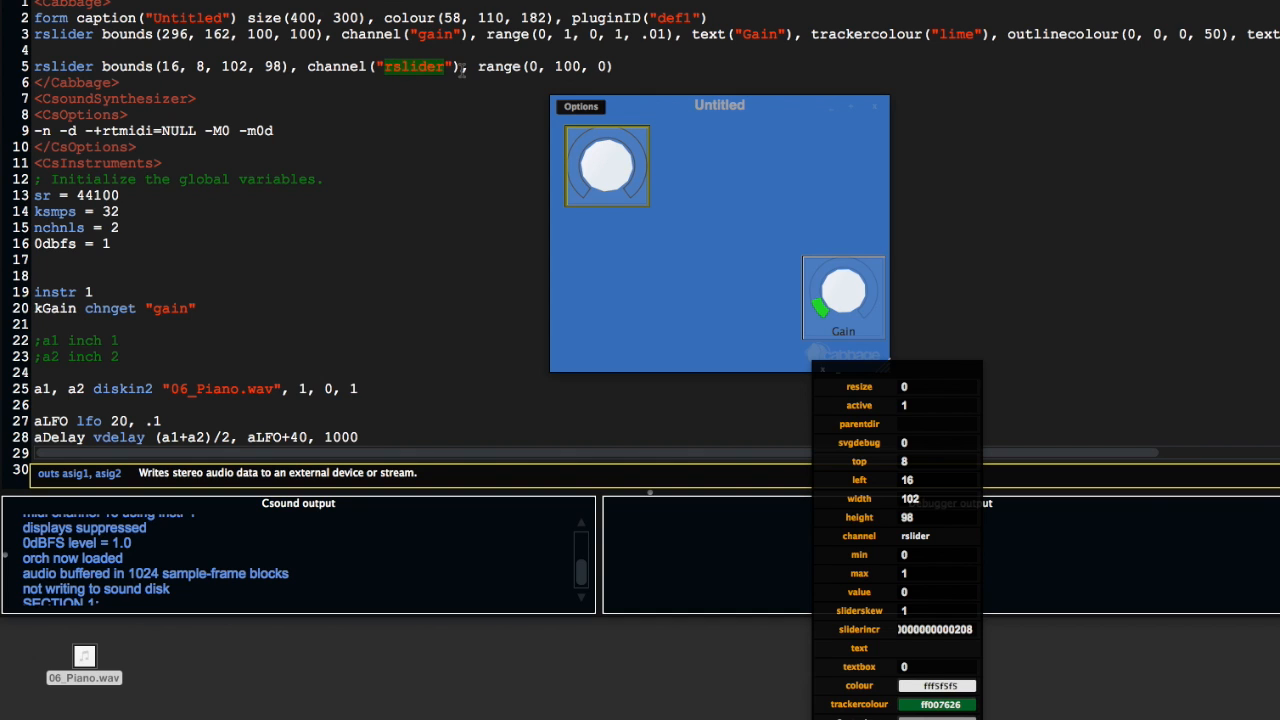
pyautogui.write('depth')
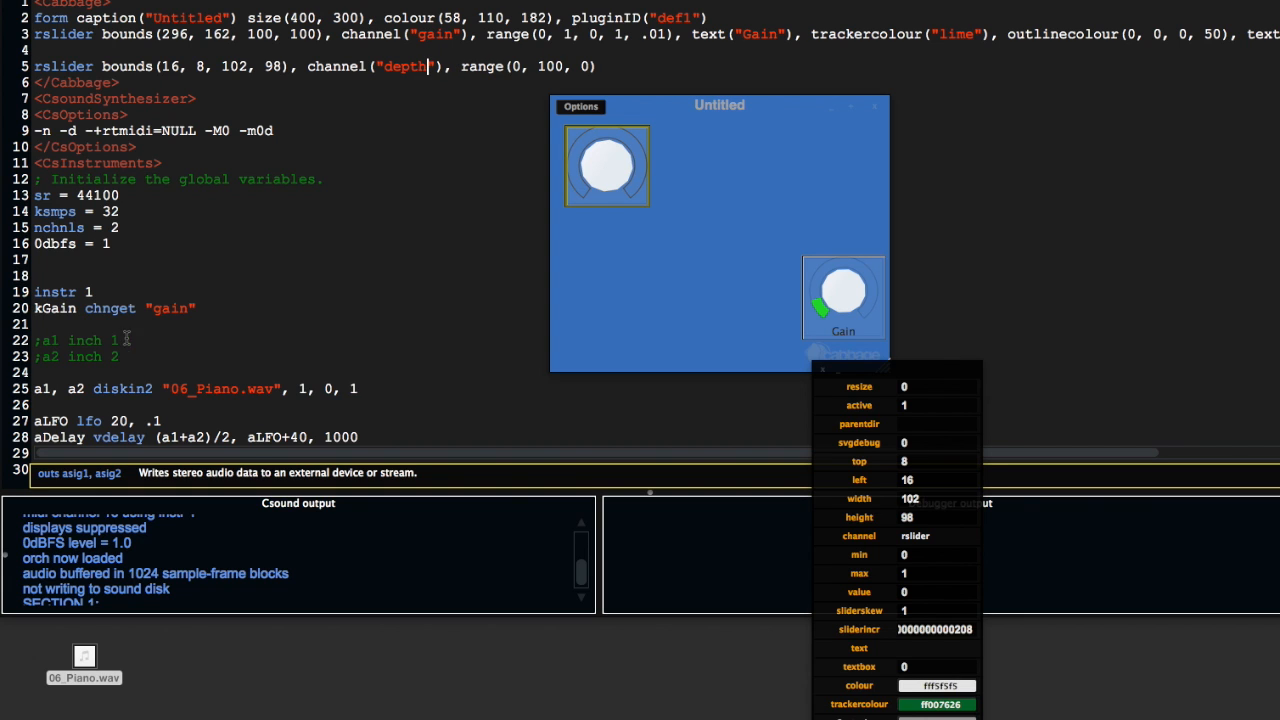
pyautogui.scroll(-3)
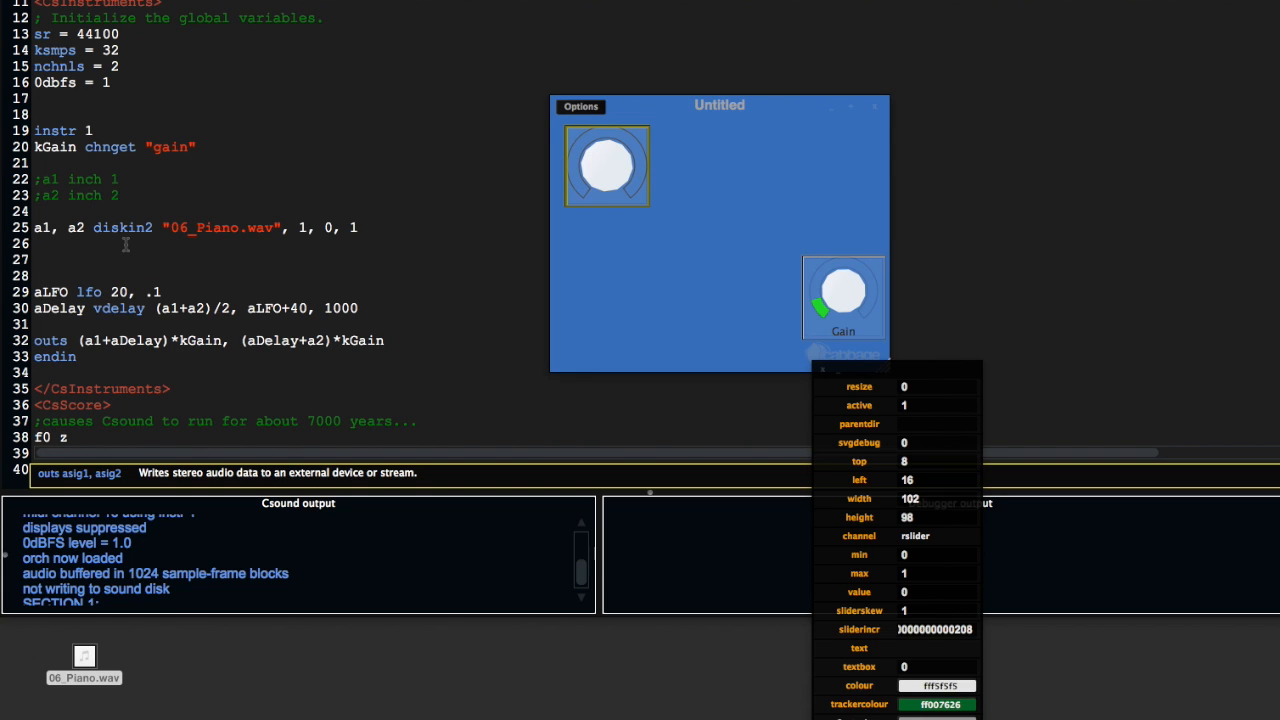
# Write line 27 as kDepth chnget "depth", reading the depth knob's channel.
pyautogui.write('kDepth')
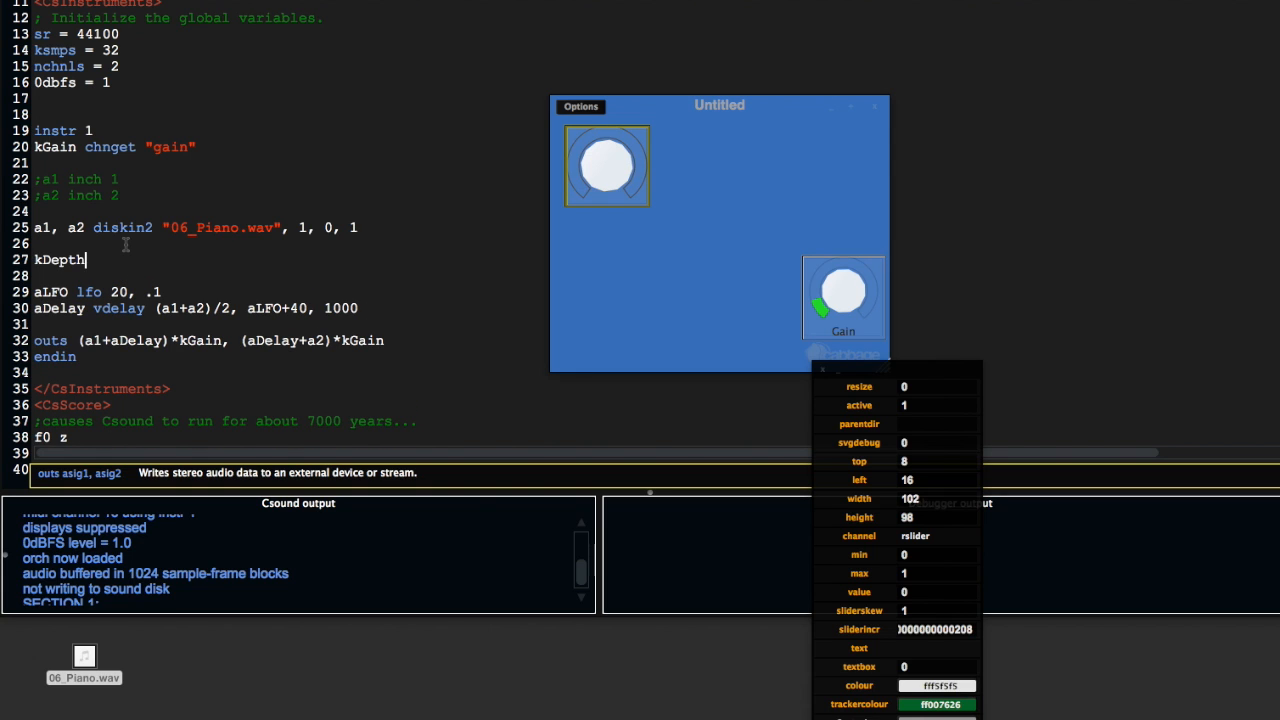
pyautogui.write('chnget')
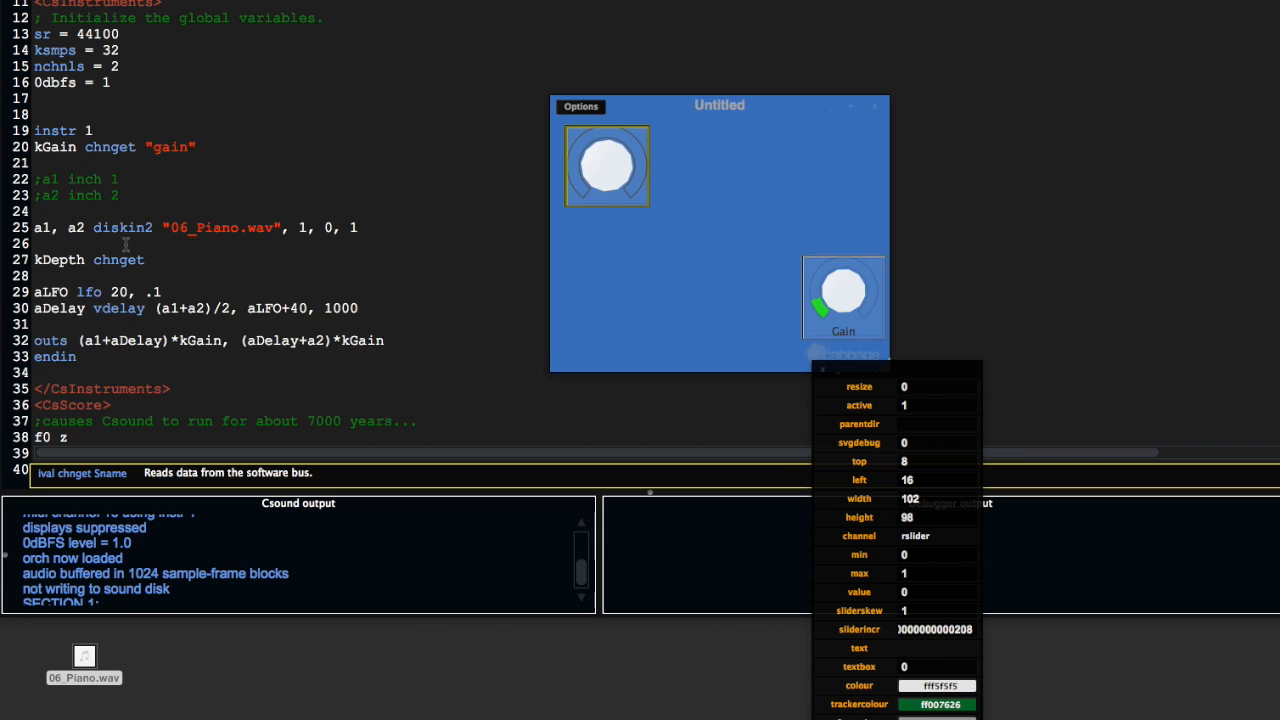
pyautogui.write('"')
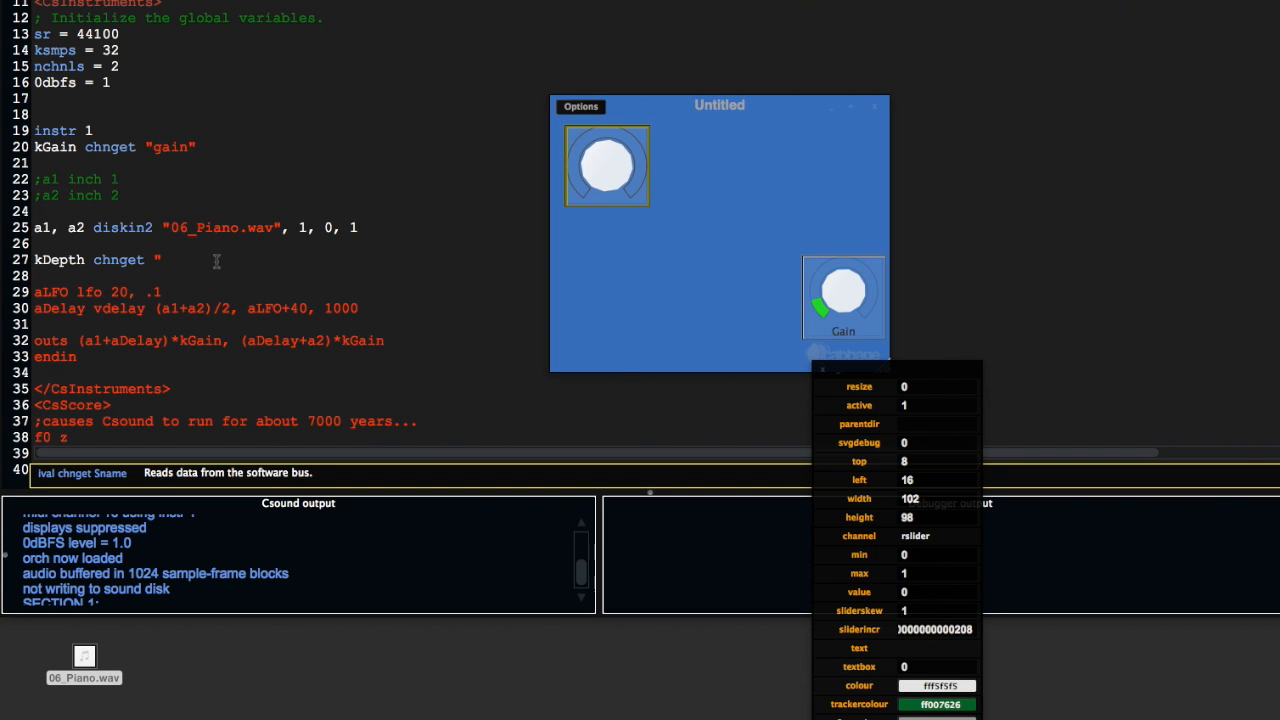
pyautogui.moveTo(820, 349)
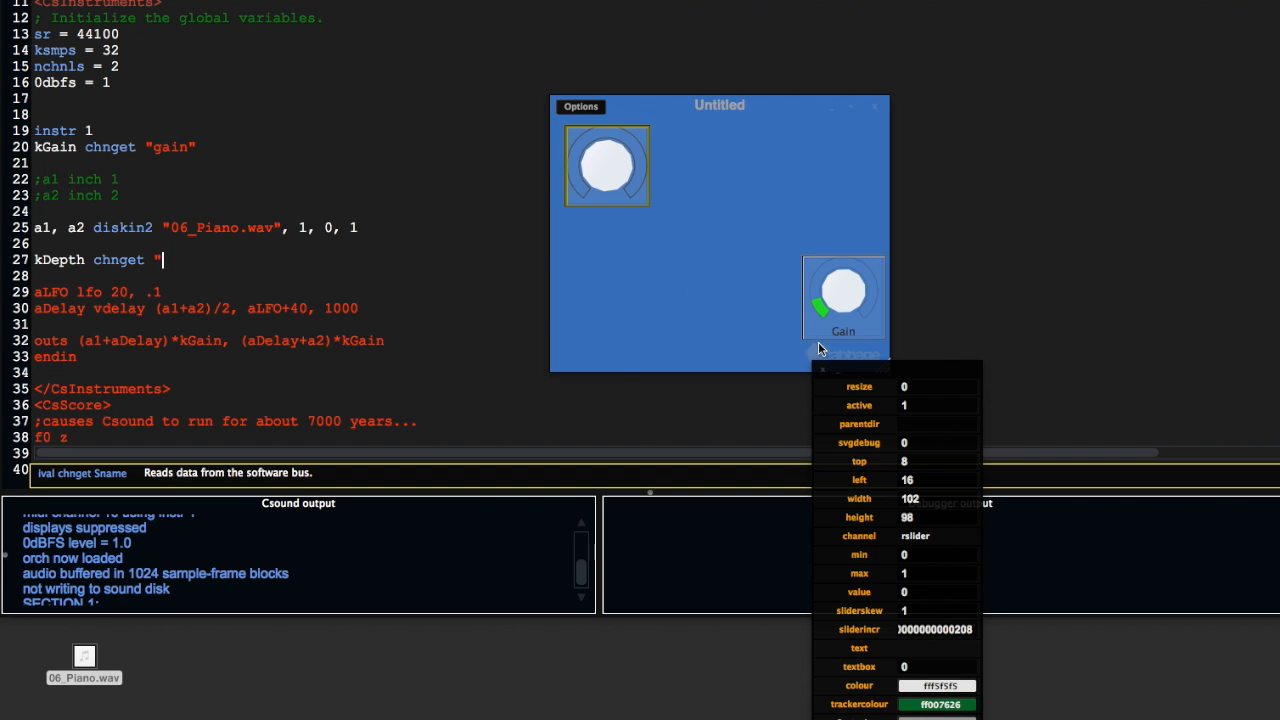
pyautogui.moveTo(408, 210)
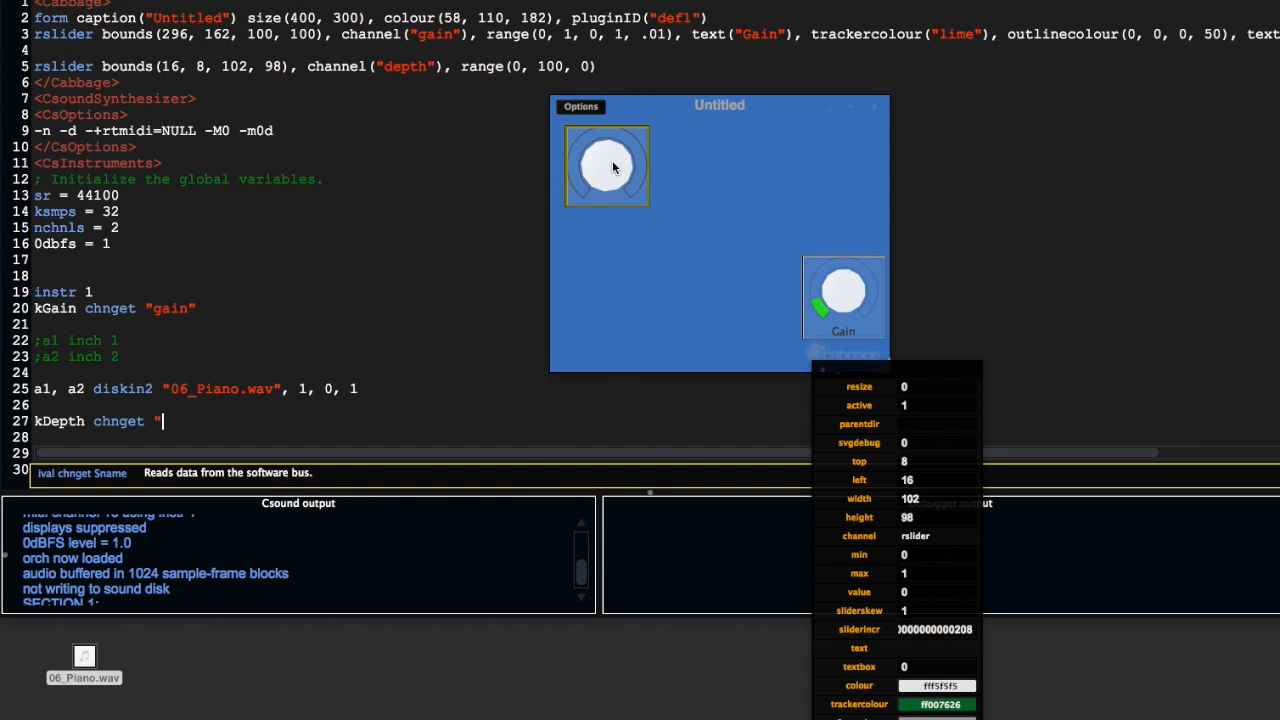
pyautogui.doubleClick(404, 66)
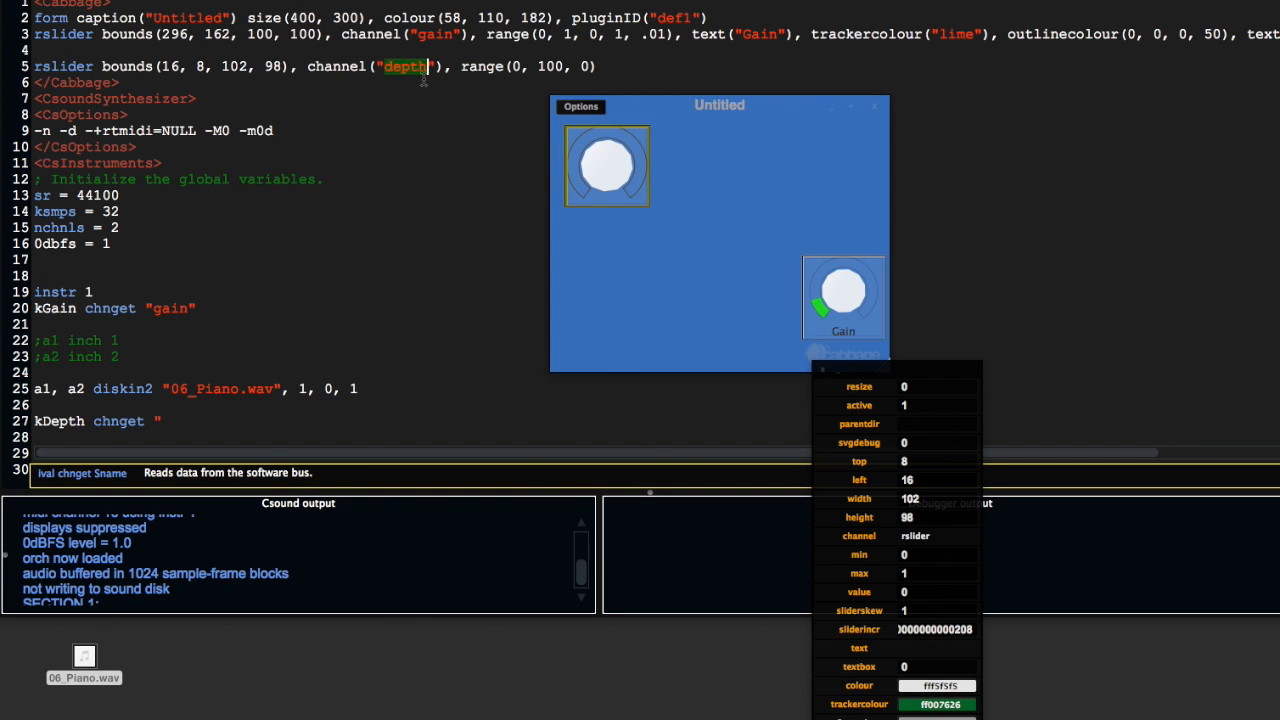
pyautogui.scroll(-3)
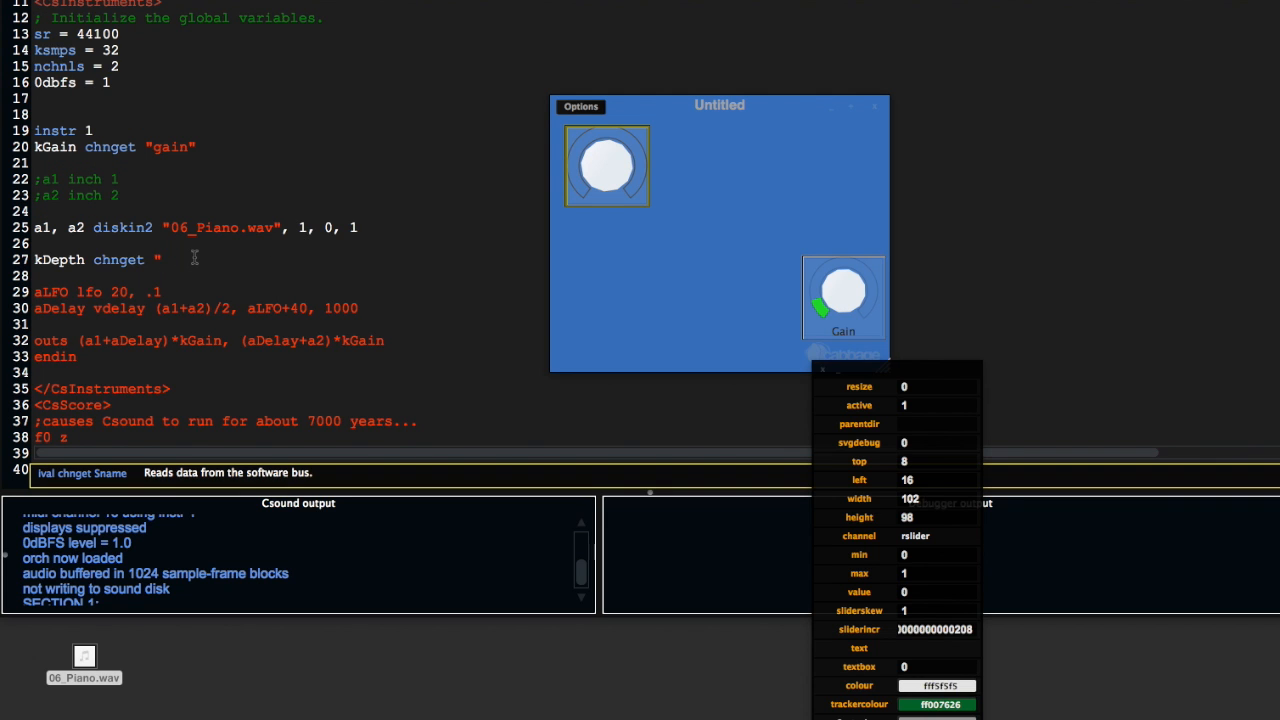
pyautogui.write('depth"')
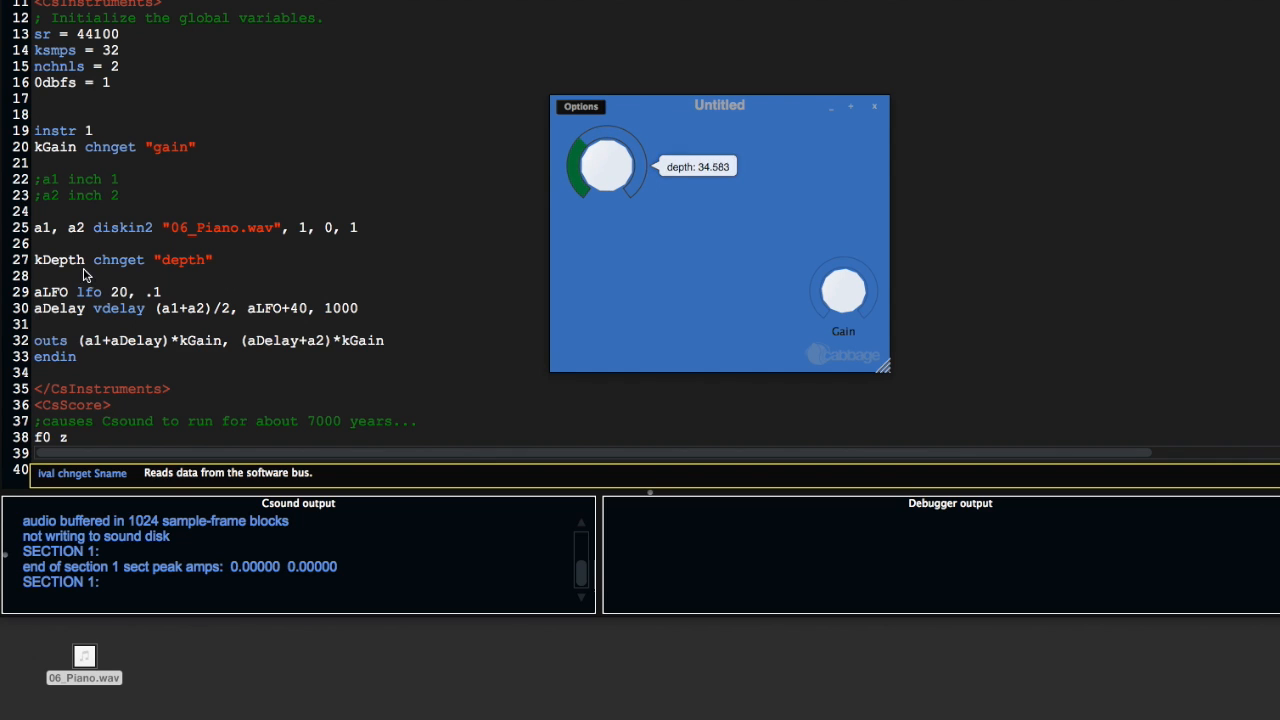
pyautogui.moveTo(318, 265)
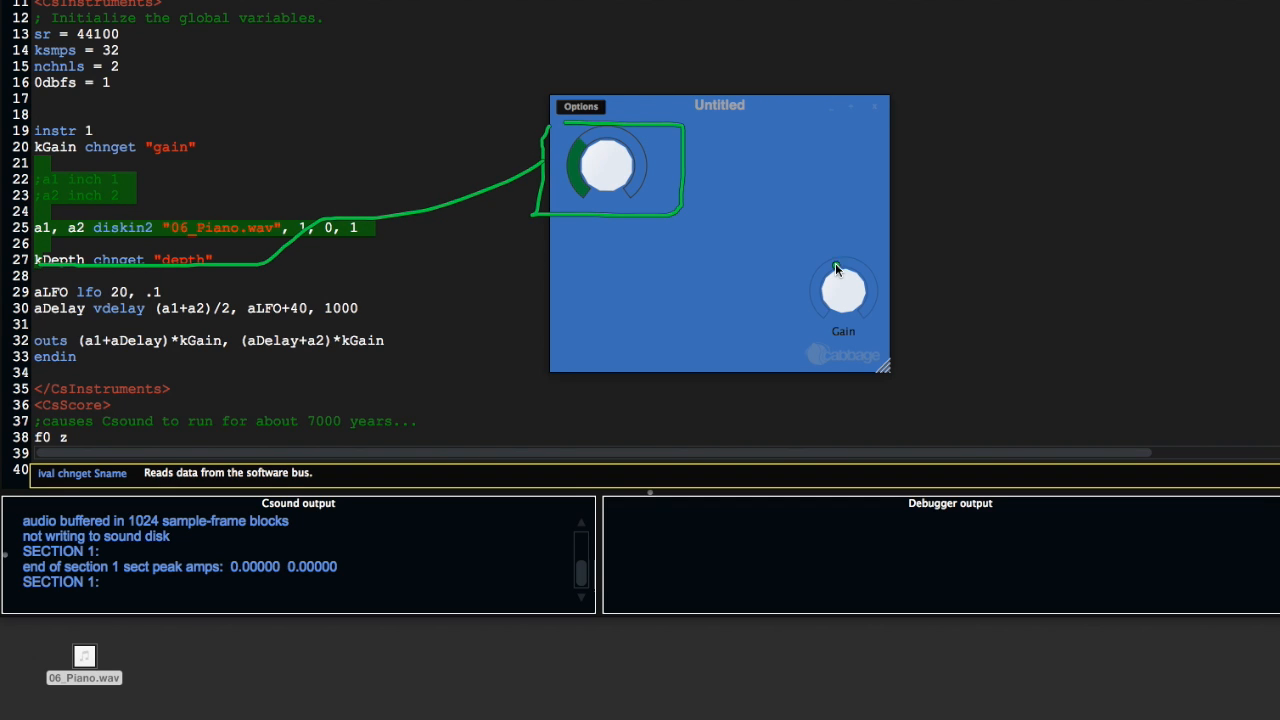
pyautogui.click(843, 289)
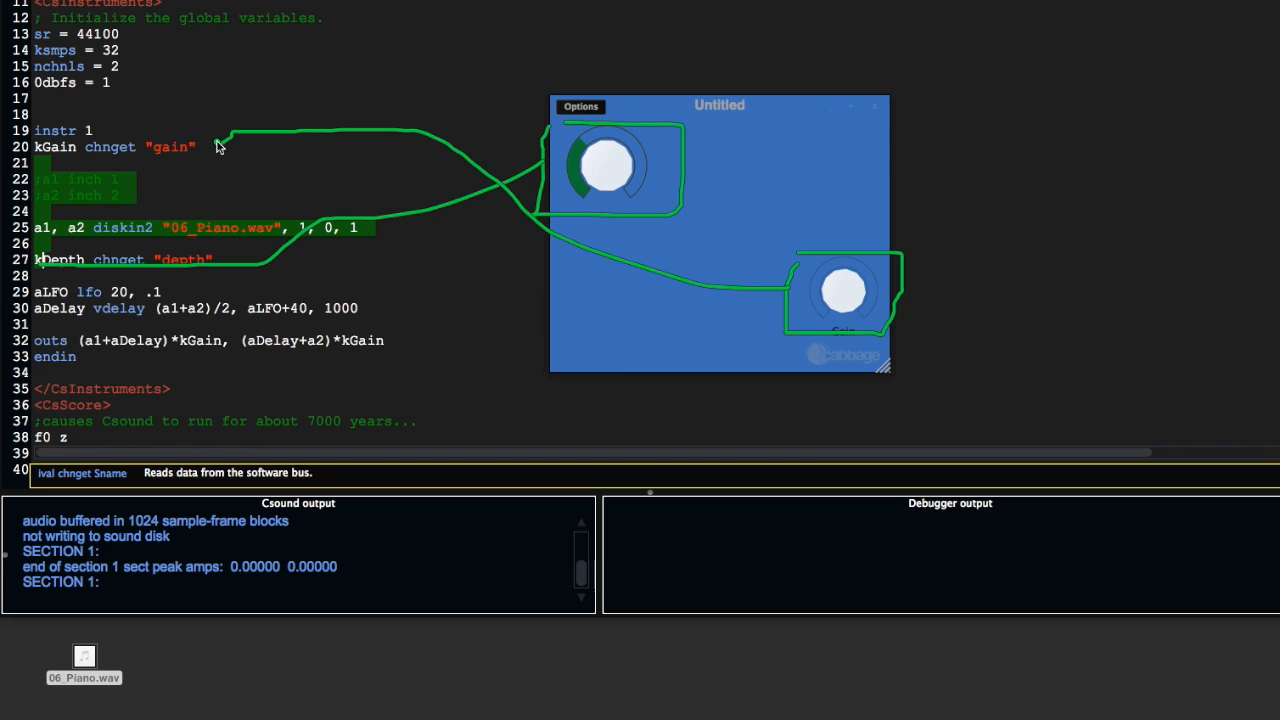
pyautogui.moveTo(325, 138)
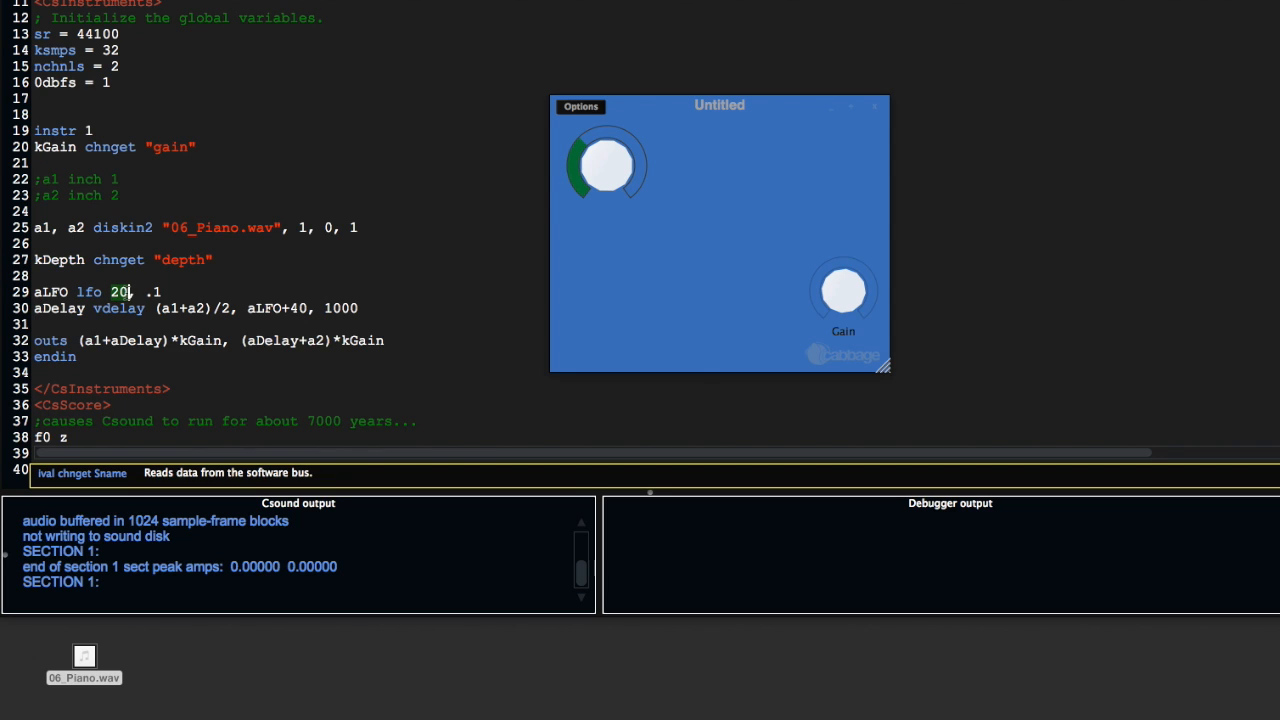
# Use kDepth as the LFO amplitude, then test by turning depth to about 92.8.
pyautogui.write('kDepth')
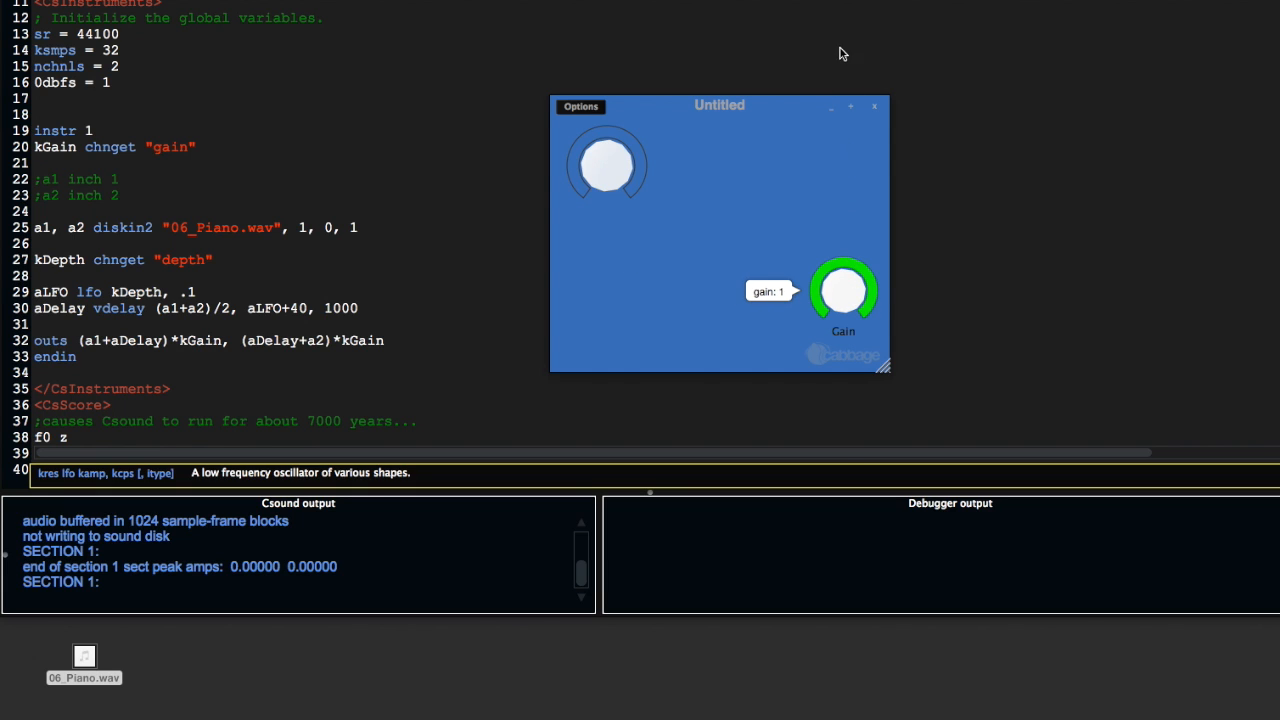
pyautogui.moveTo(726, 113)
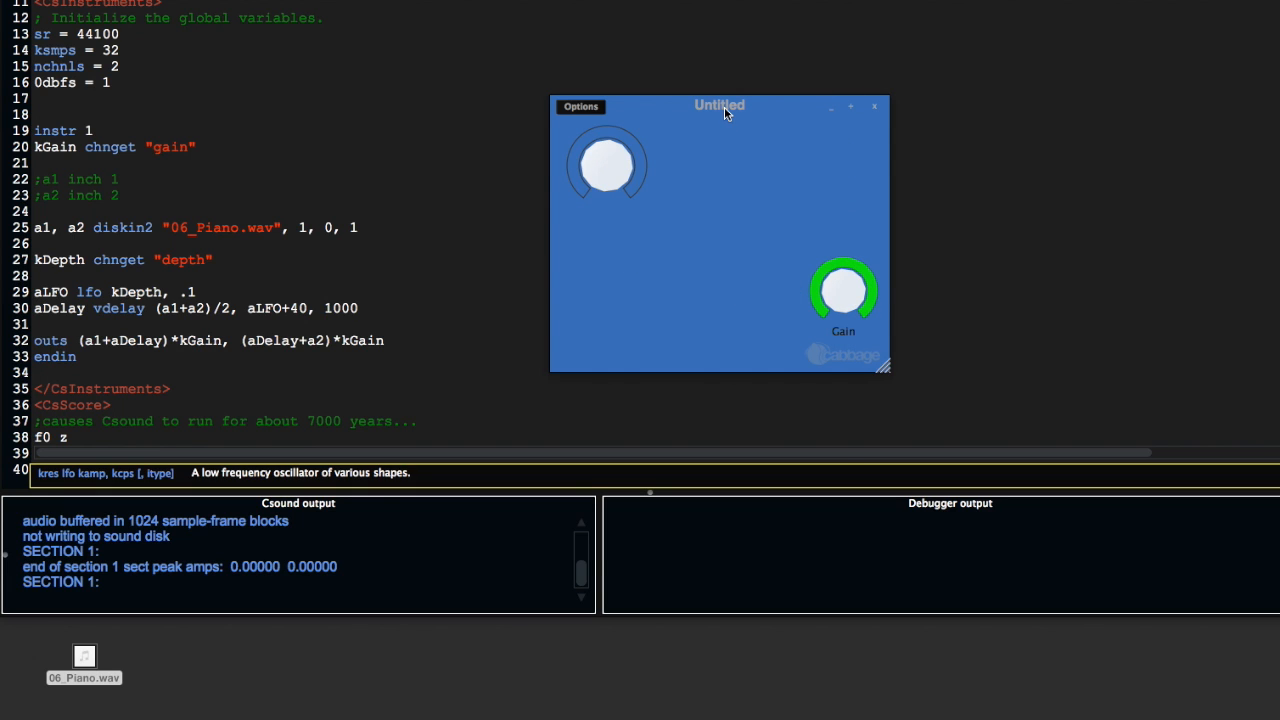
pyautogui.moveTo(720, 105); pyautogui.dragTo(720, 151)
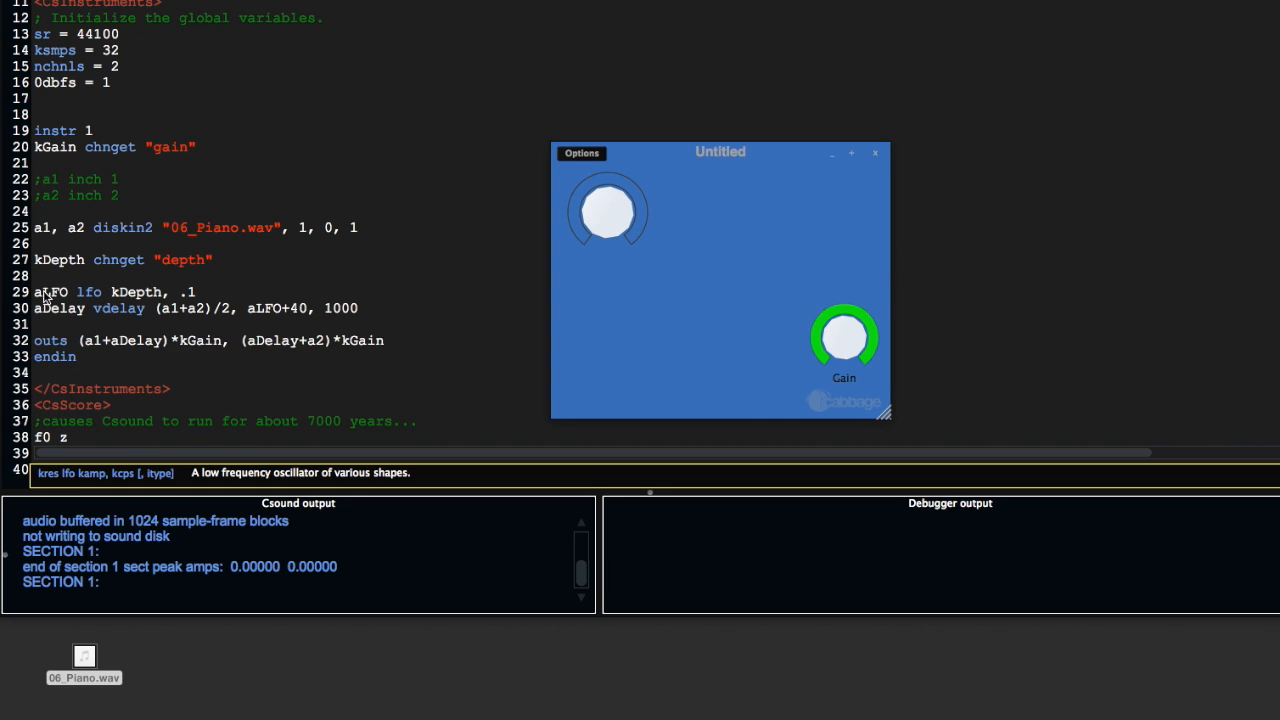
pyautogui.moveTo(250, 308)
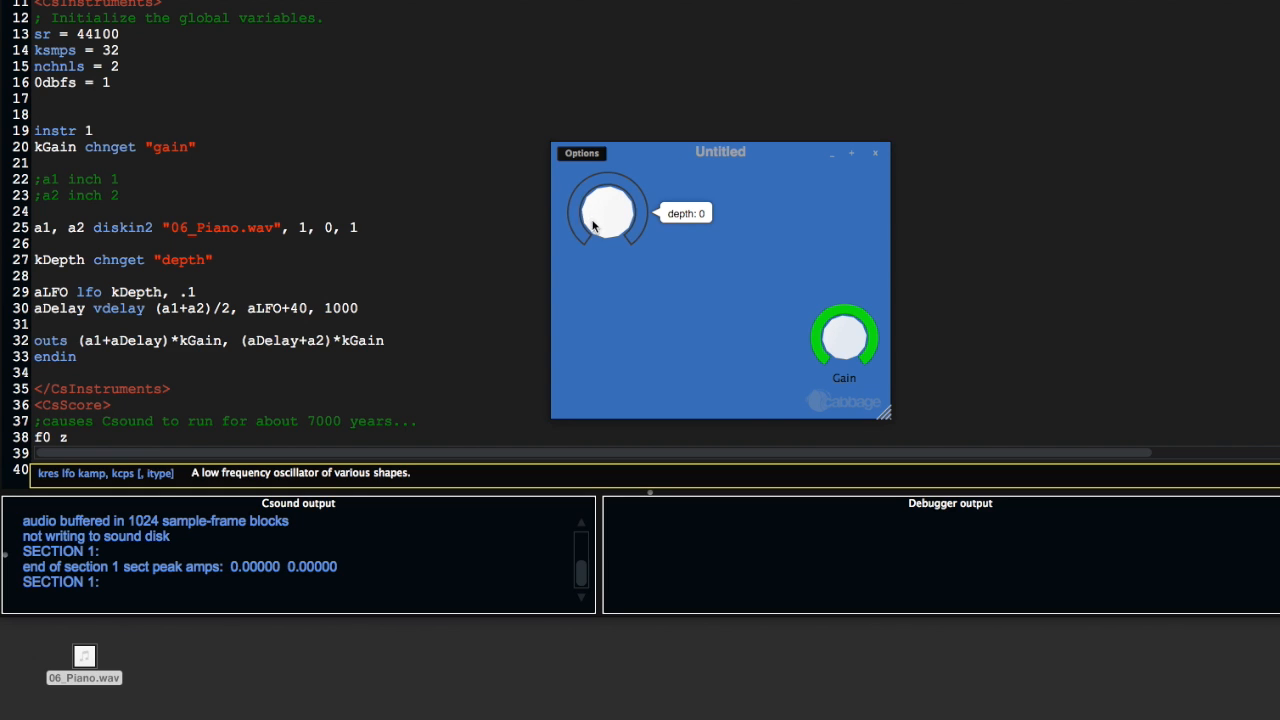
pyautogui.moveTo(607, 213); pyautogui.dragTo(607, 180)
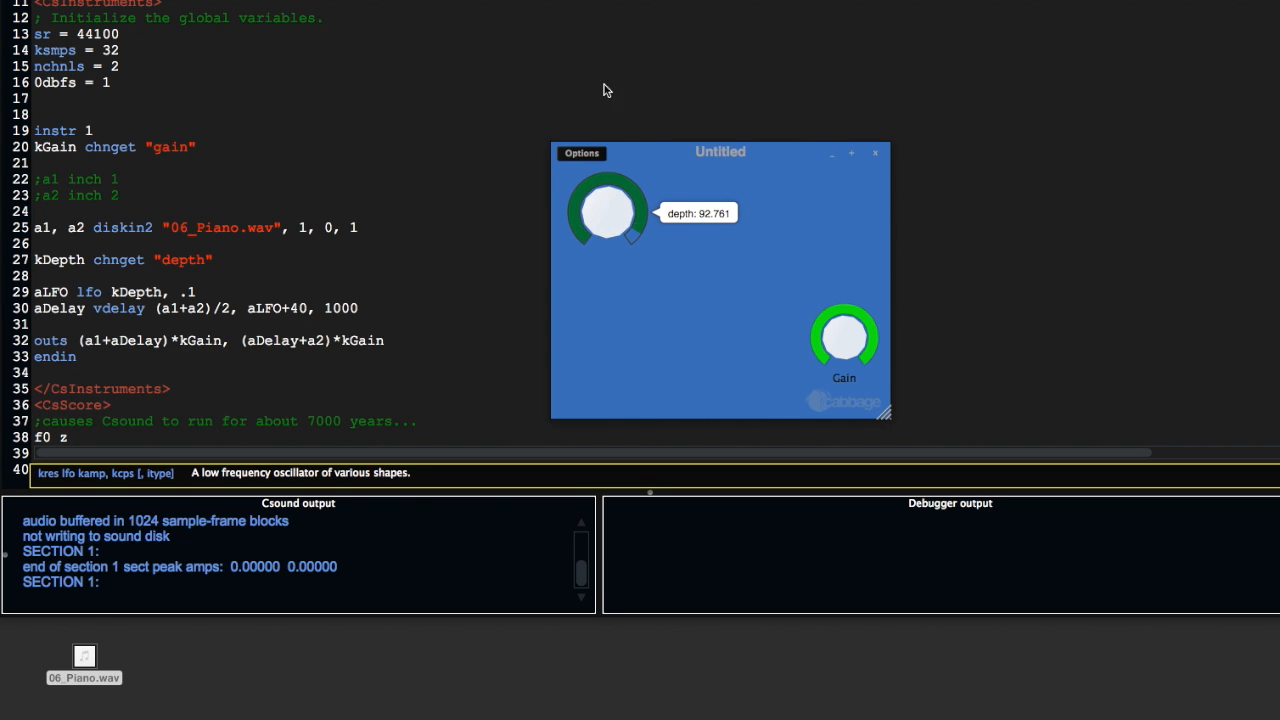
pyautogui.moveTo(605, 205)
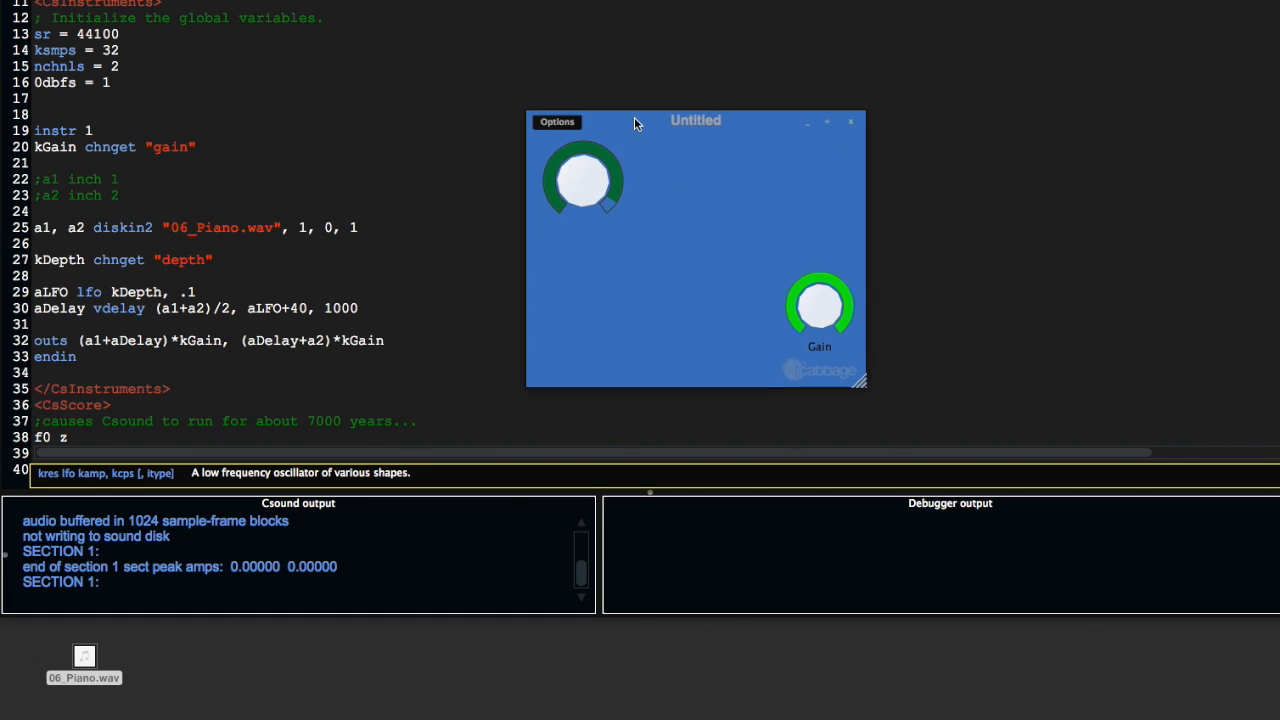
pyautogui.moveTo(695, 120); pyautogui.dragTo(680, 97)
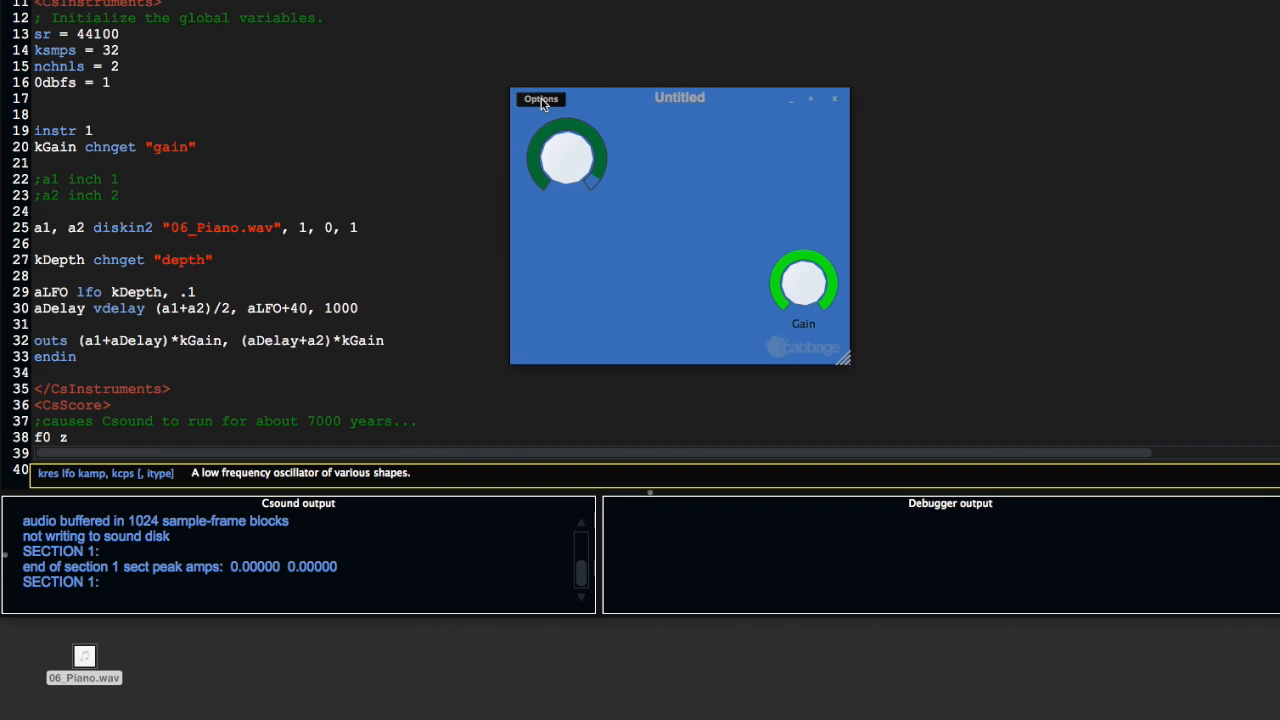
# In edit mode, add an rslider beside Depth with channel rate, range 0–10 and text "Rate".
pyautogui.click(540, 98)
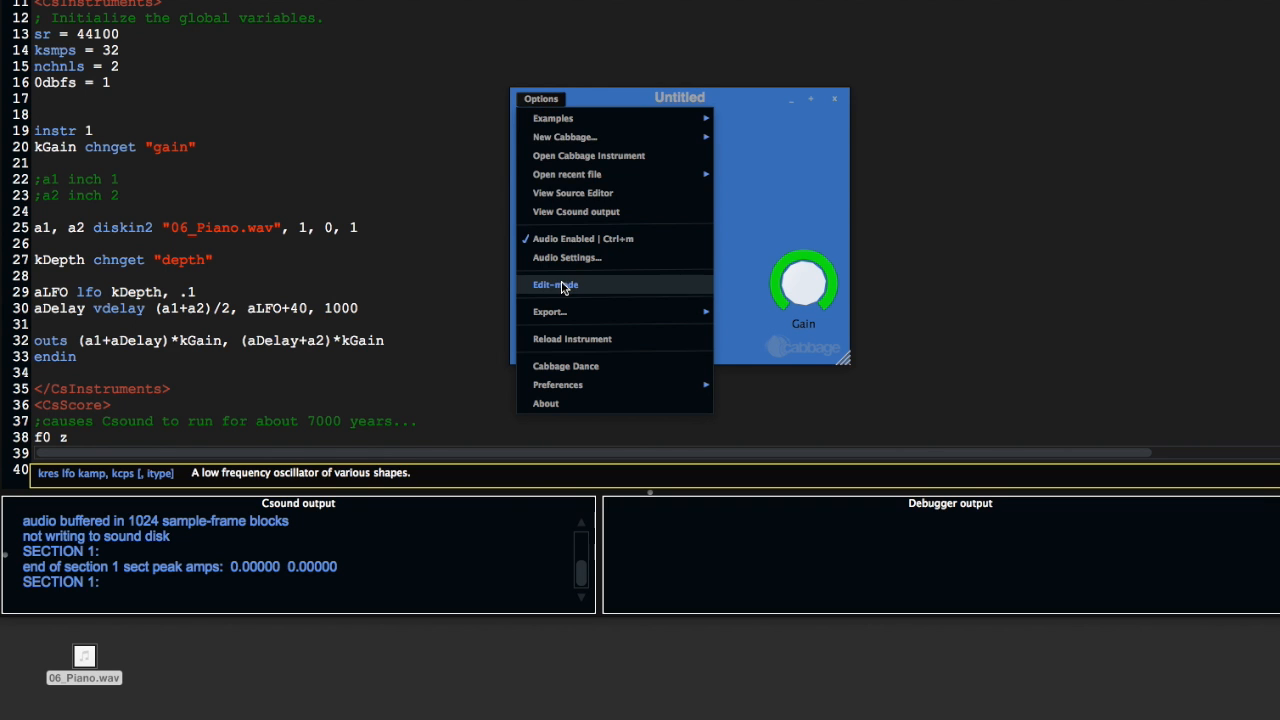
pyautogui.click(555, 285)
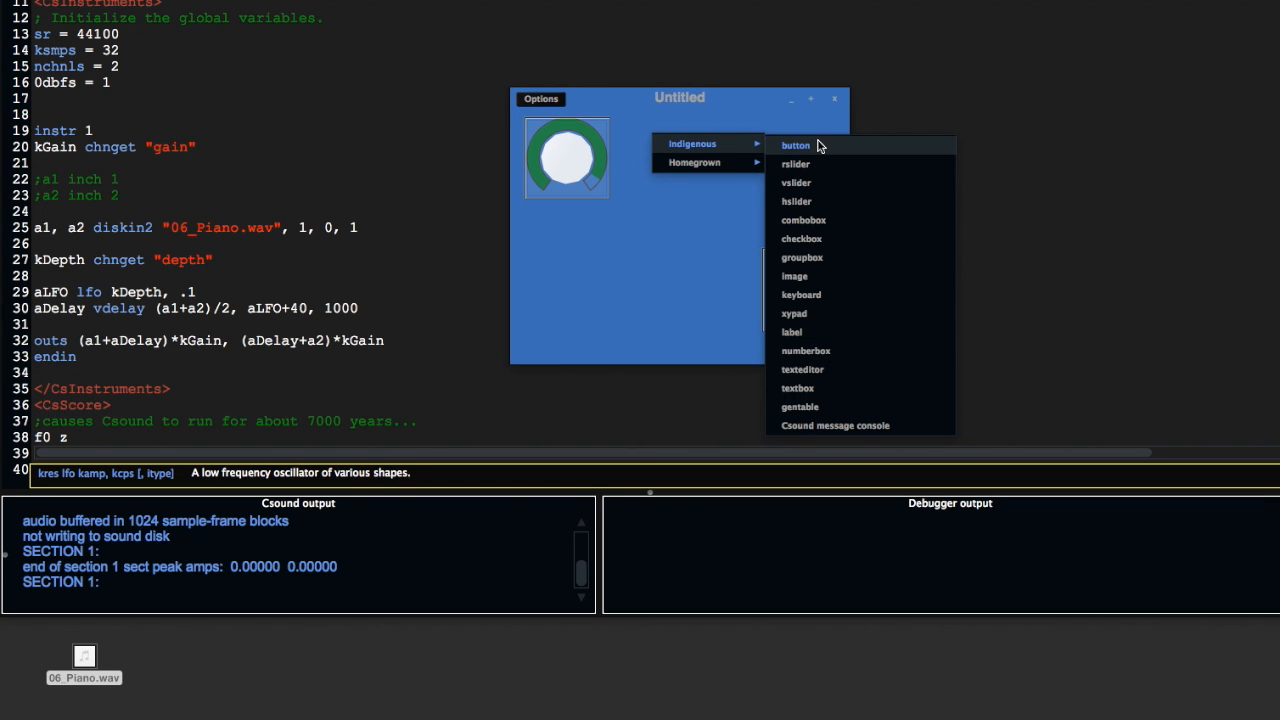
pyautogui.click(795, 145)
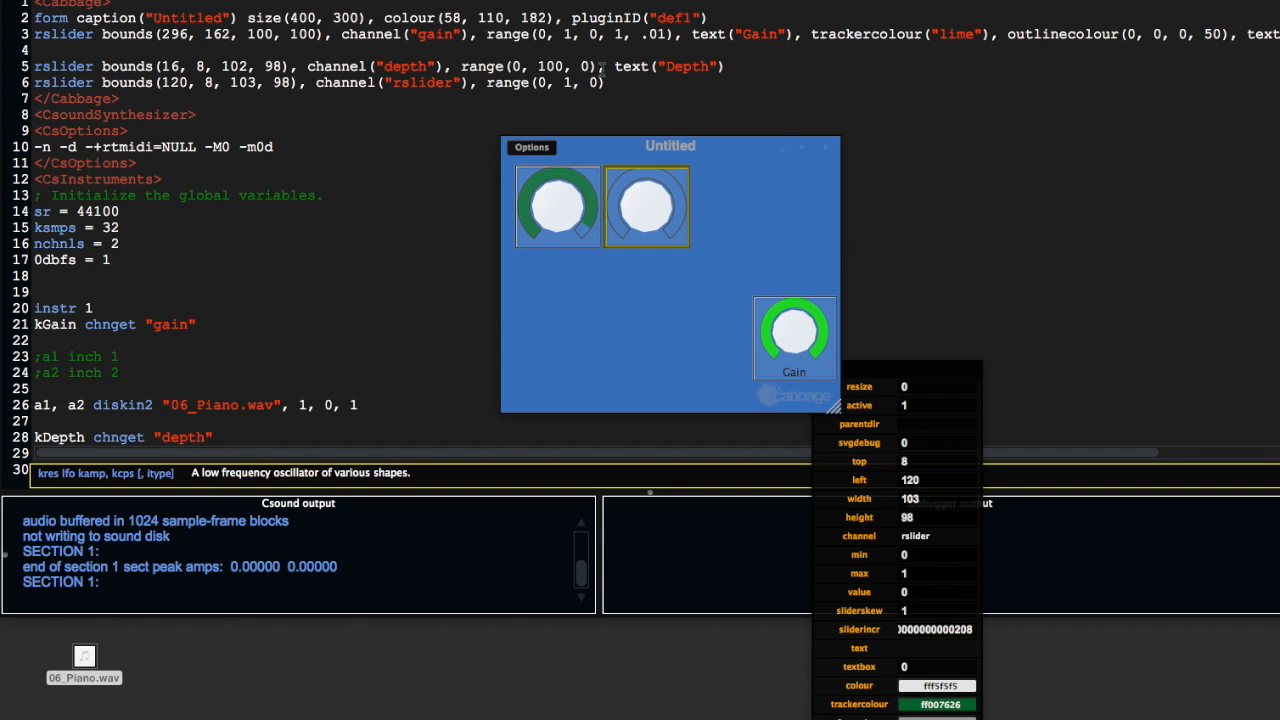
pyautogui.write(', text')
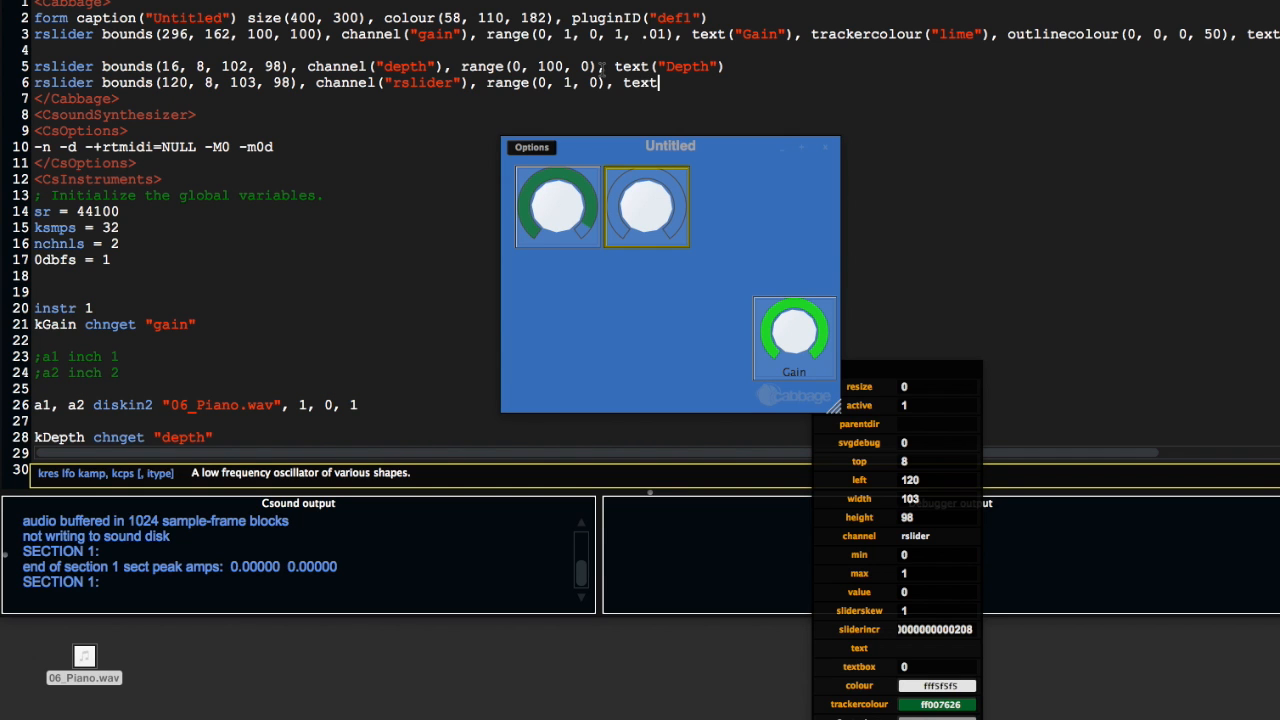
pyautogui.write('"Ra')
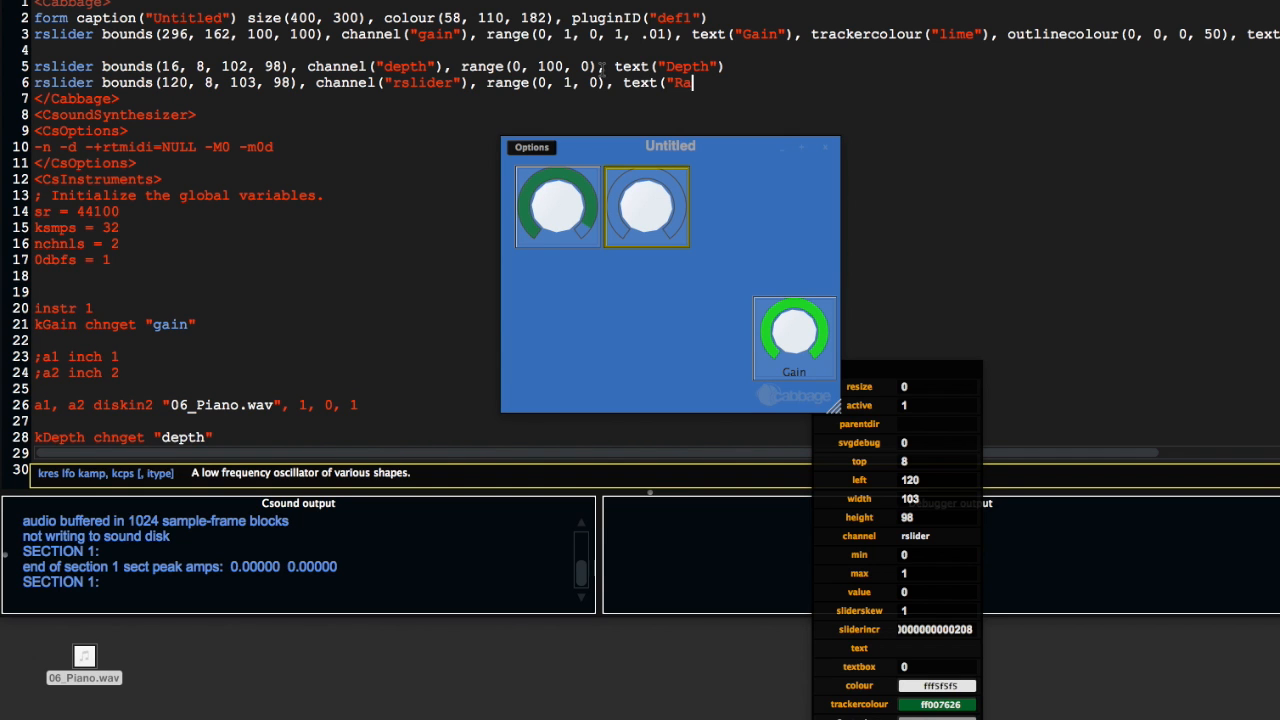
pyautogui.write('te")')
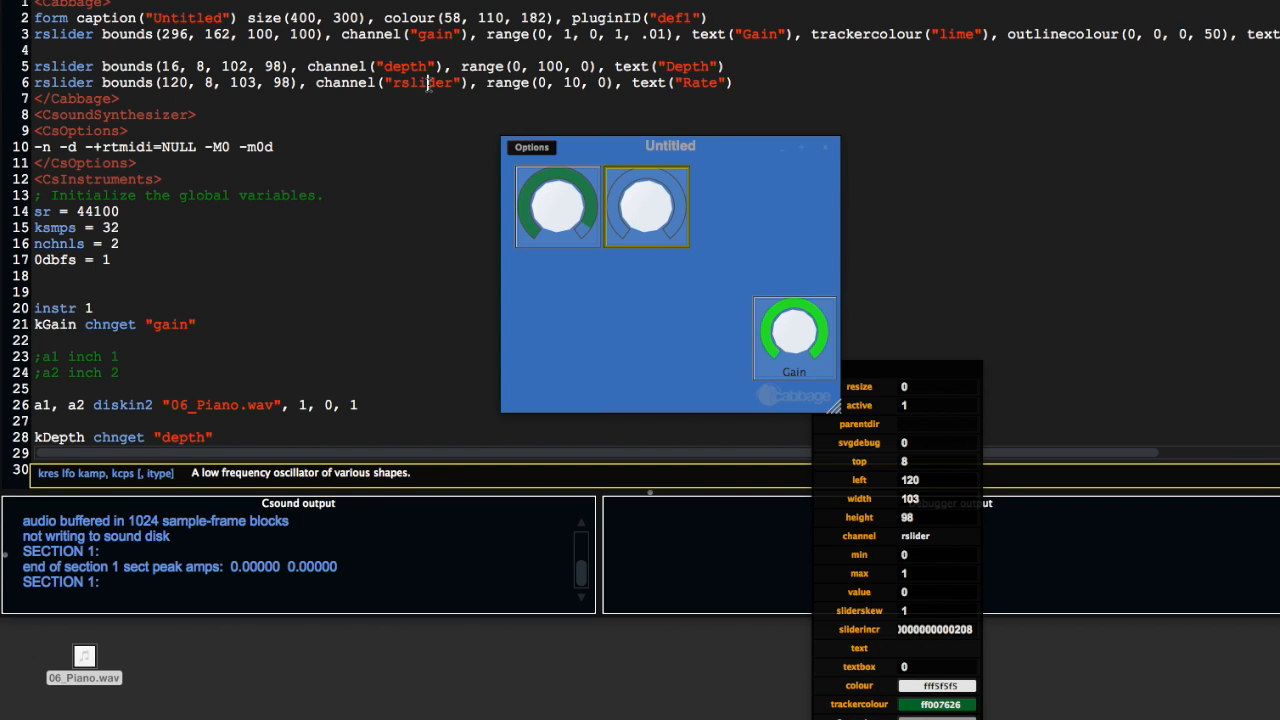
pyautogui.write('Rate')
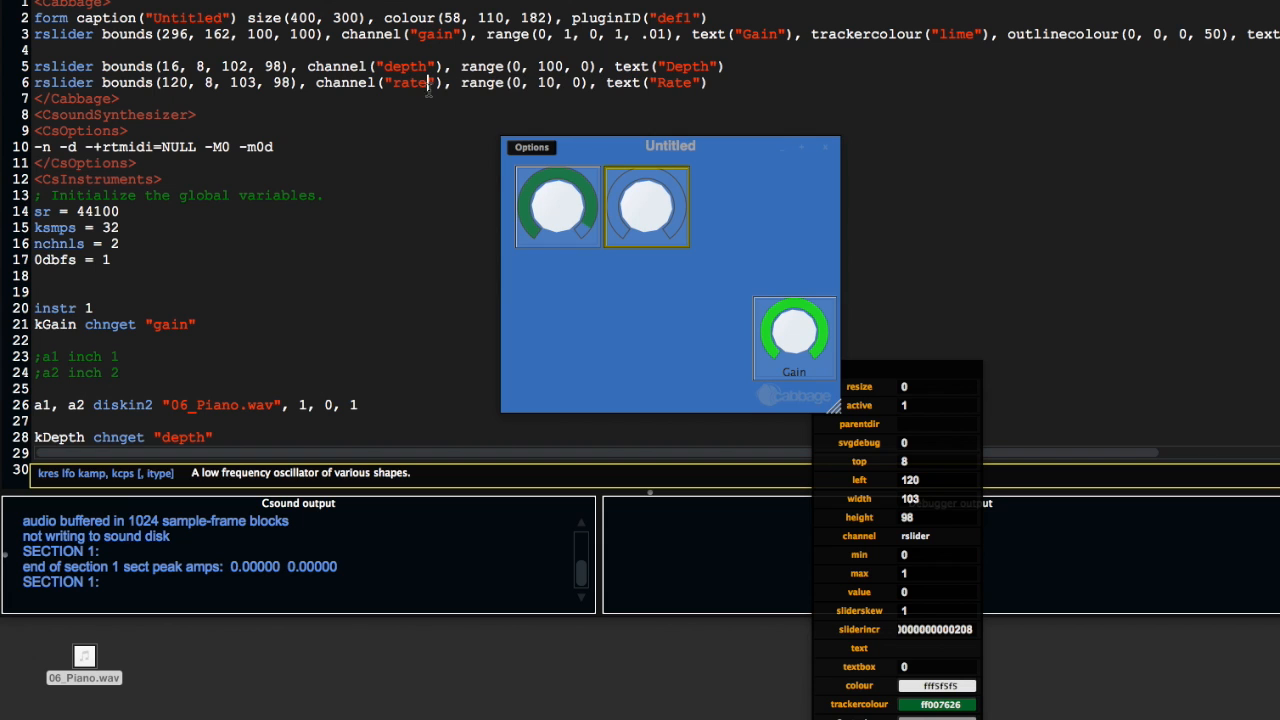
# Add kRate chnget "rate" and use kRate as the LFO frequency.
pyautogui.scroll(-3)
pyautogui.write('kDepth chnget "')
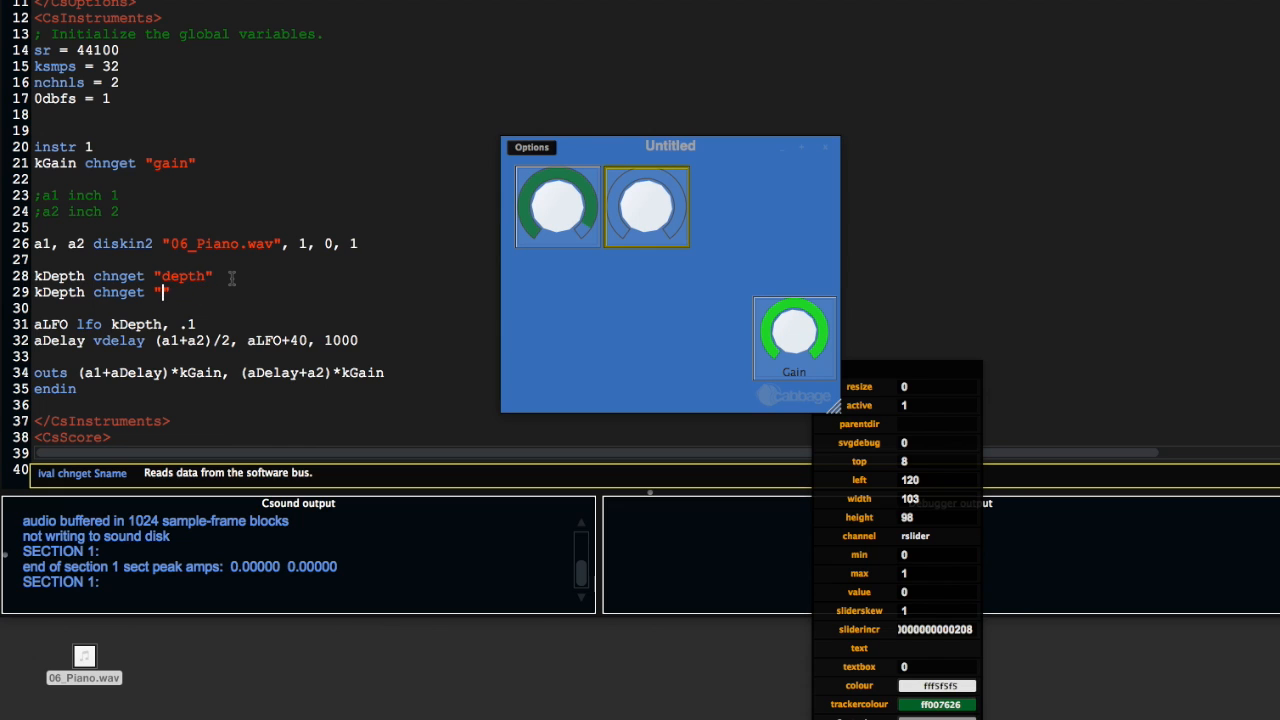
pyautogui.write('rate"')
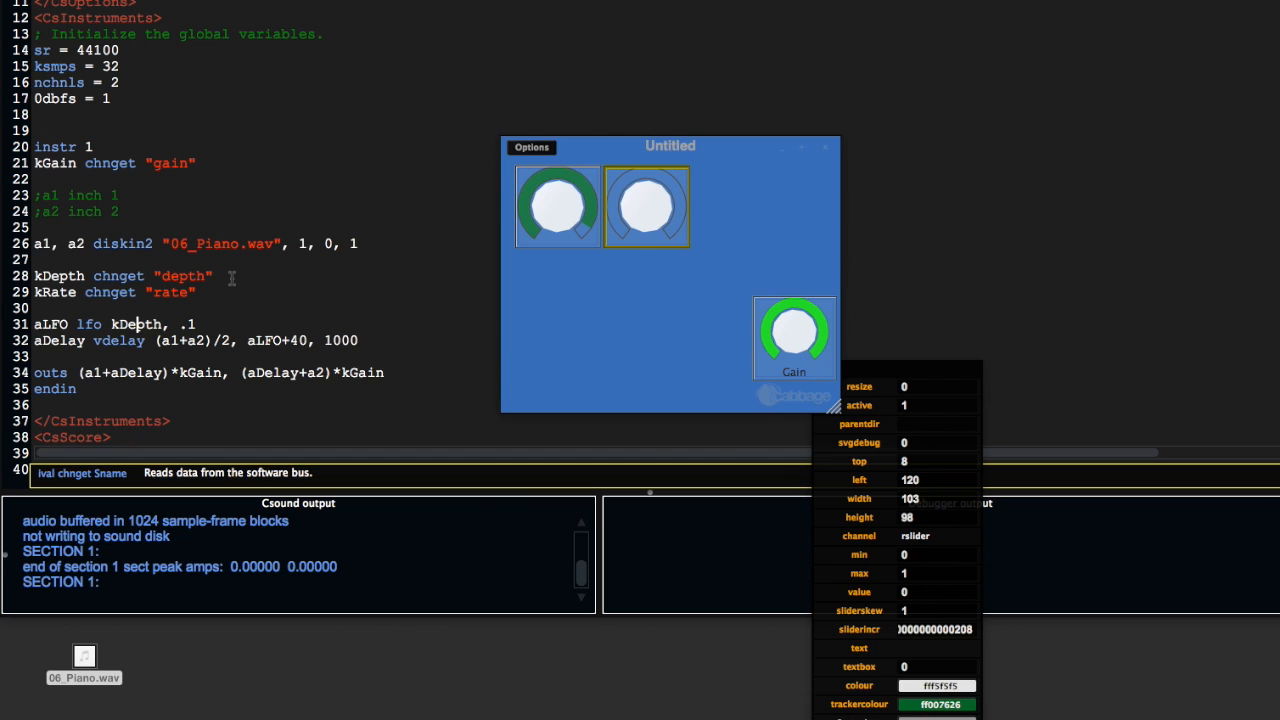
pyautogui.write('kRate')
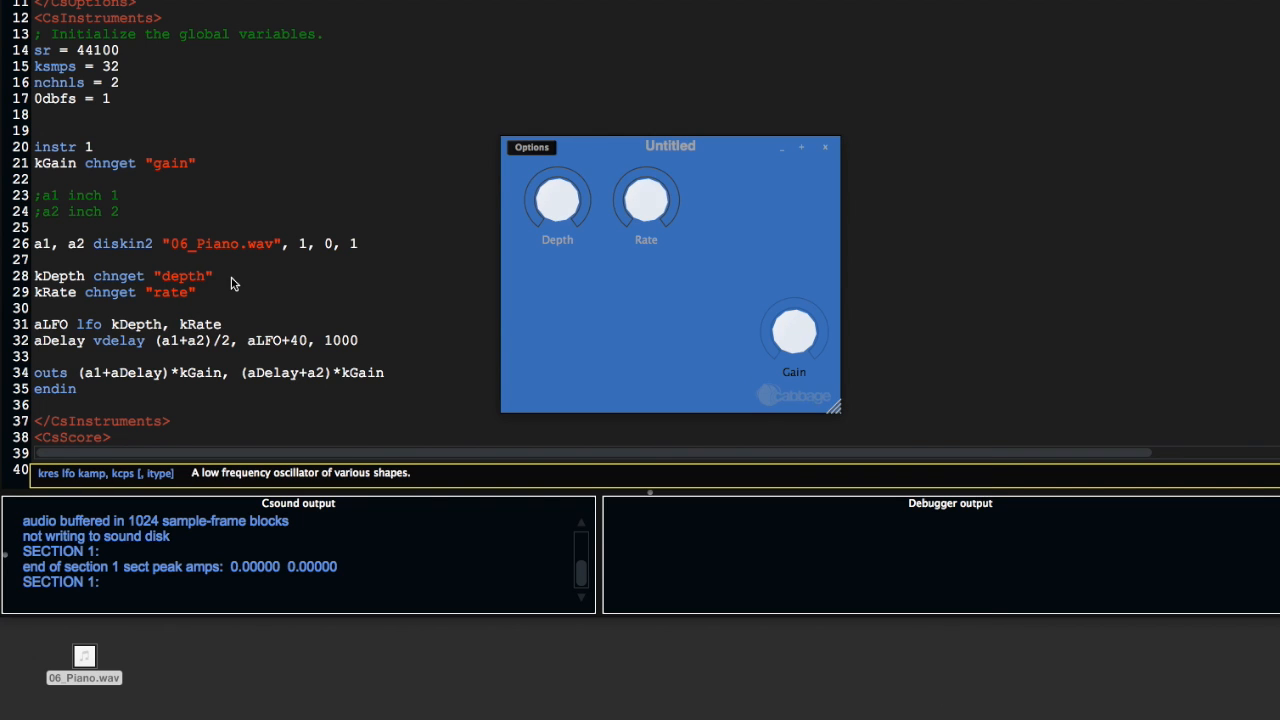
# Try several Depth and Rate settings on the running panel, including depth about 79.
pyautogui.click(793, 331)
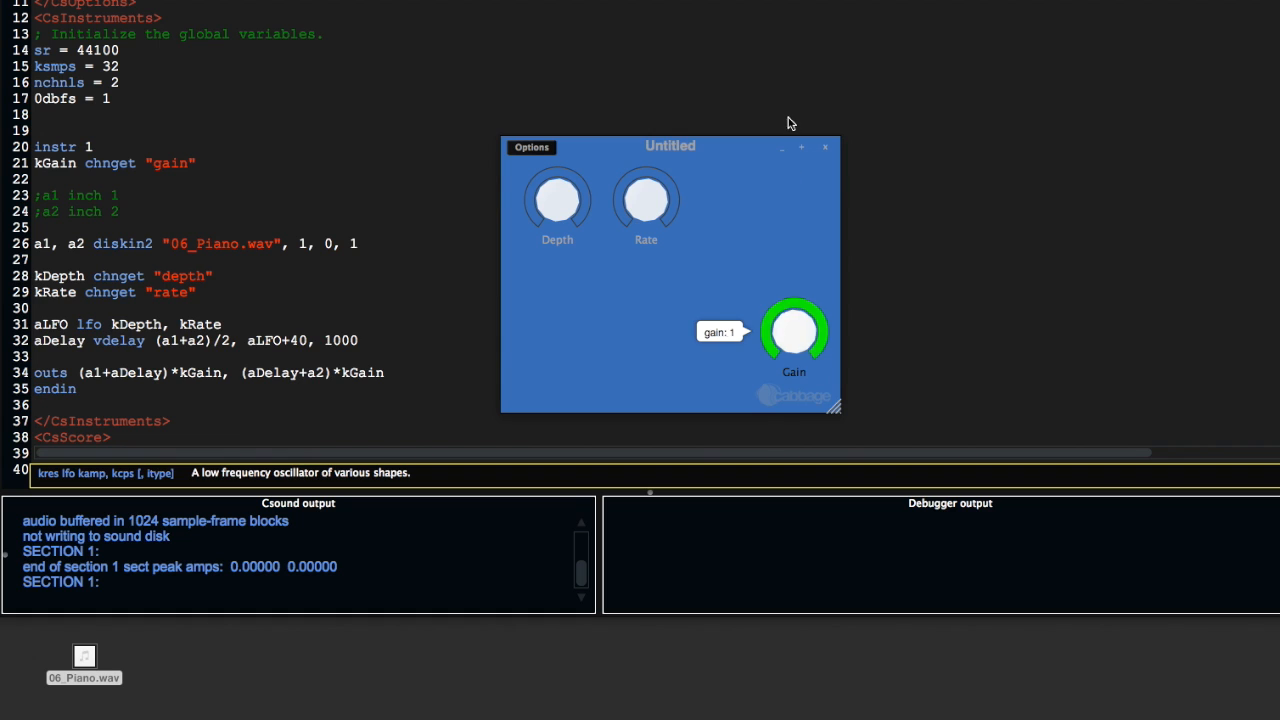
pyautogui.moveTo(725, 309)
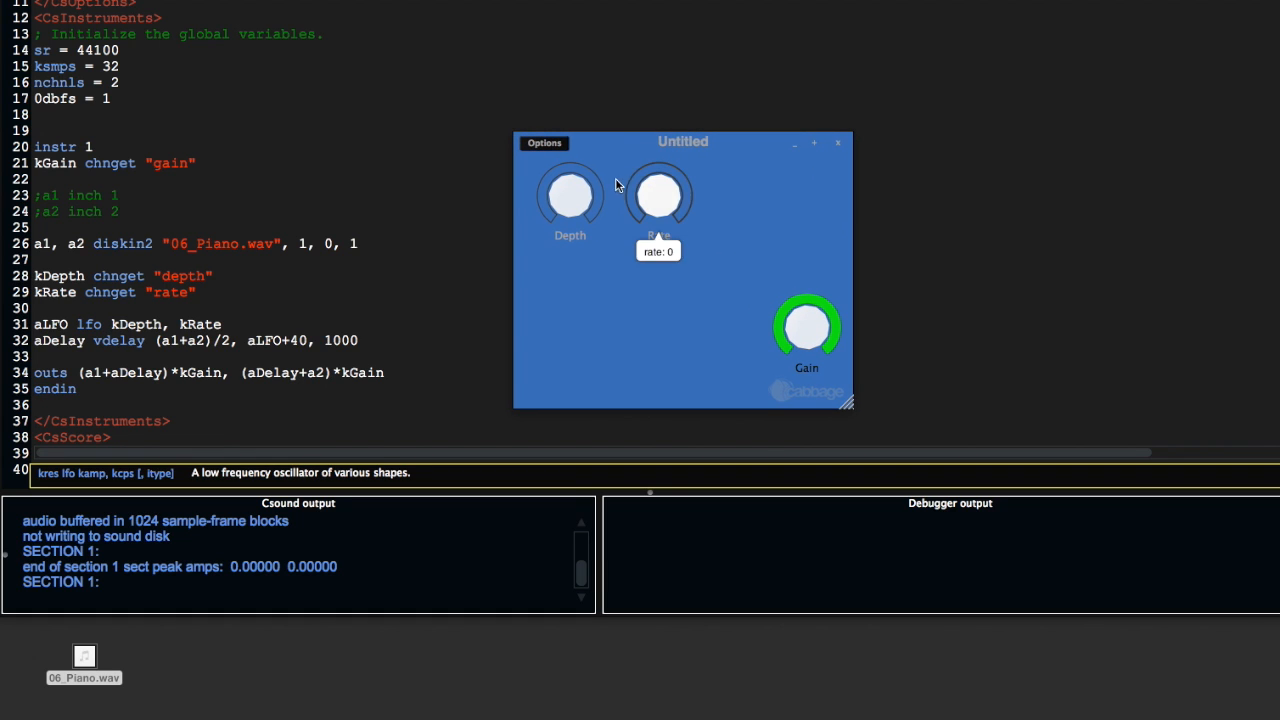
pyautogui.moveTo(570, 195); pyautogui.dragTo(570, 175)
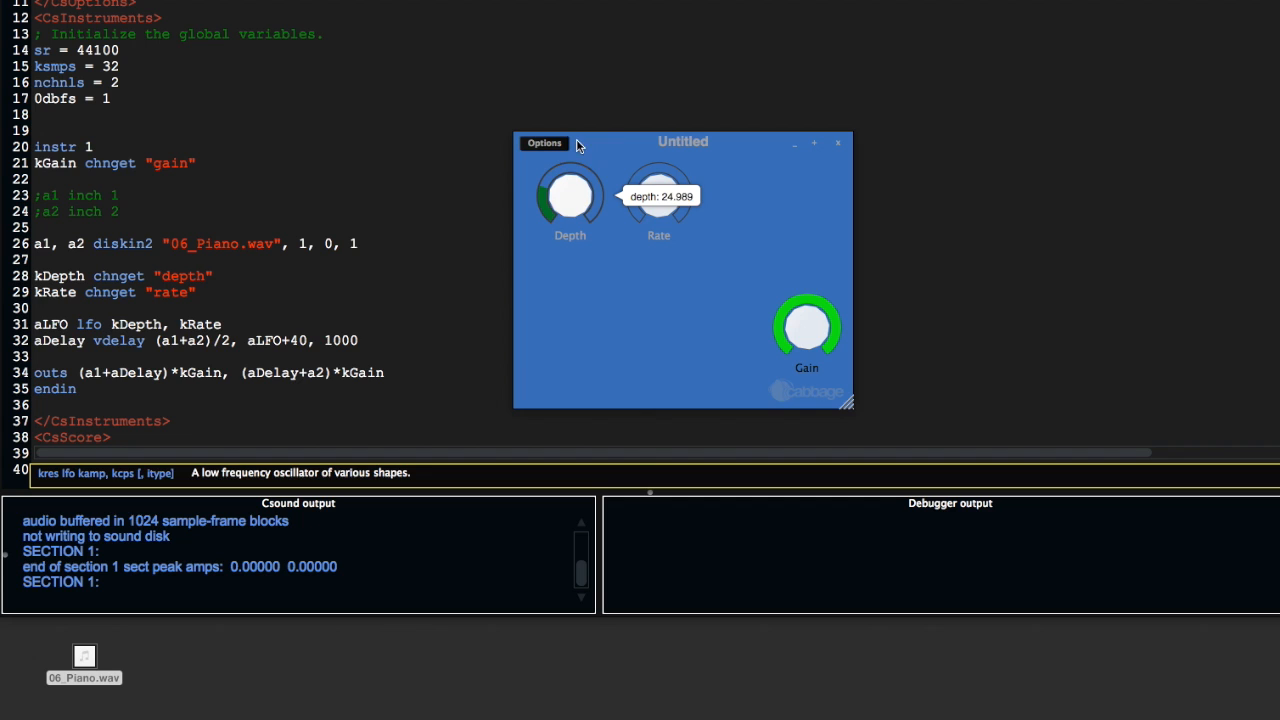
pyautogui.moveTo(570, 195); pyautogui.dragTo(575, 160)
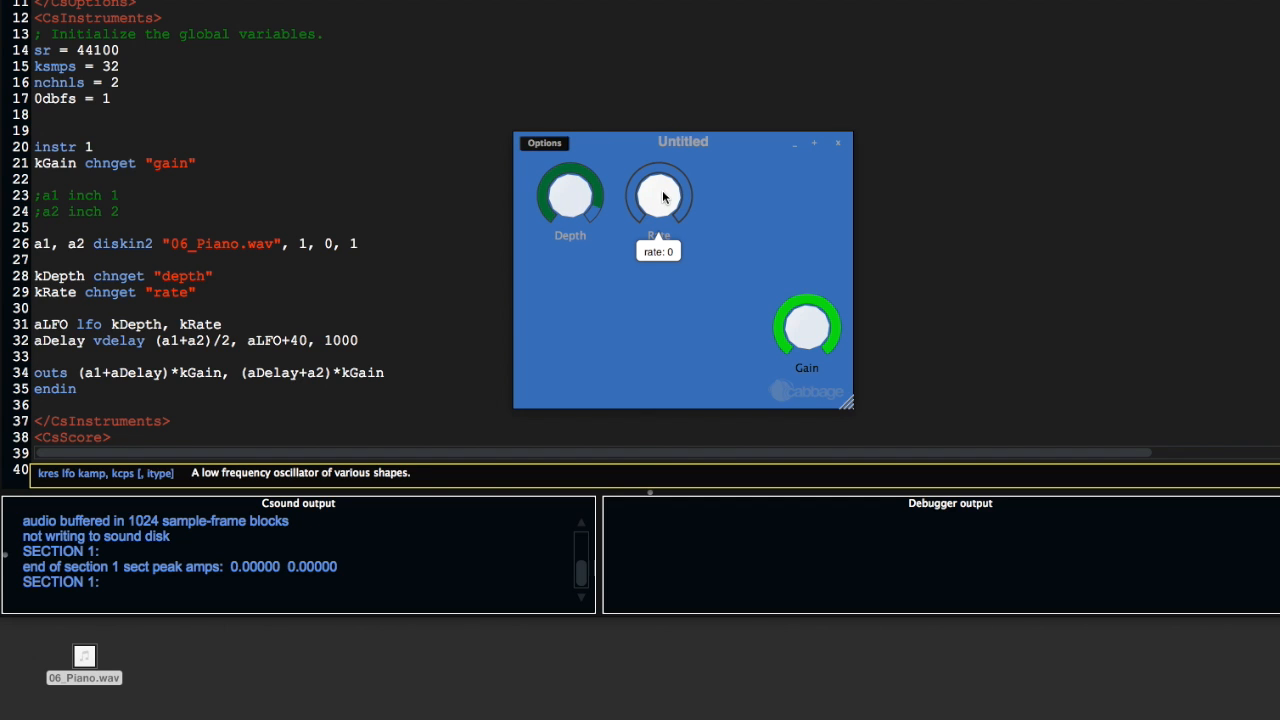
pyautogui.moveTo(658, 205); pyautogui.dragTo(662, 185)
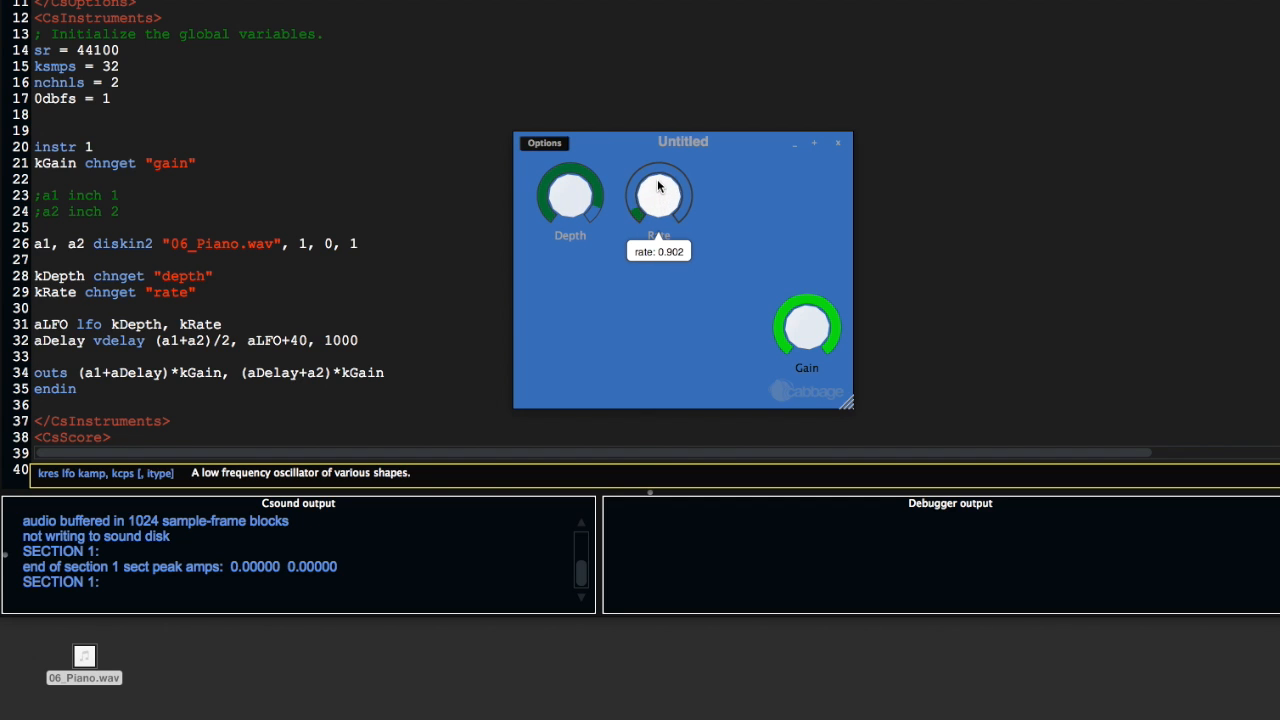
pyautogui.moveTo(658, 195); pyautogui.dragTo(658, 115)
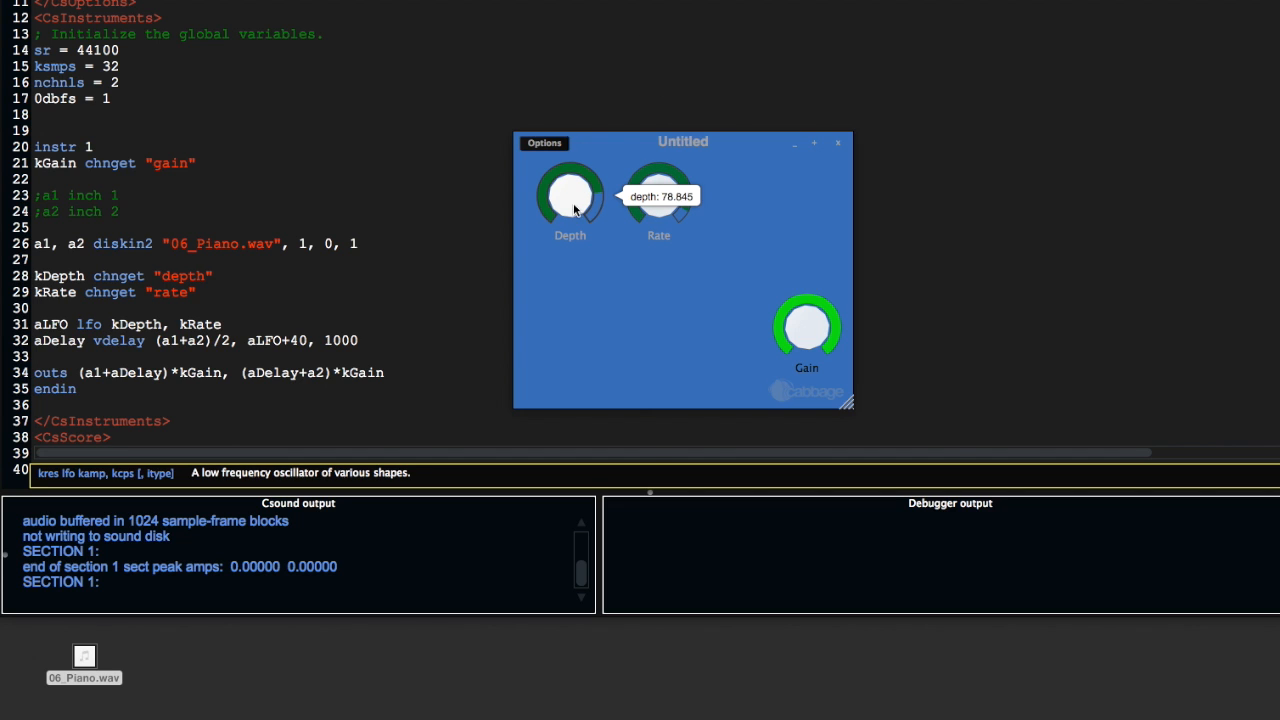
pyautogui.moveTo(659, 195)
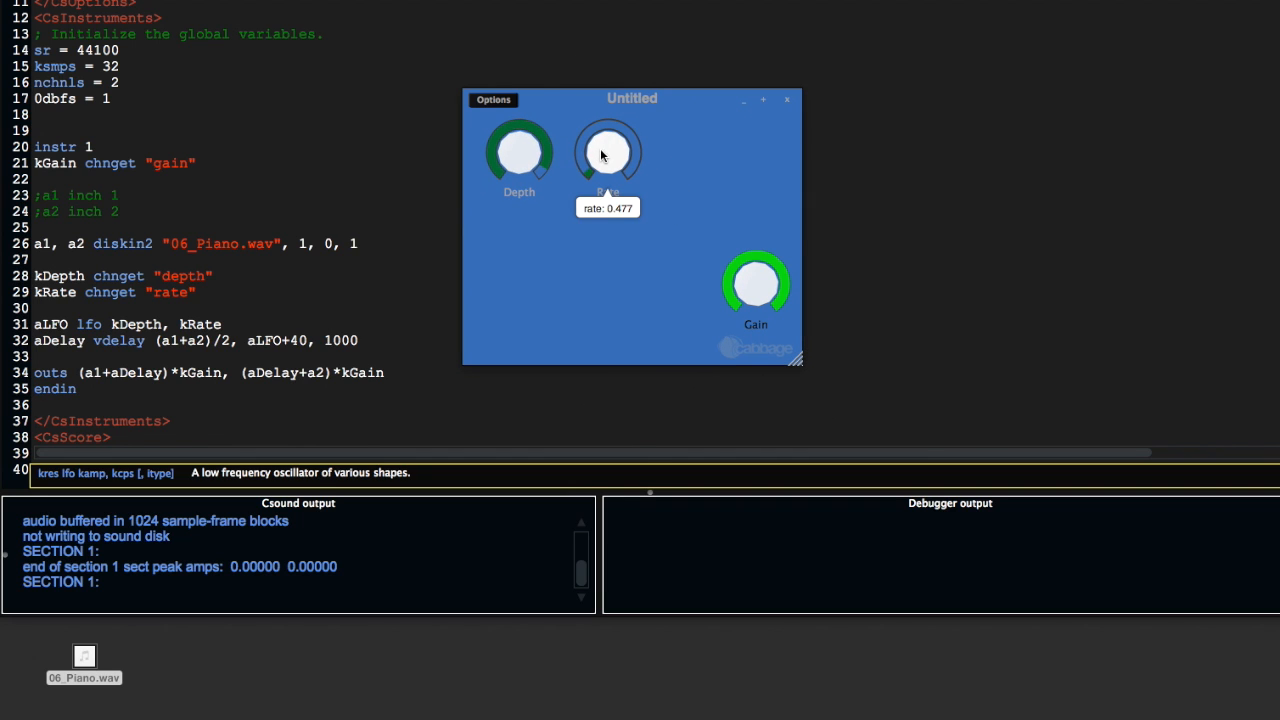
pyautogui.moveTo(607, 152); pyautogui.dragTo(607, 110)
pyautogui.write(';')
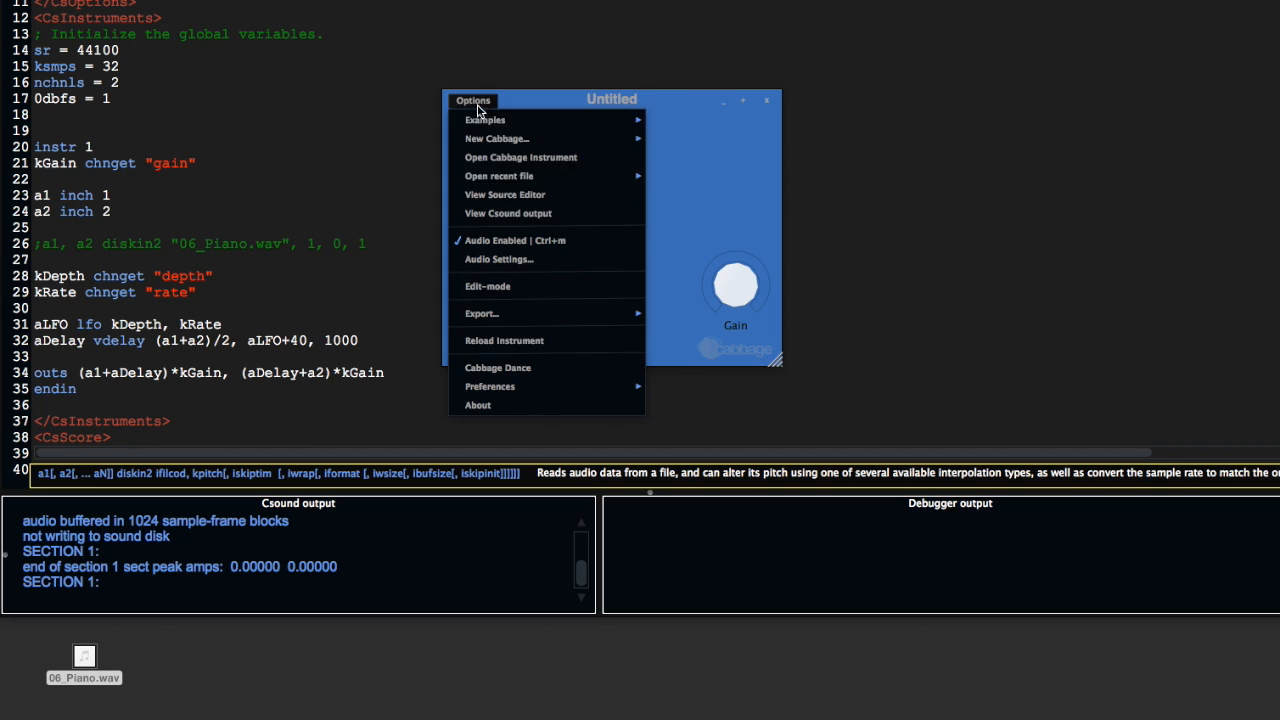
pyautogui.click(487, 286)
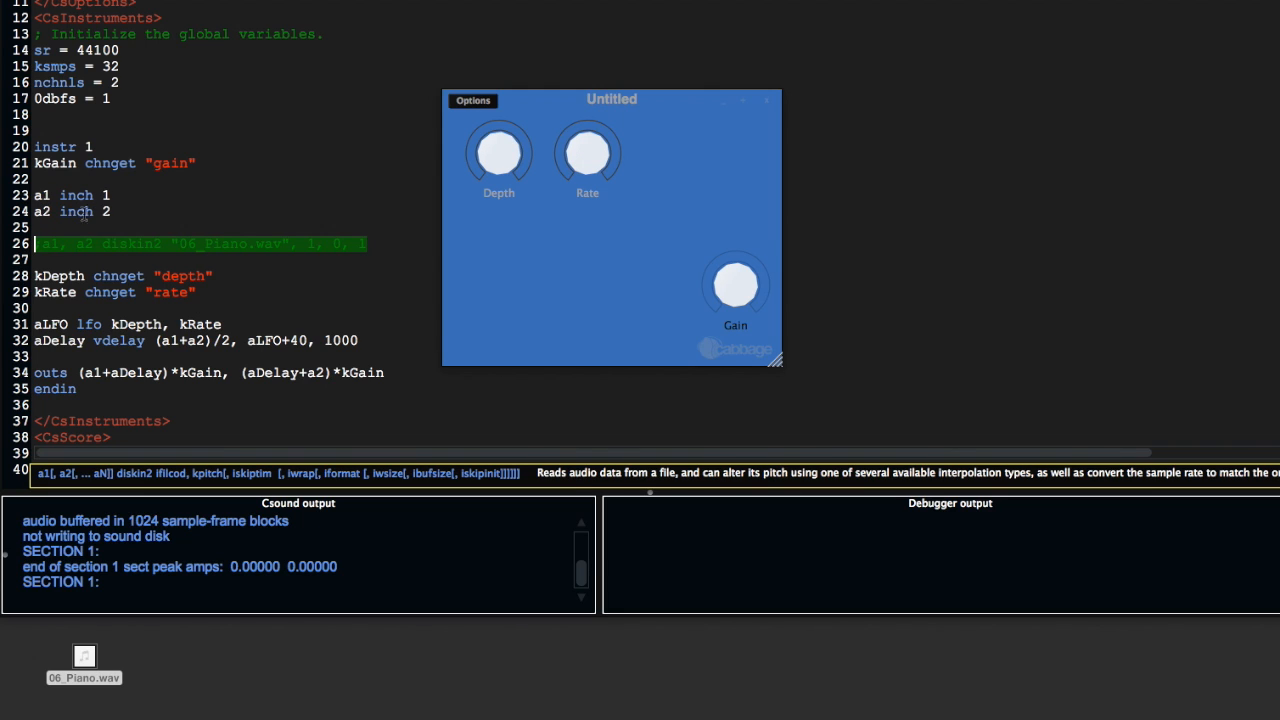
pyautogui.click(40, 243)
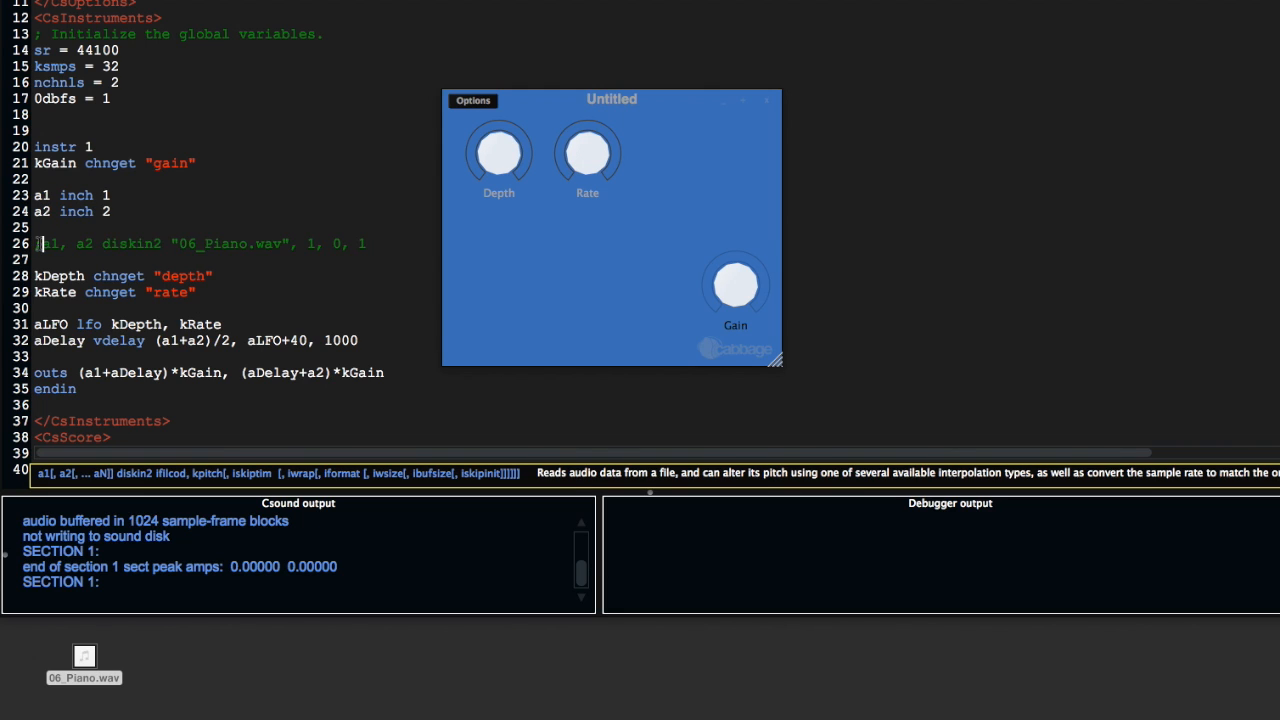
pyautogui.tripleClick(200, 243)
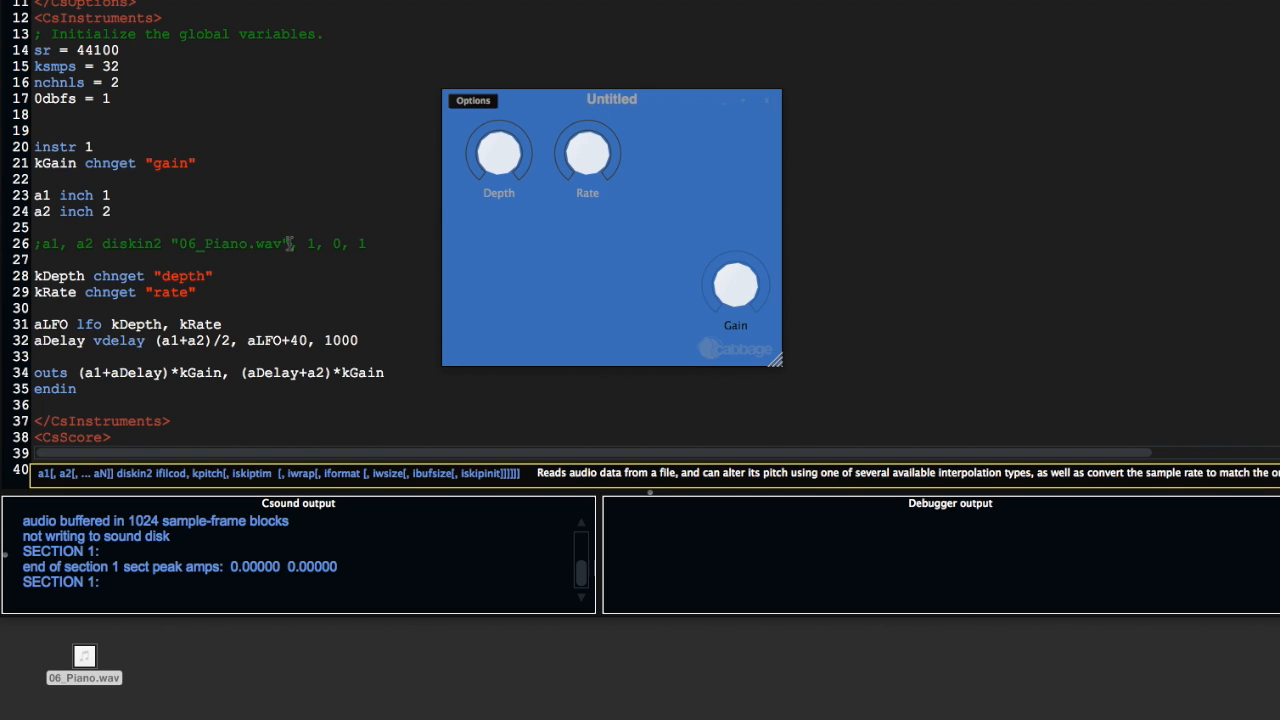
pyautogui.doubleClick(230, 243)
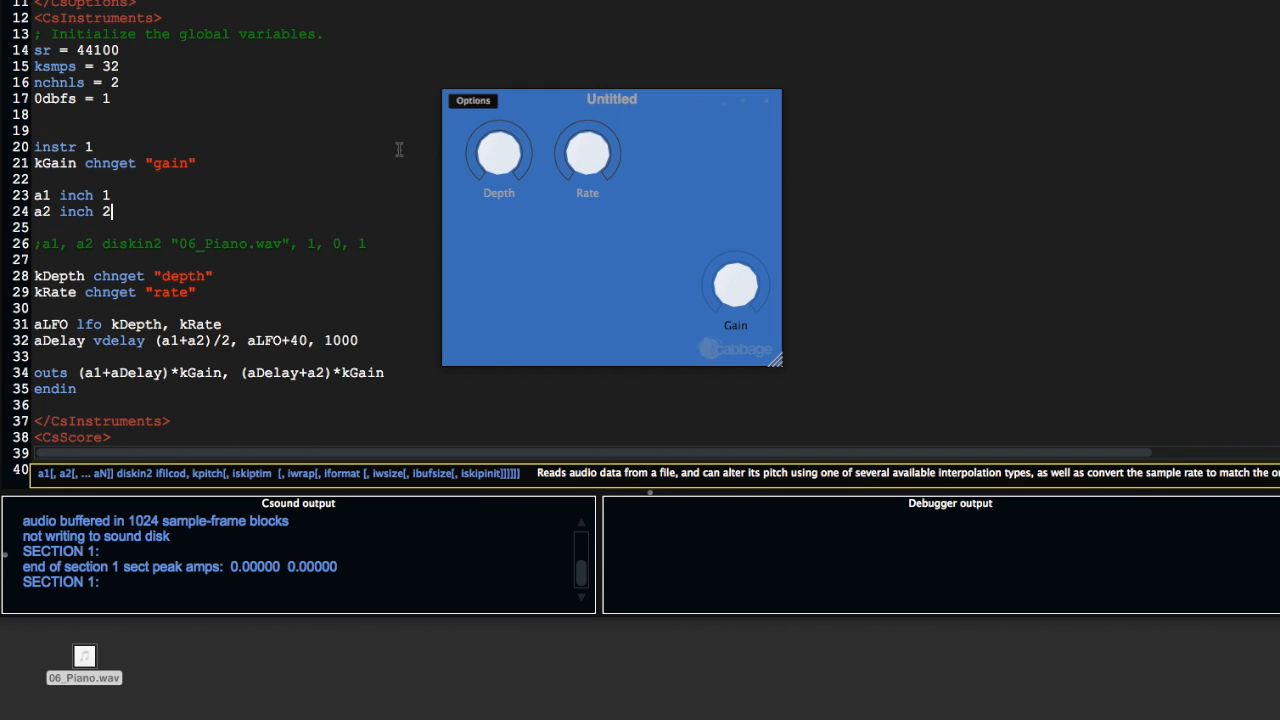
# Export the effect as a plugin effect named simpleEff into the VSTs folder.
pyautogui.click(472, 100)
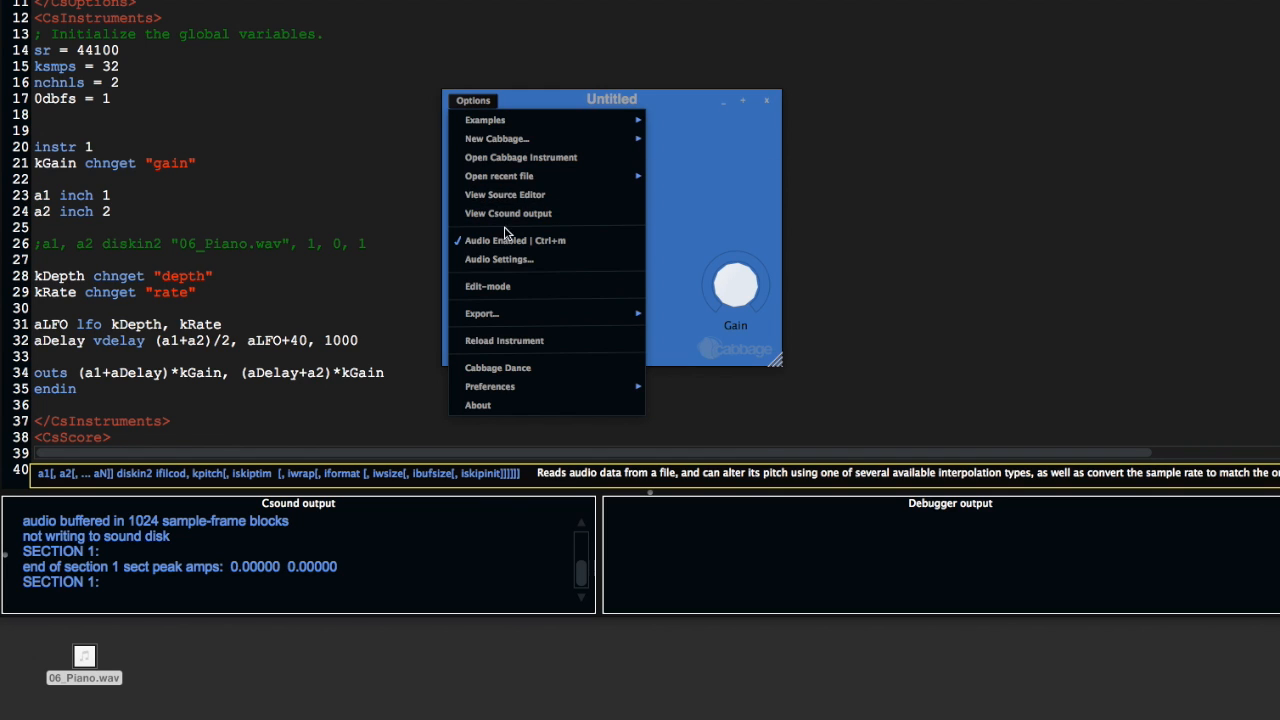
pyautogui.moveTo(481, 313)
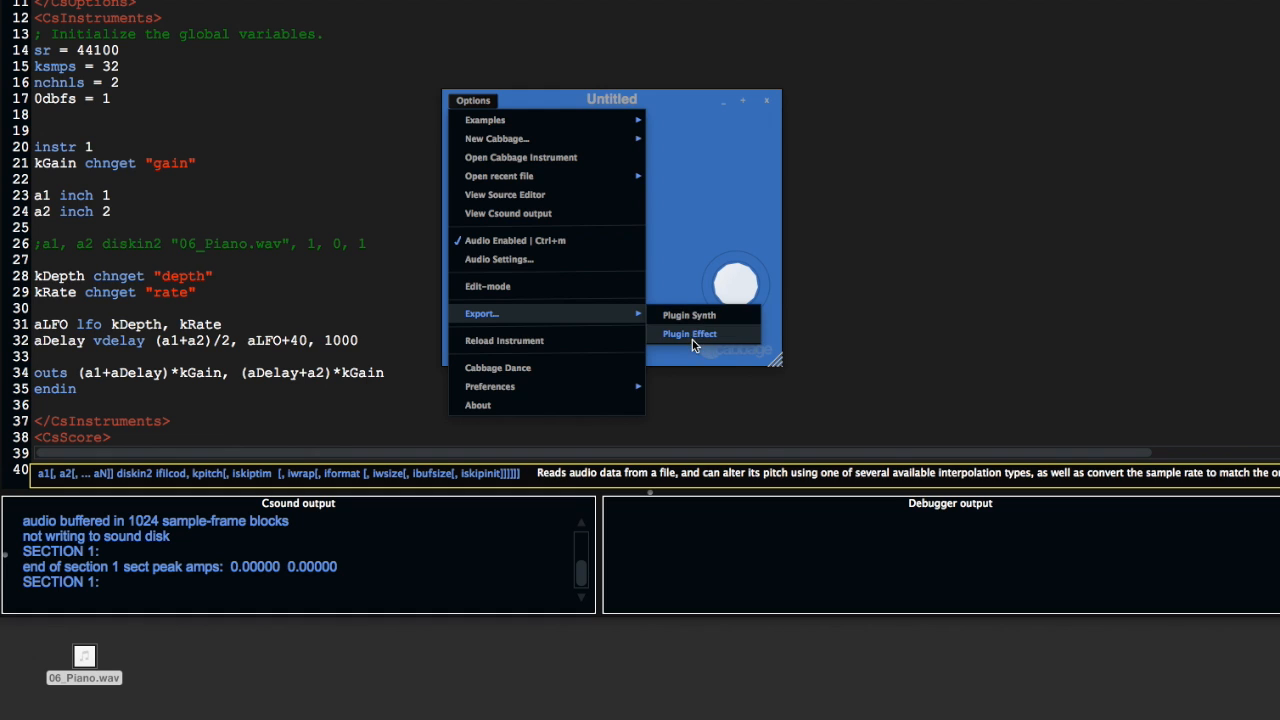
pyautogui.click(689, 333)
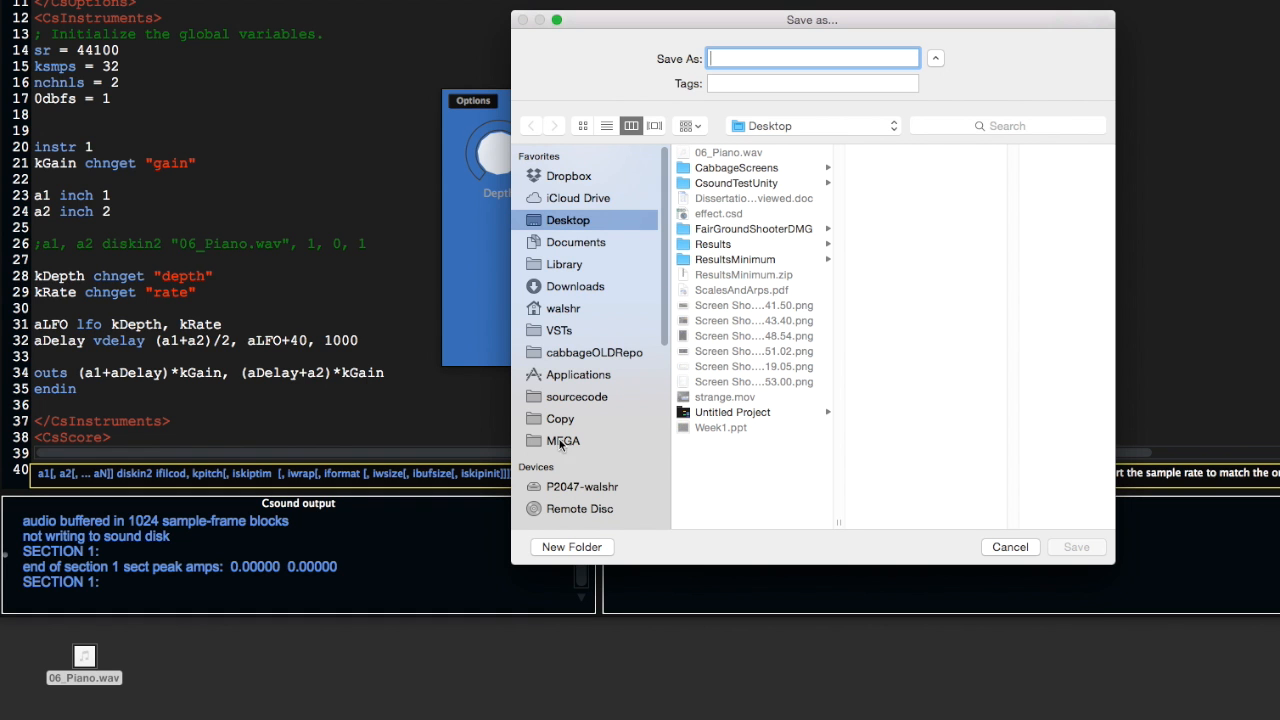
pyautogui.click(559, 330)
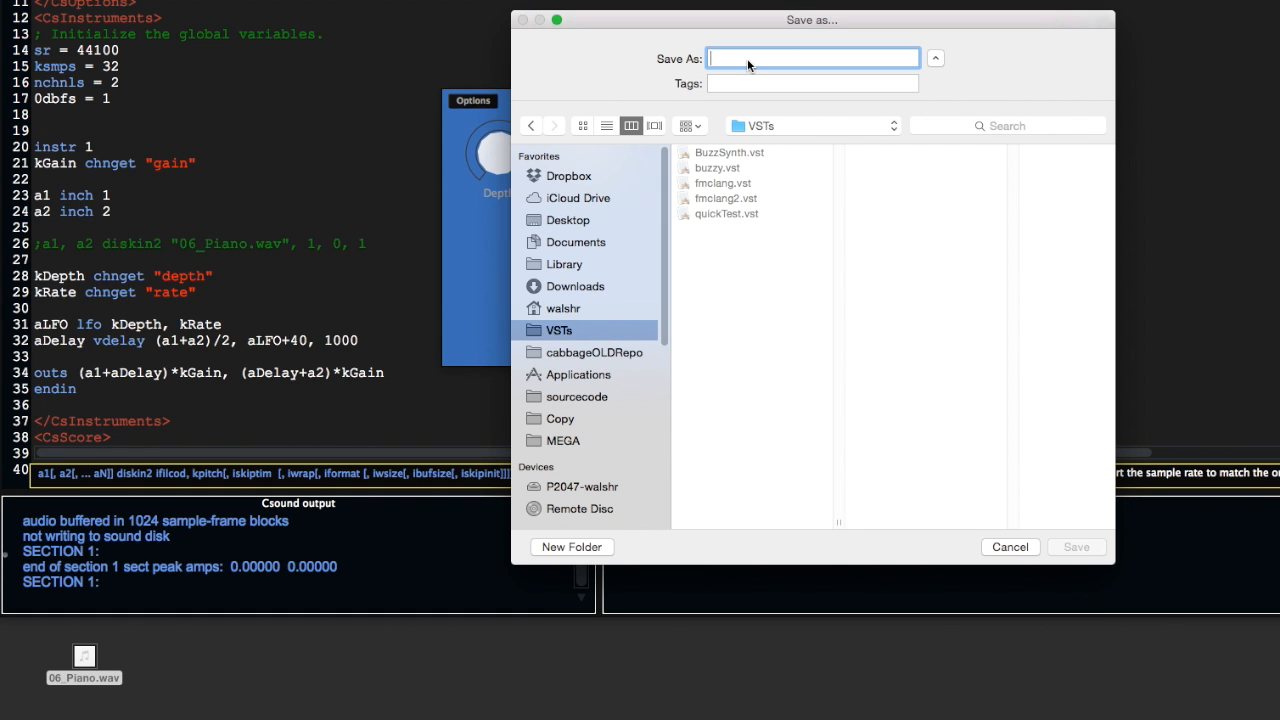
pyautogui.write('simpleEff')
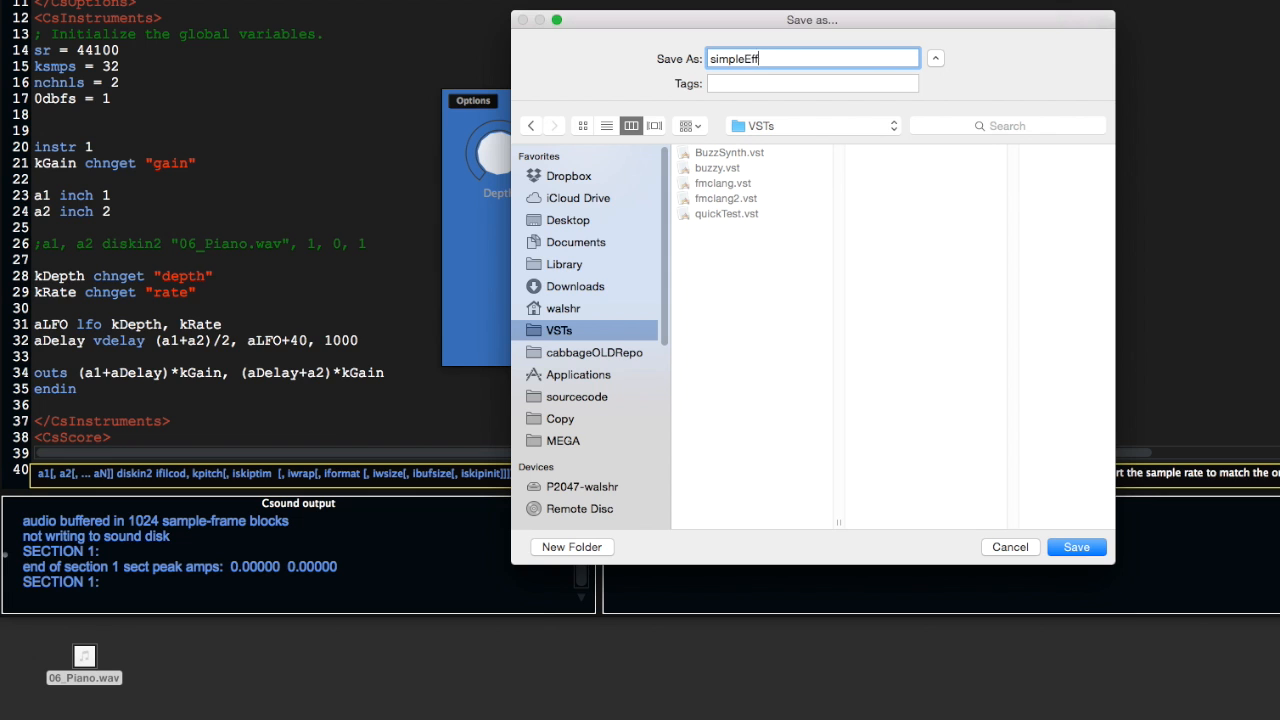
pyautogui.click(1076, 547)
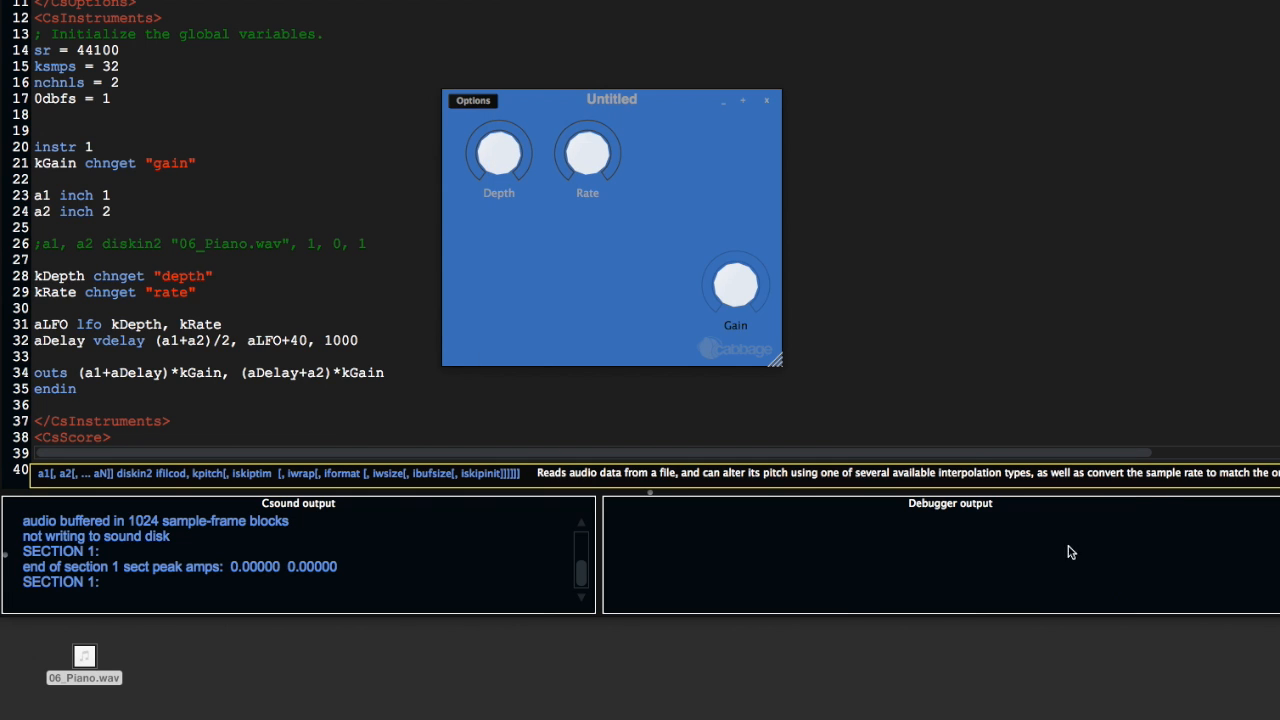
pyautogui.moveTo(617, 311)
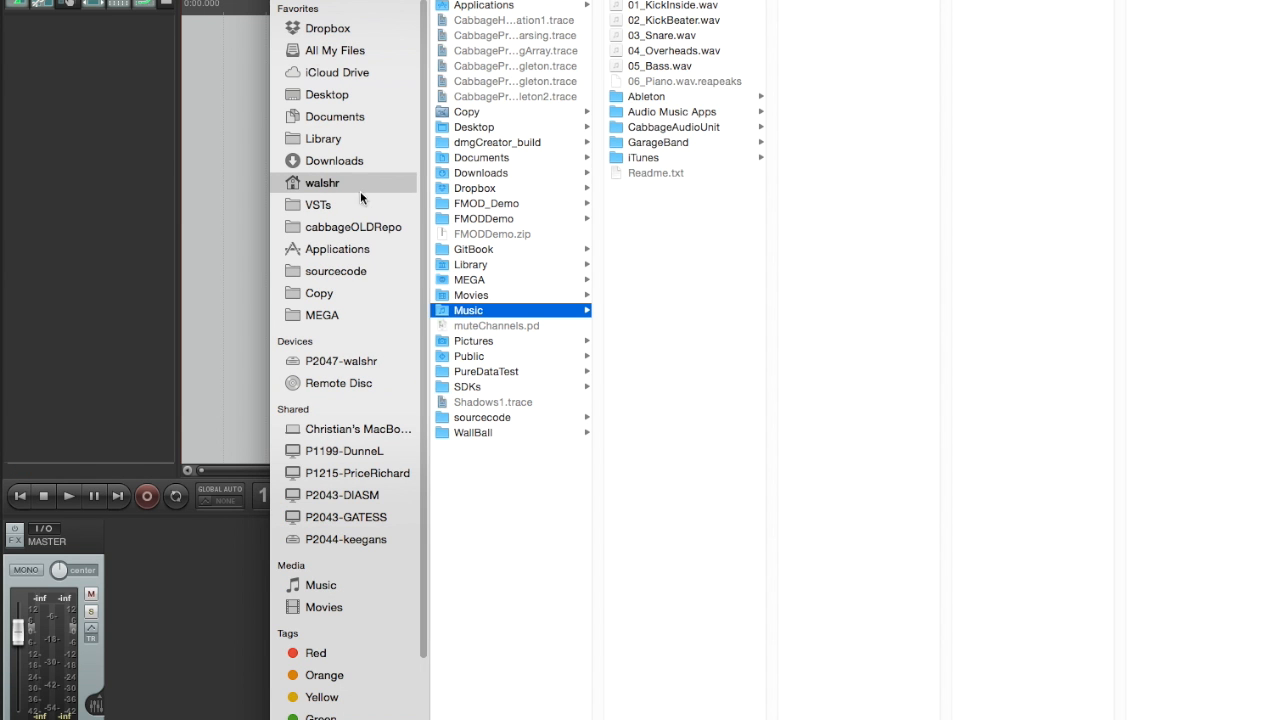
# Import 06_Piano.wav from the Desktop onto a new track and zoom out.
pyautogui.click(326, 94)
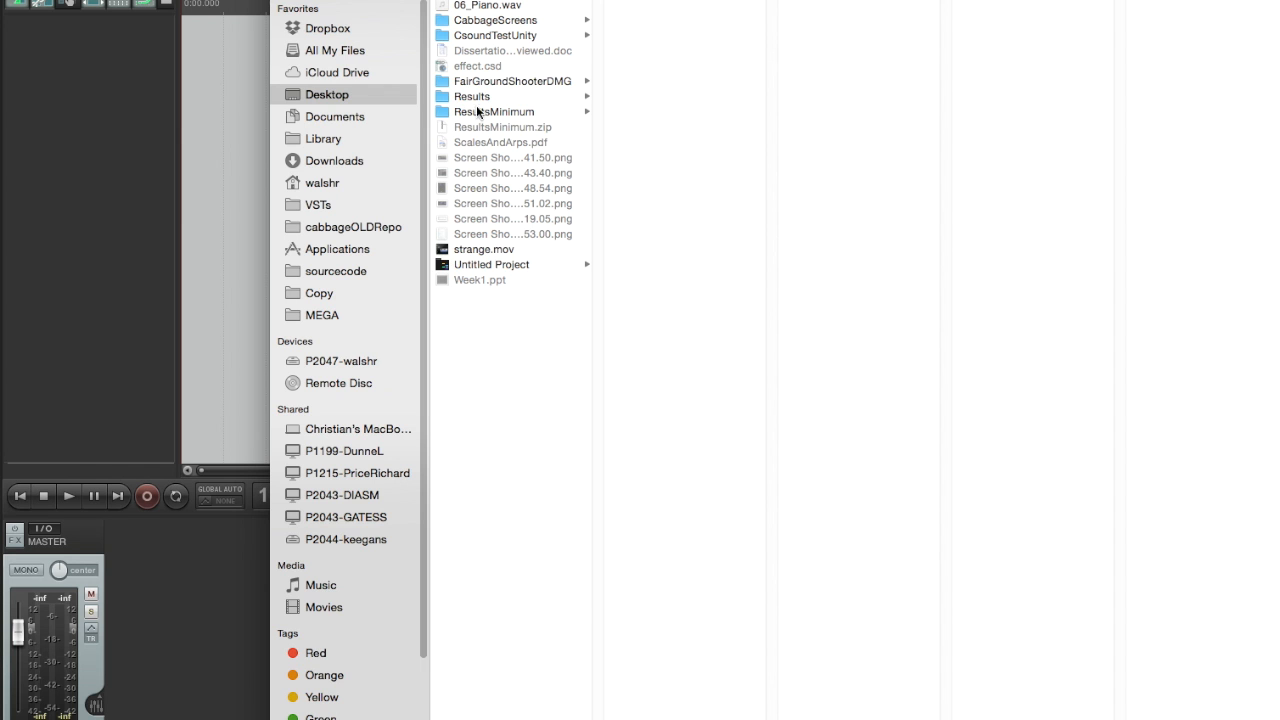
pyautogui.click(488, 6)
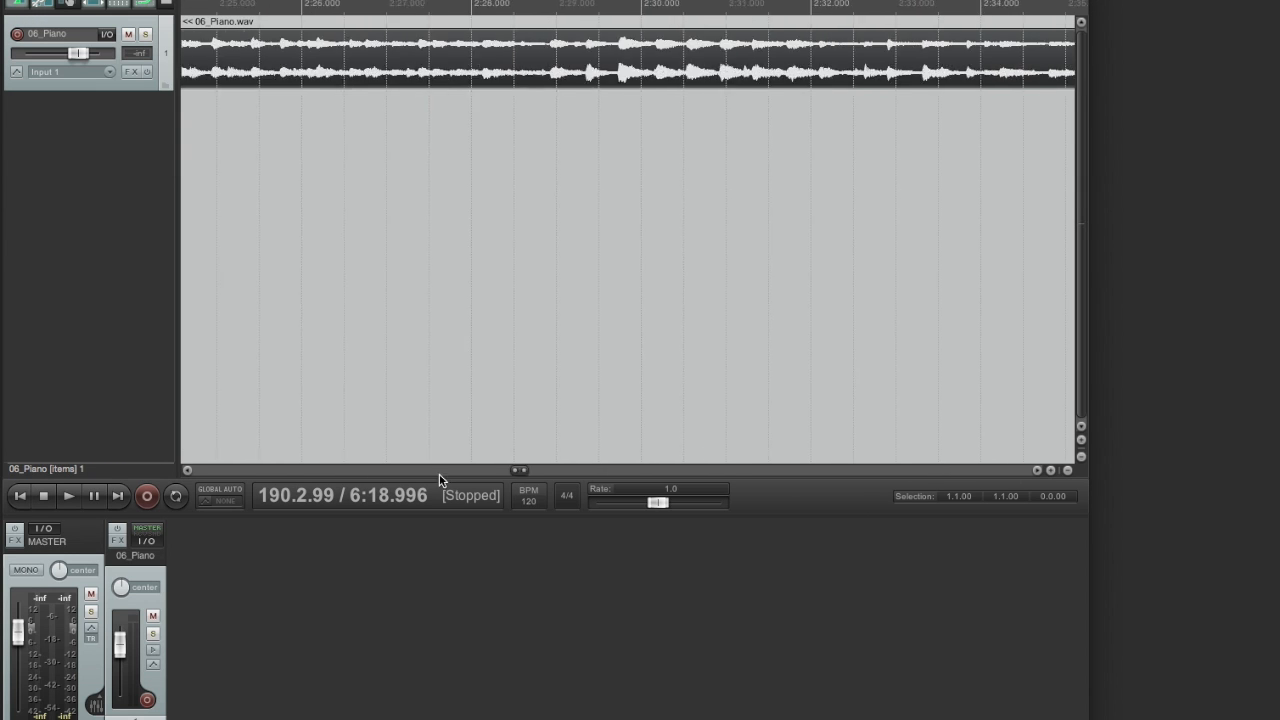
pyautogui.hscroll(-3)
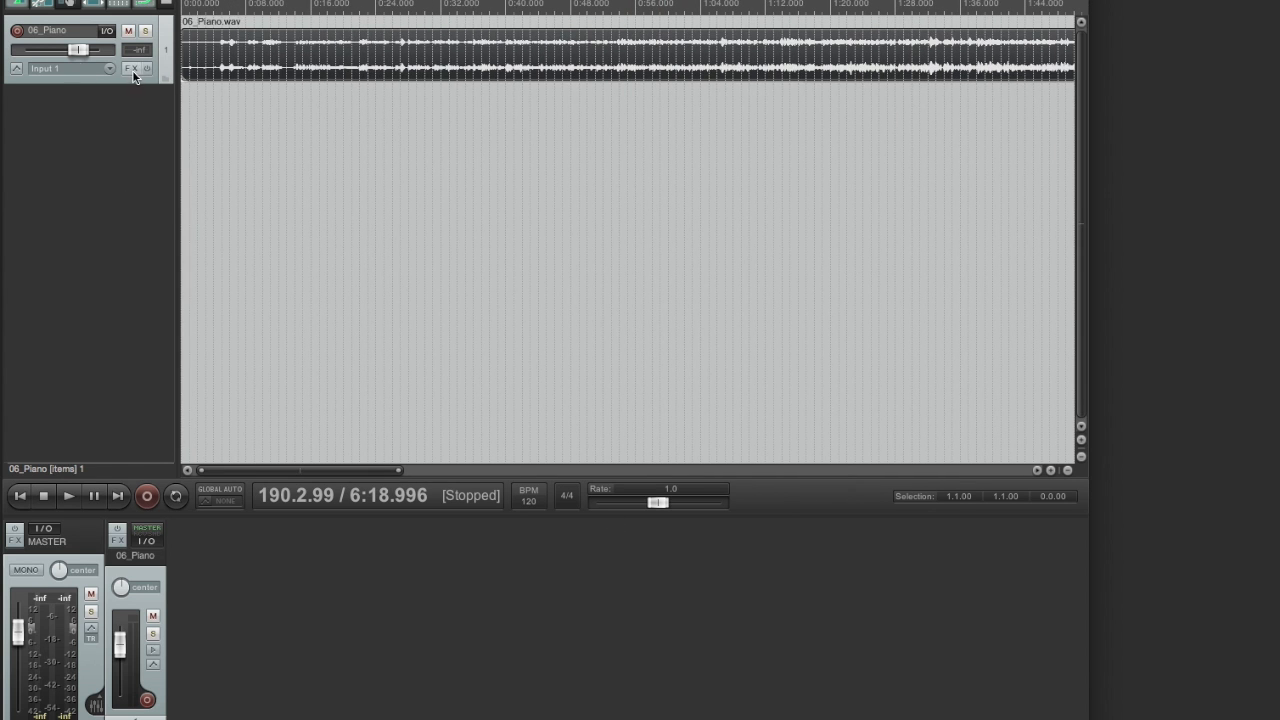
# Load the simpleEffect (CabbageAudio) VST into the 06_Piano track's FX chain.
pyautogui.click(131, 68)
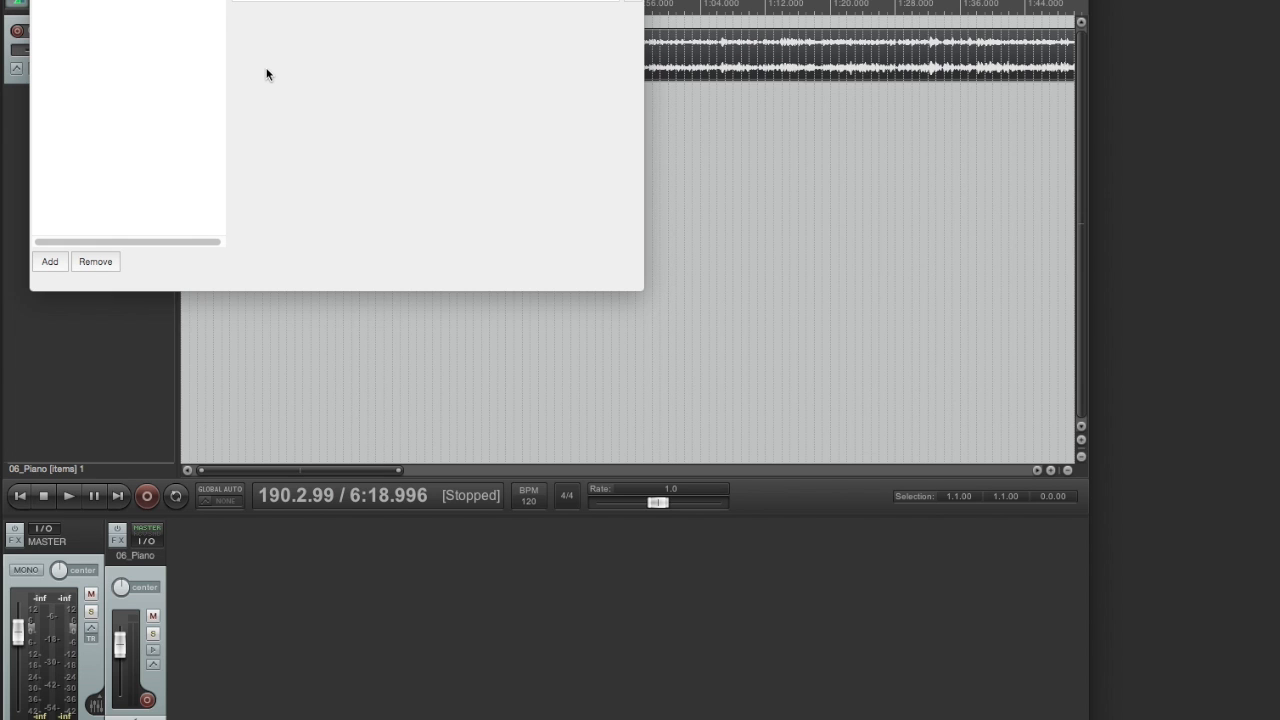
pyautogui.moveTo(267, 75)
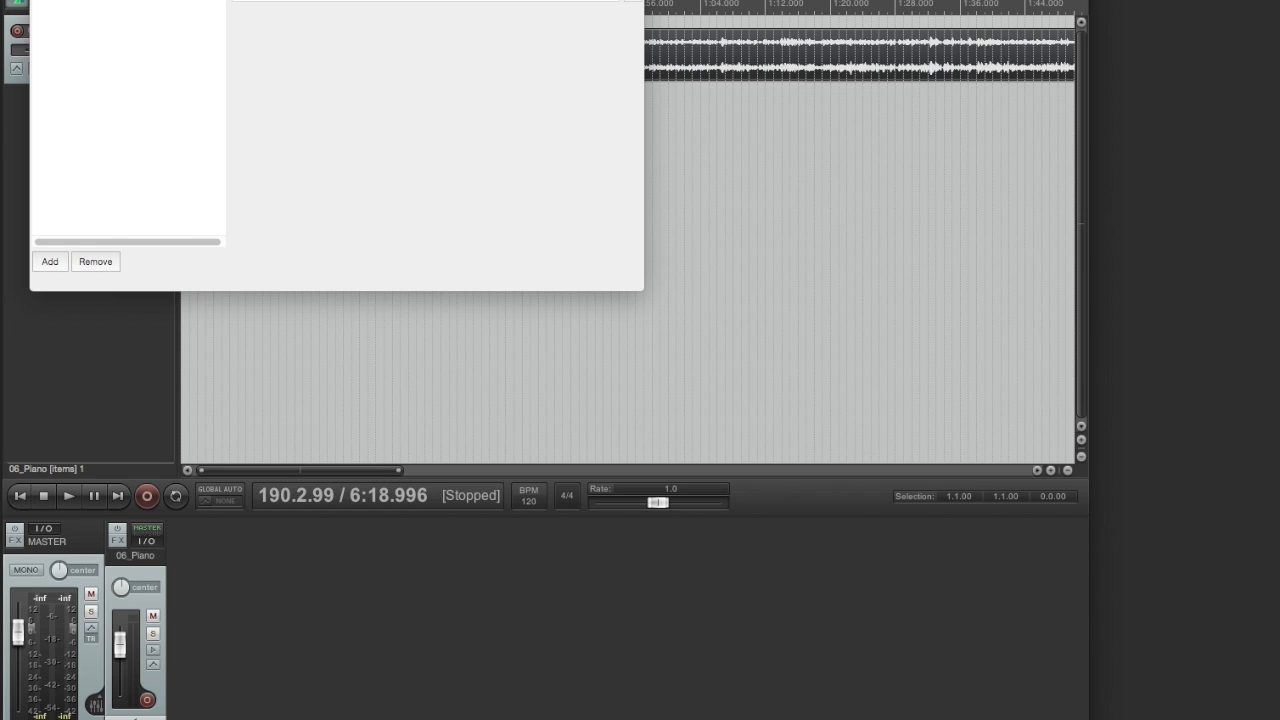
pyautogui.click(49, 261)
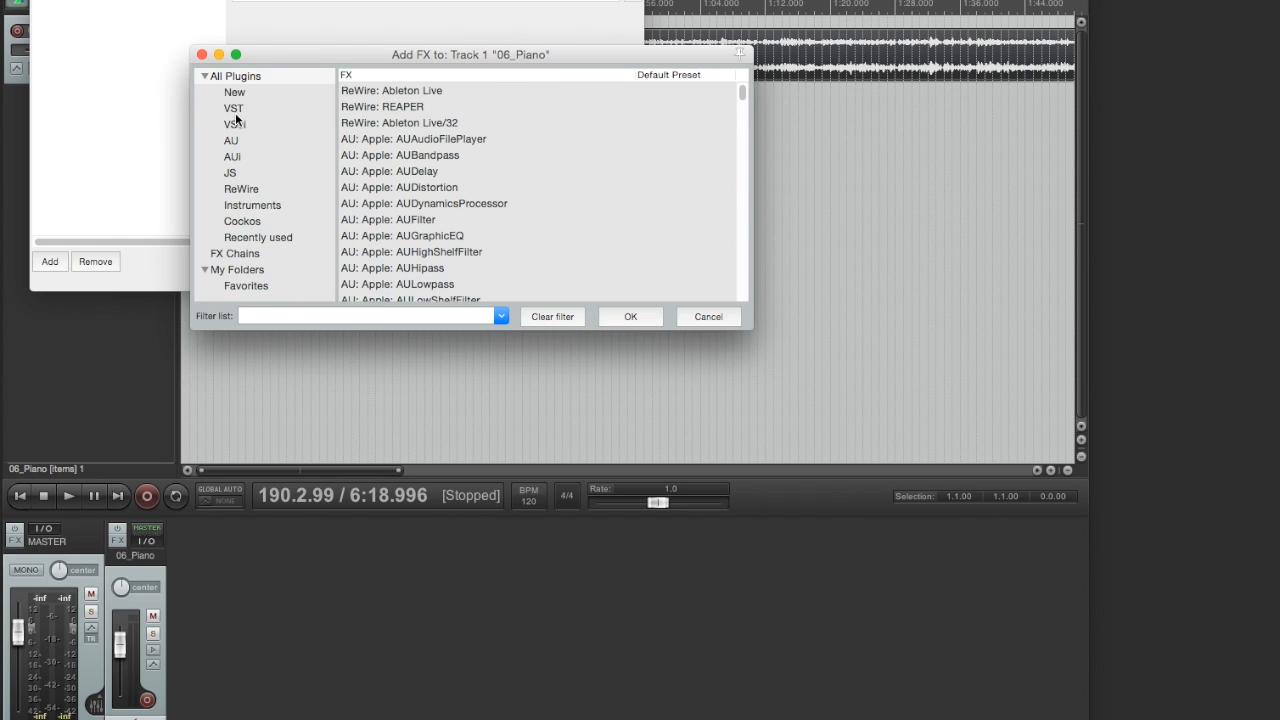
pyautogui.click(233, 107)
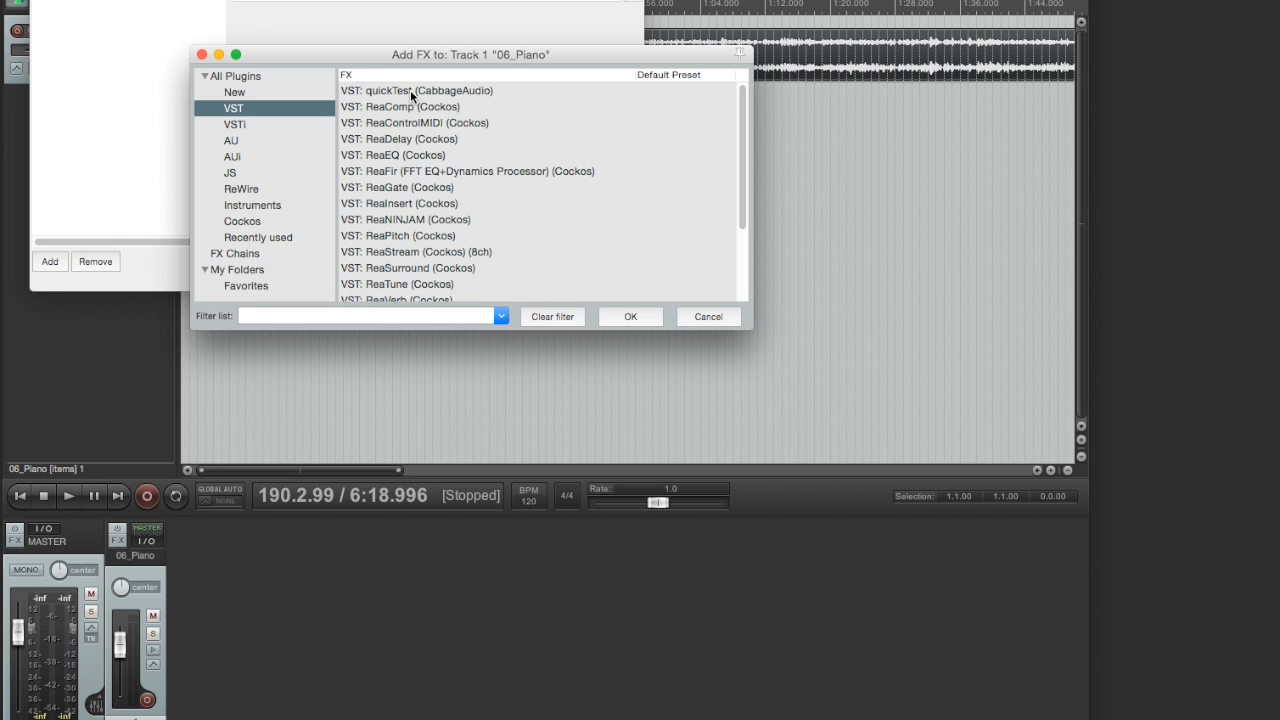
pyautogui.scroll(-3)
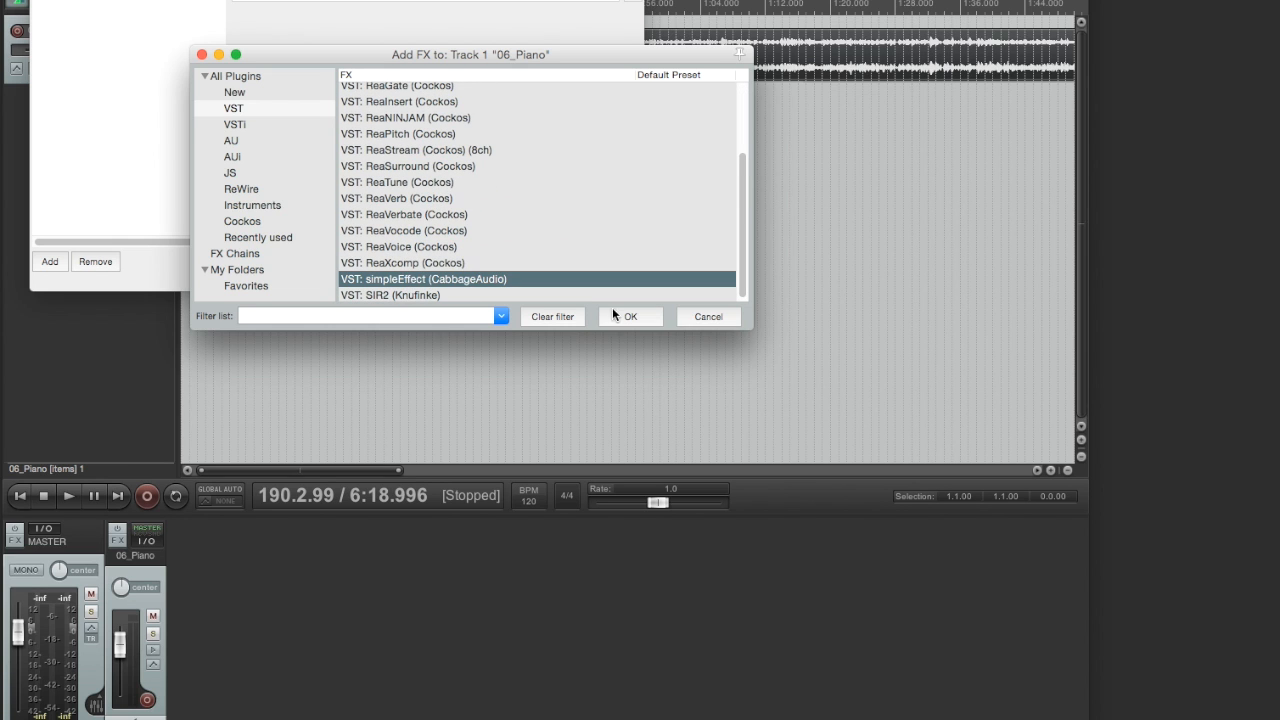
pyautogui.click(629, 316)
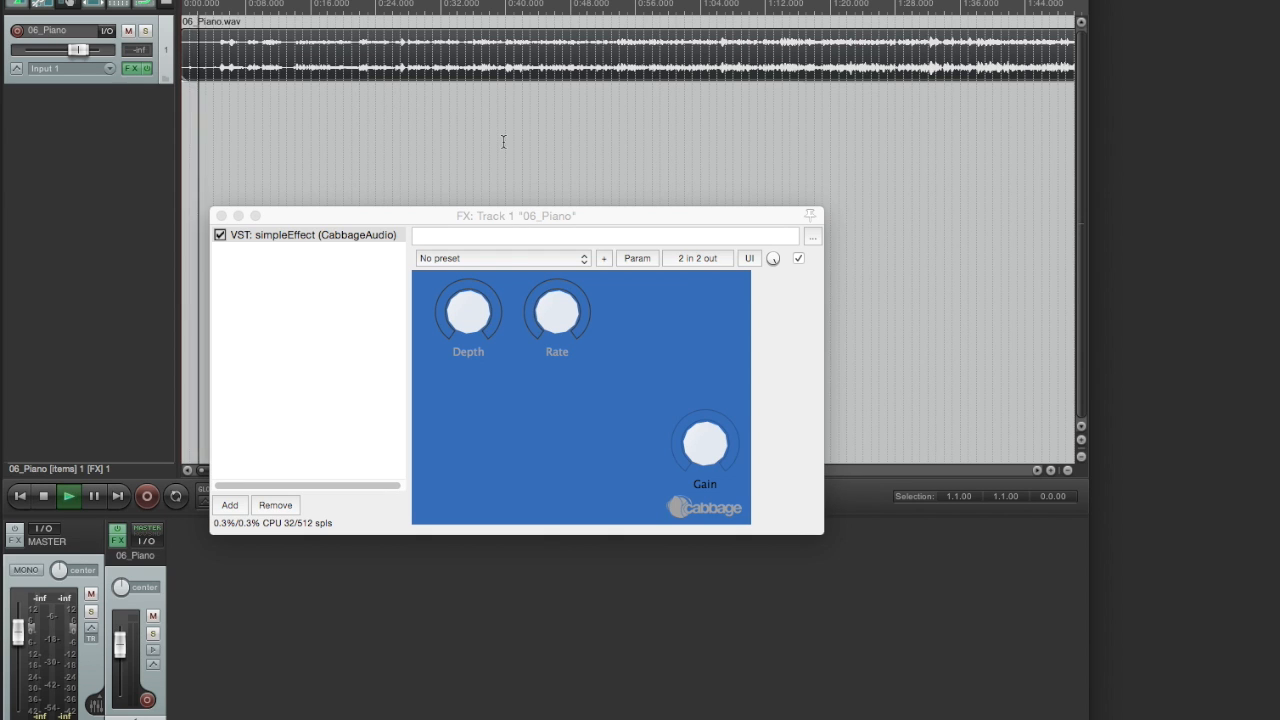
pyautogui.moveTo(705, 442)
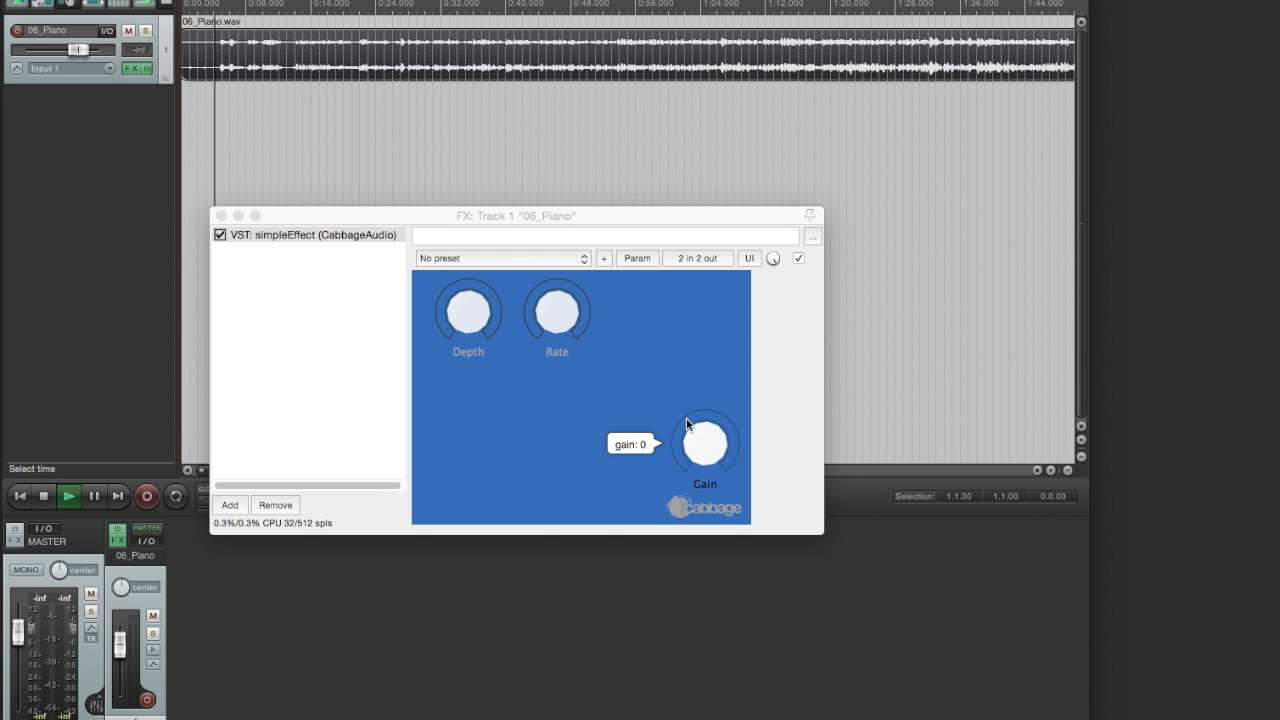
# Raise the plugin's Gain, Depth and Rate during playback, then set Rate to about 4.4.
pyautogui.moveTo(705, 441); pyautogui.dragTo(705, 431)
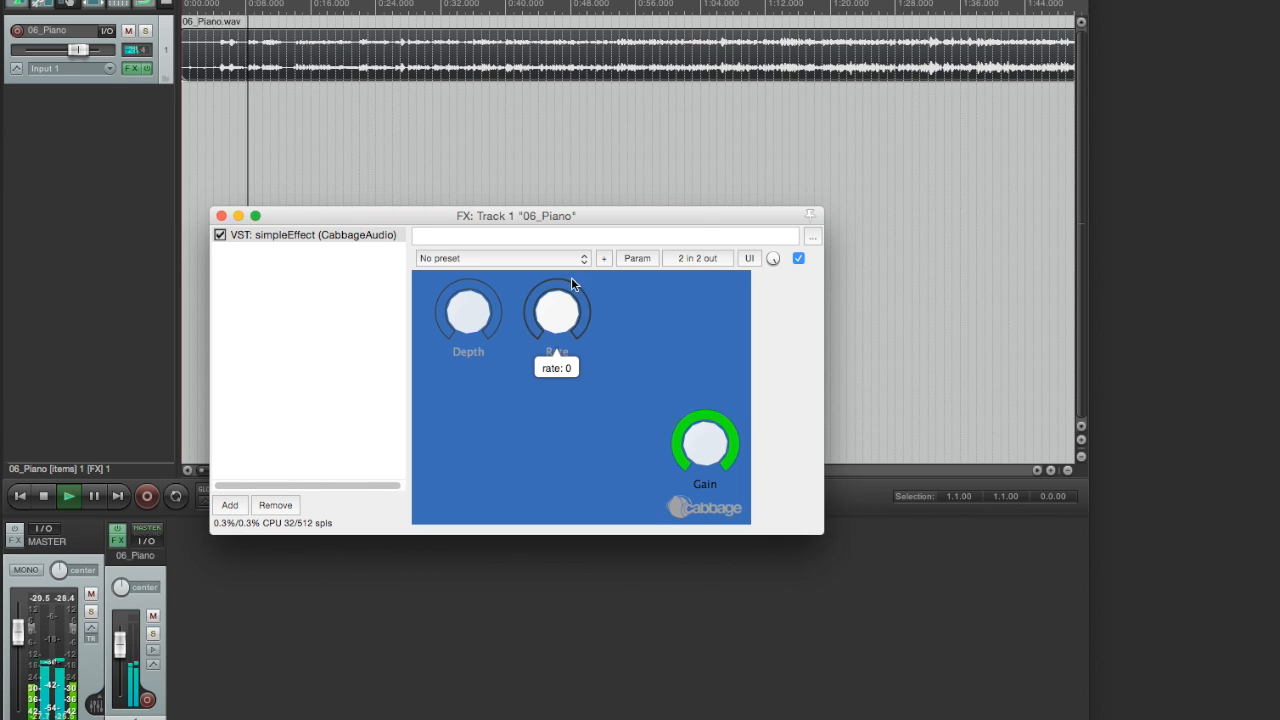
pyautogui.moveTo(467, 310); pyautogui.dragTo(467, 295)
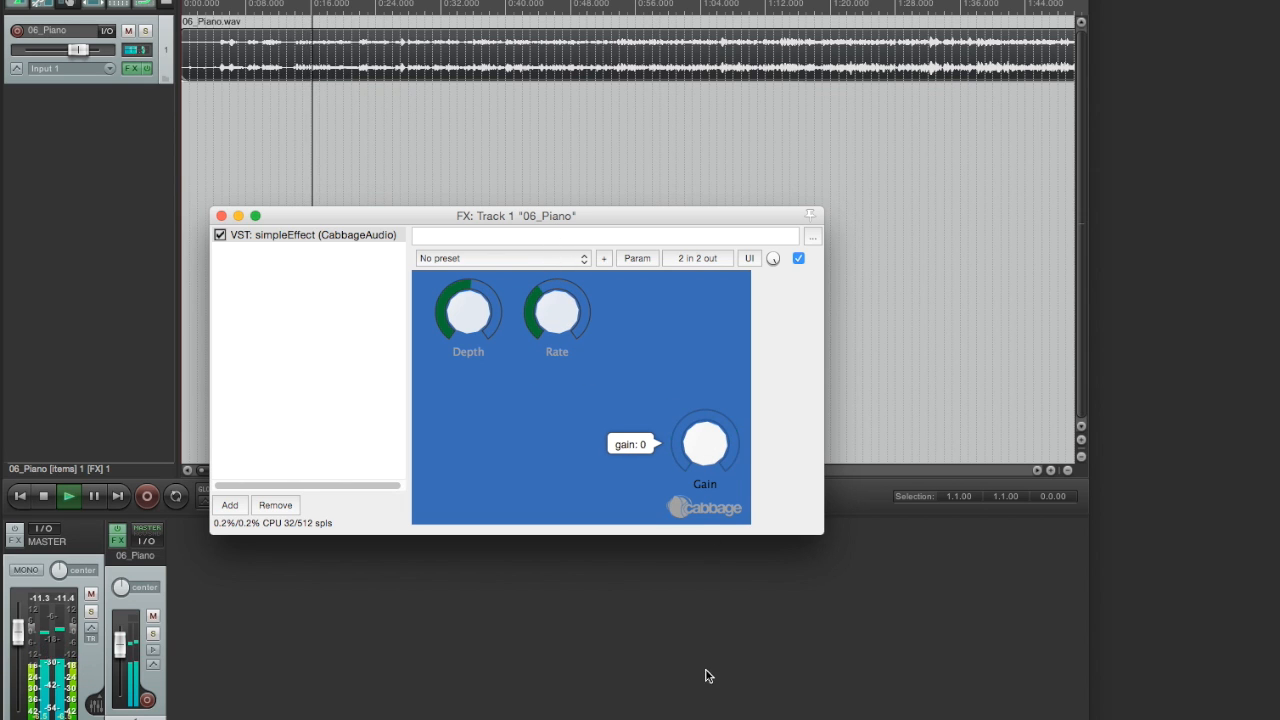
pyautogui.moveTo(705, 450); pyautogui.dragTo(712, 415)
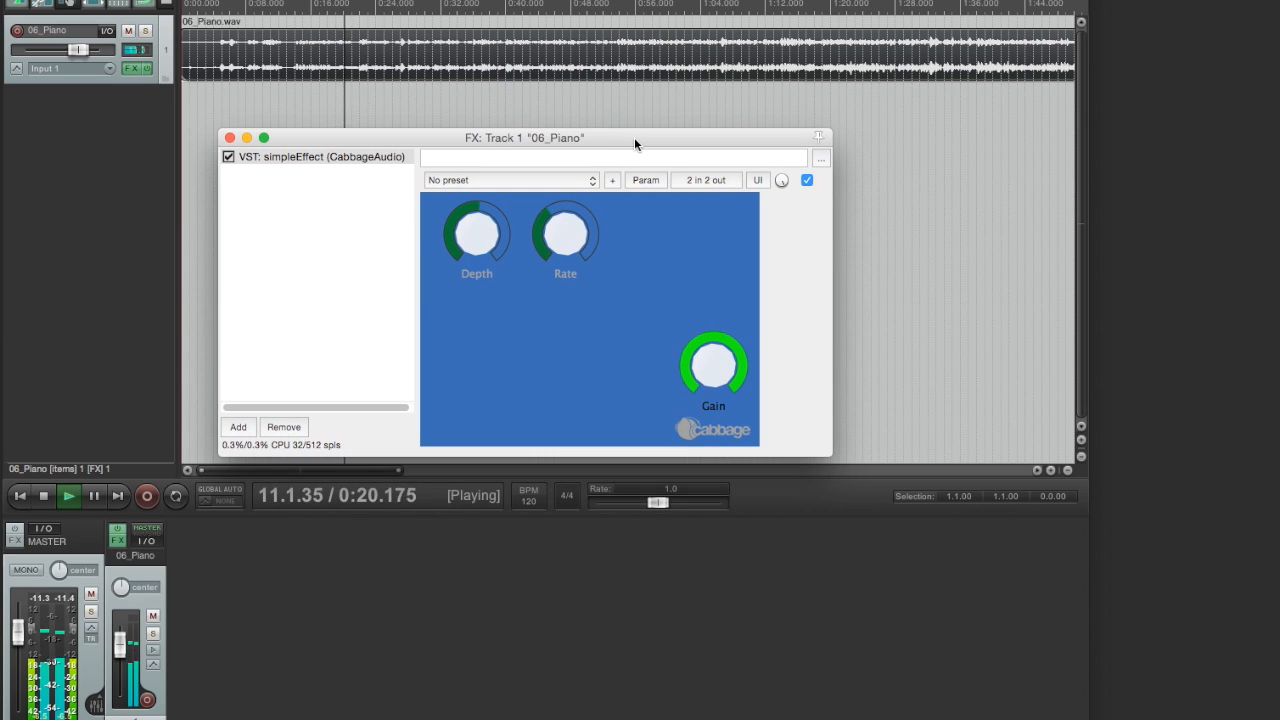
pyautogui.click(68, 496)
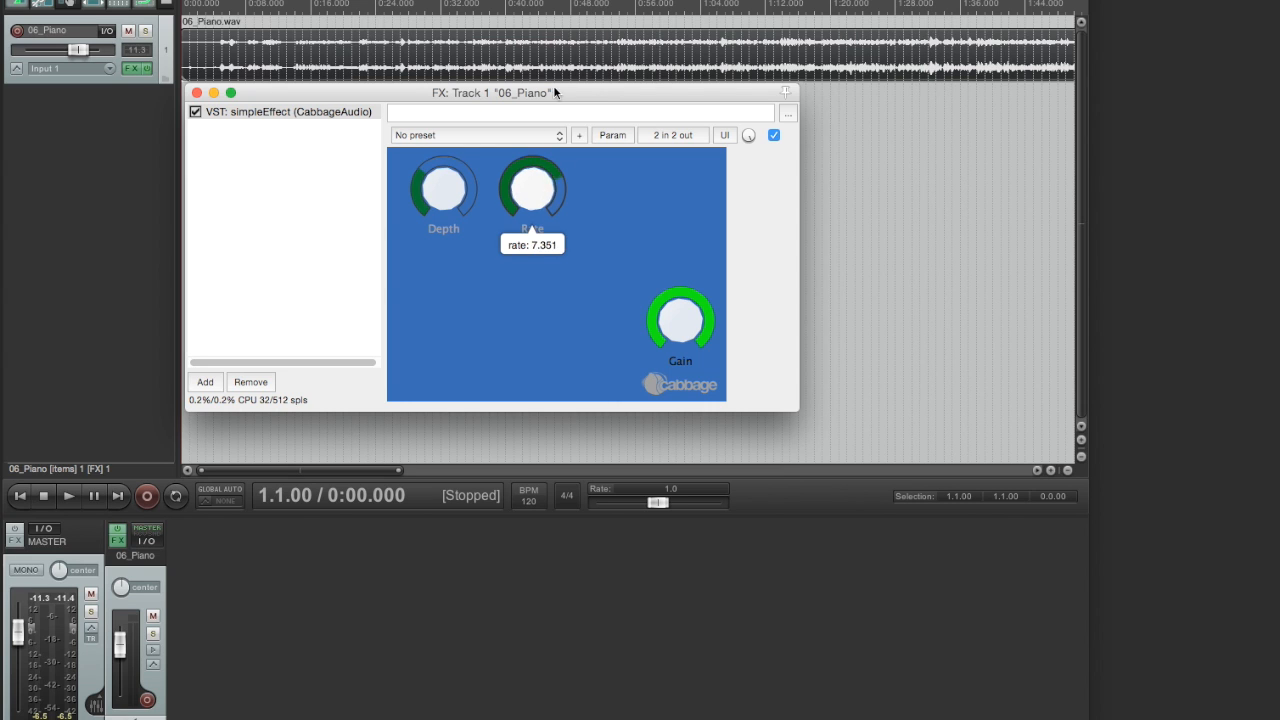
pyautogui.moveTo(532, 188); pyautogui.dragTo(532, 210)
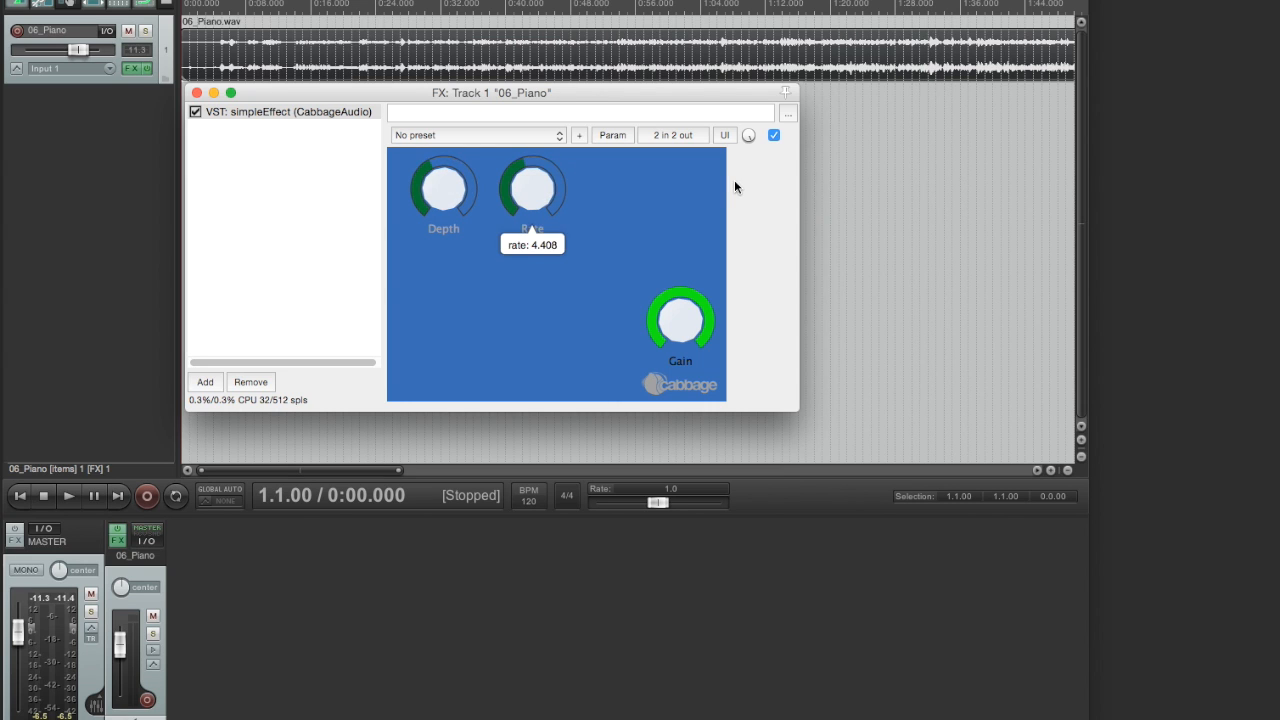